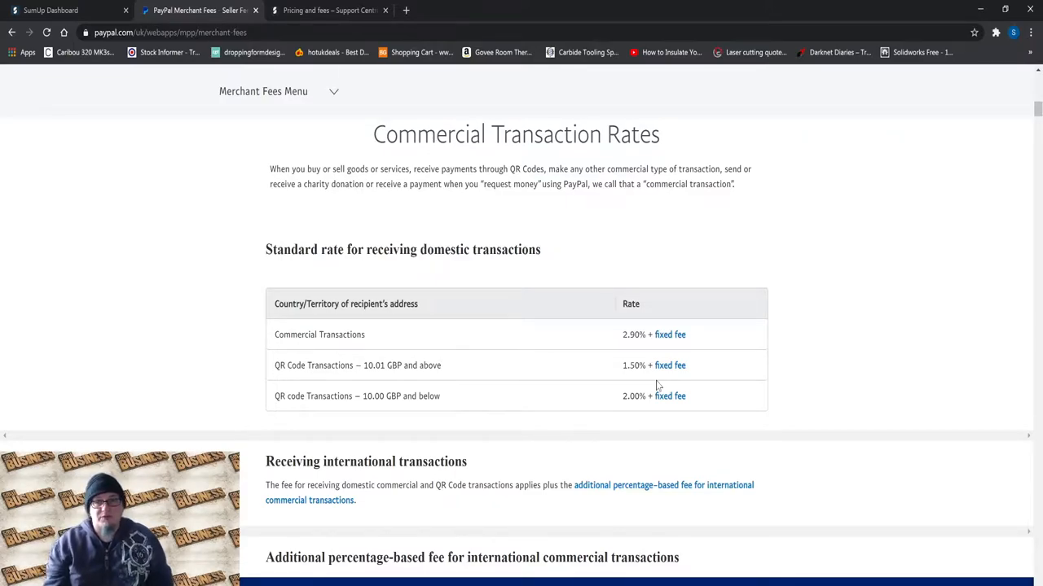
pyautogui.moveTo(389, 233)
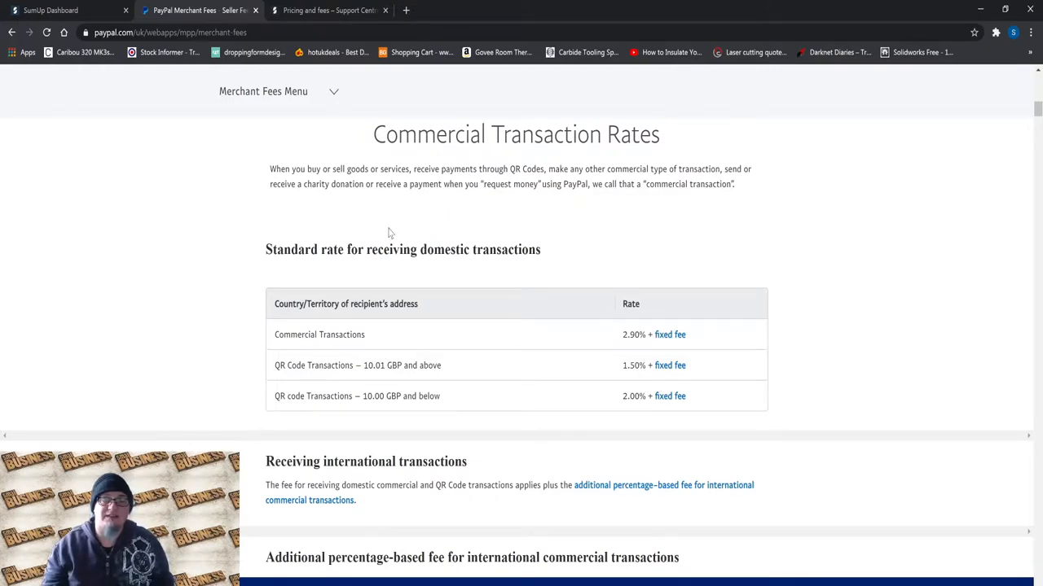
pyautogui.moveTo(323, 218)
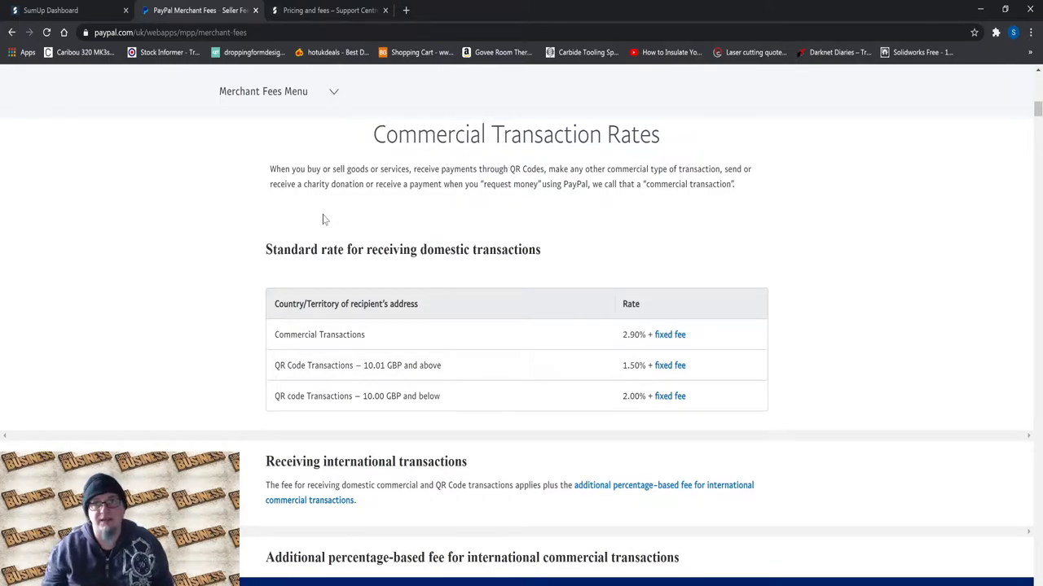
pyautogui.moveTo(575, 159)
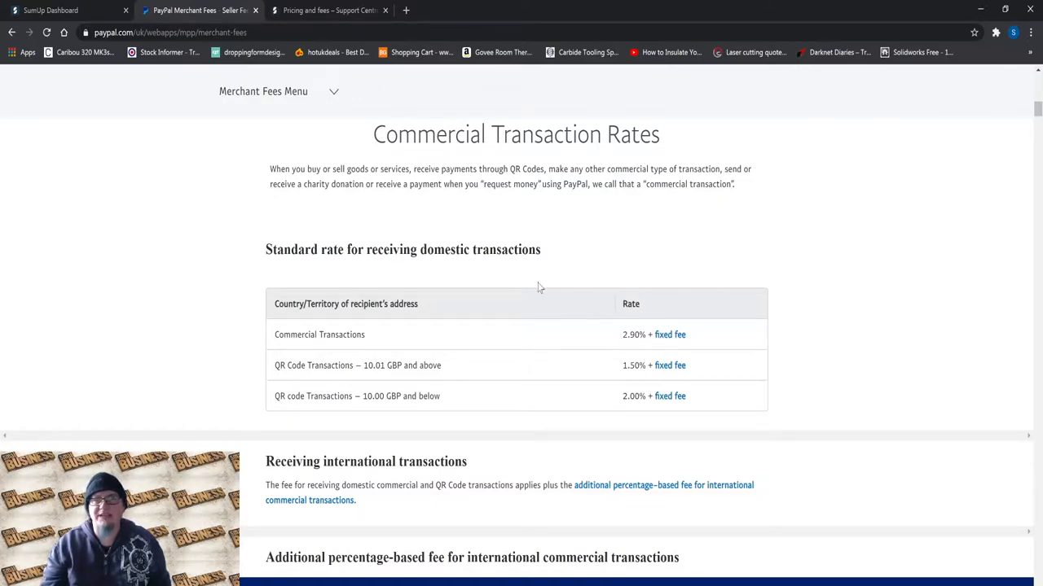
pyautogui.moveTo(566, 324)
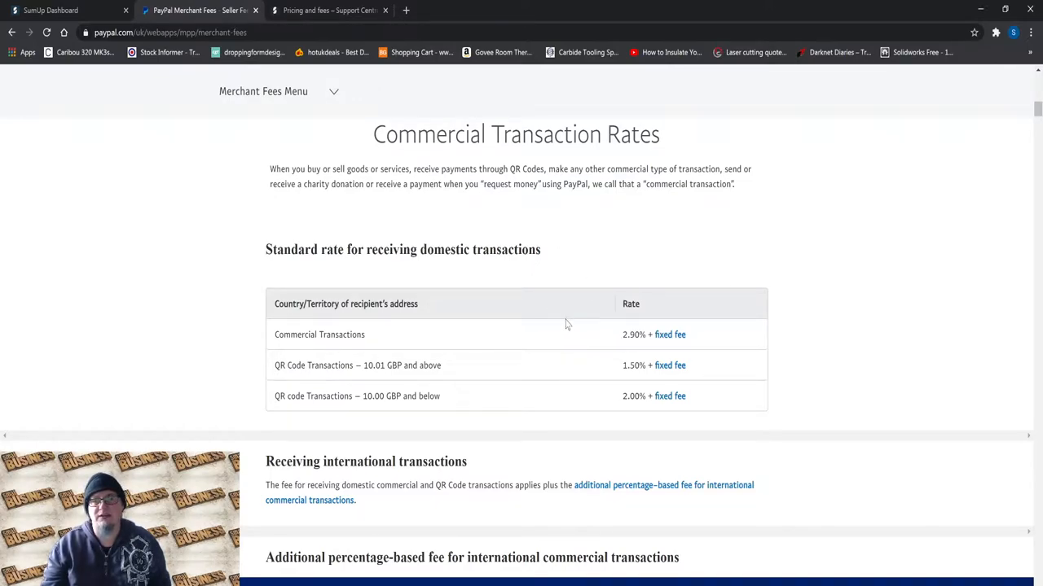
# - Highlight the 2.90% commercial rate and follow its fixed fee link to the per-currency table
pyautogui.doubleClick(634, 333)
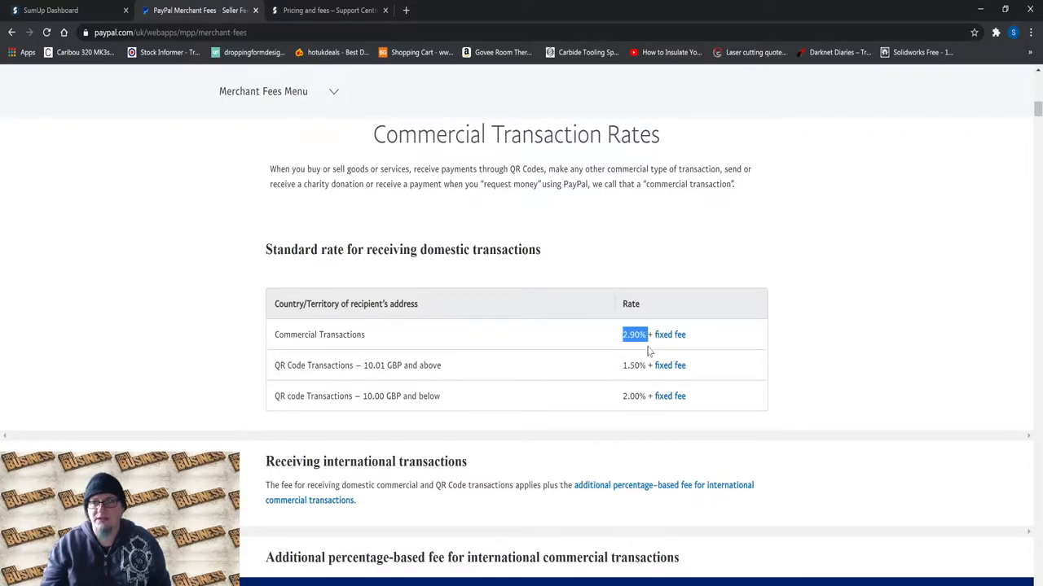
pyautogui.moveTo(670, 336)
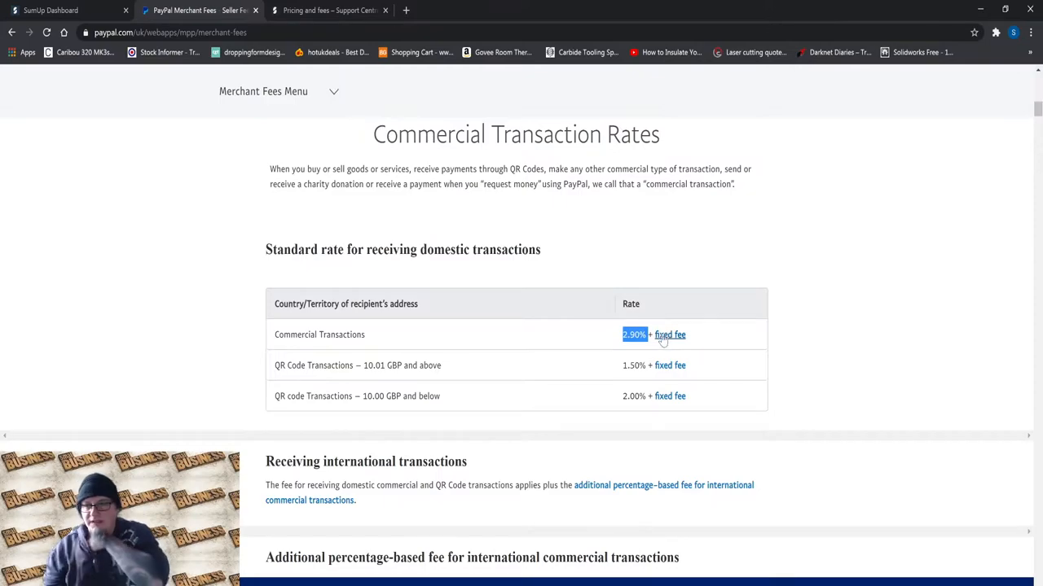
pyautogui.click(669, 335)
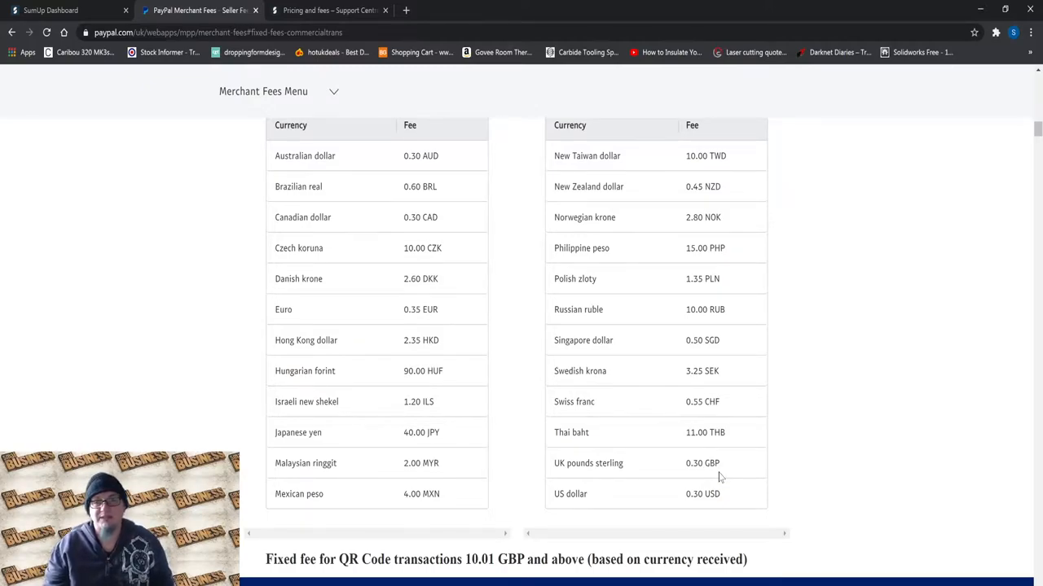
pyautogui.moveTo(795, 479)
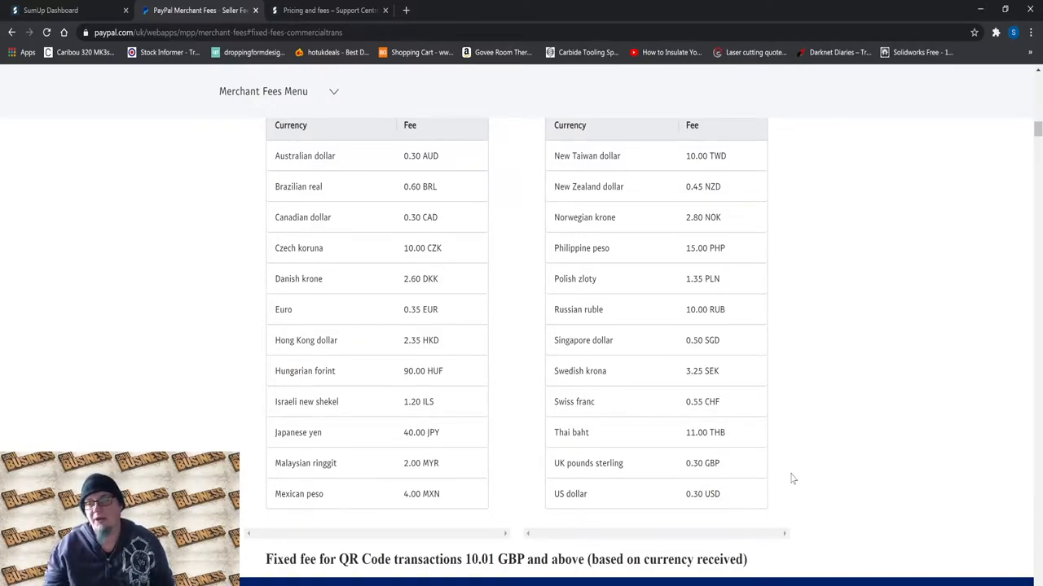
# - Highlight the 0.30 GBP fixed fee in the UK pounds sterling row
pyautogui.doubleClick(702, 462)
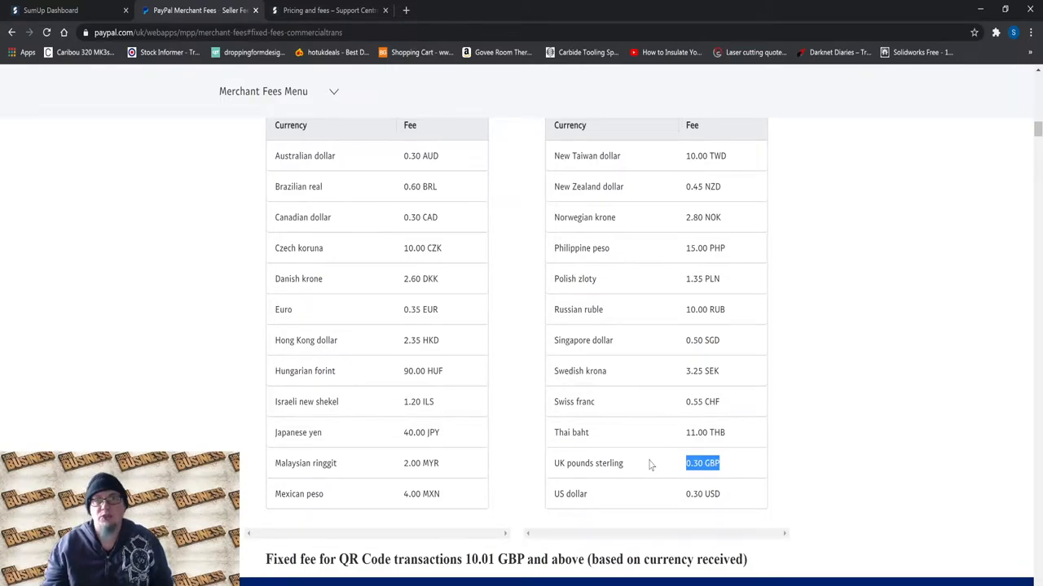
pyautogui.moveTo(762, 469)
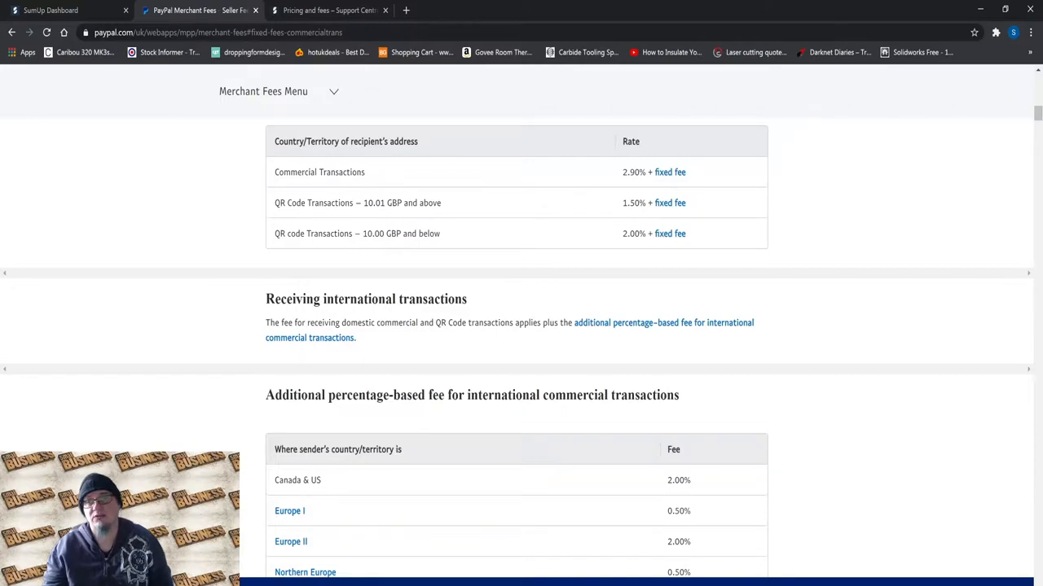
pyautogui.doubleClick(634, 173)
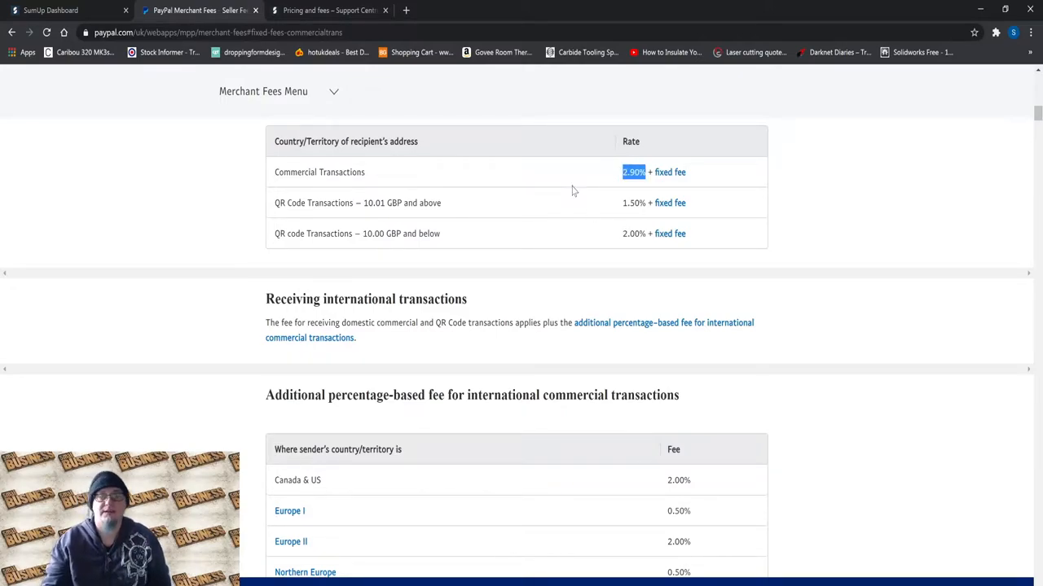
pyautogui.scroll(-3)
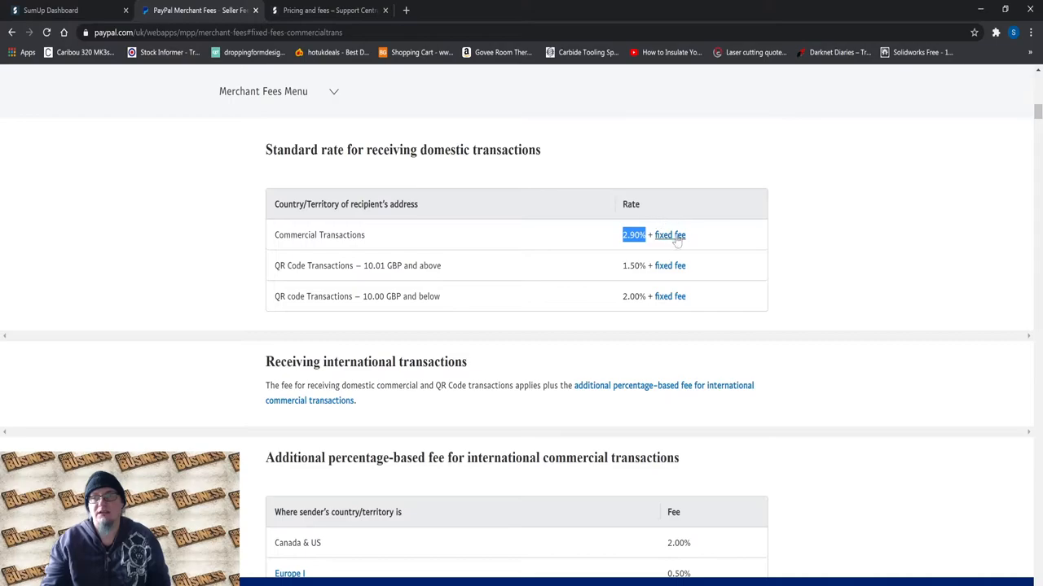
pyautogui.moveTo(682, 247)
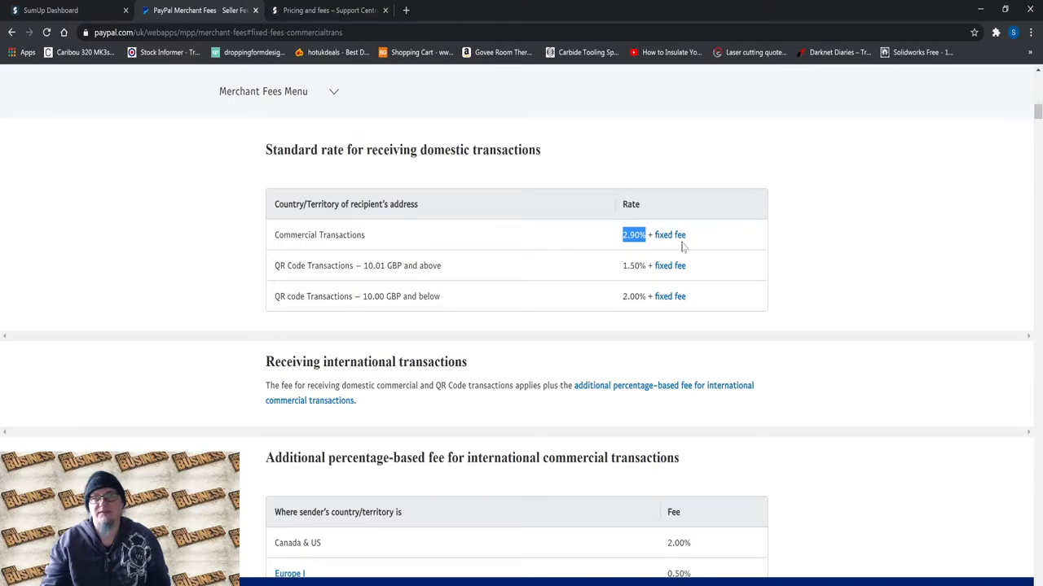
pyautogui.scroll(-3)
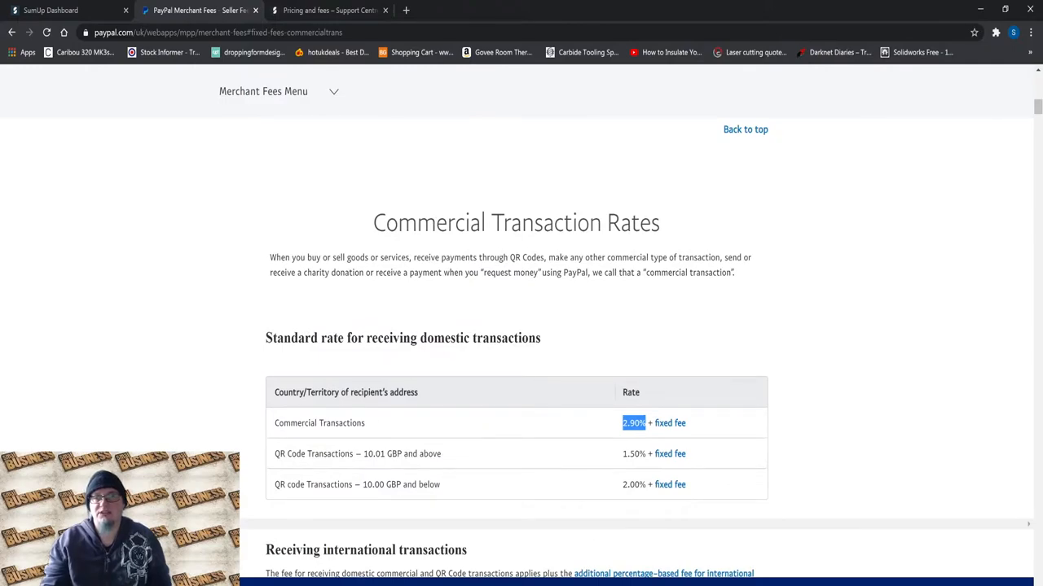
pyautogui.moveTo(232, 259)
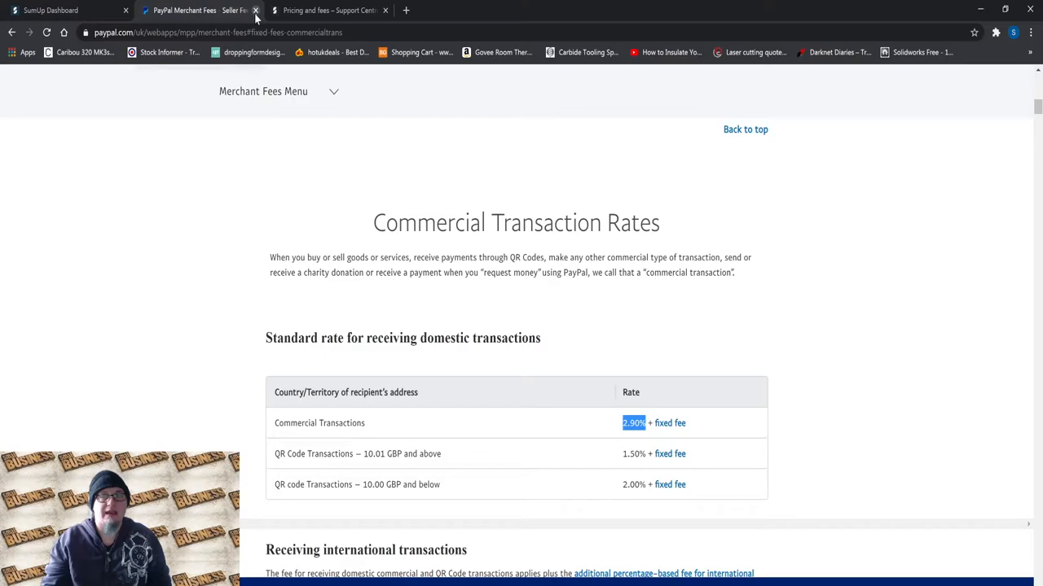
# - Close the PayPal fees tab and return via the SumUp Dashboard to the 'Pricing and fees' support article
pyautogui.click(256, 10)
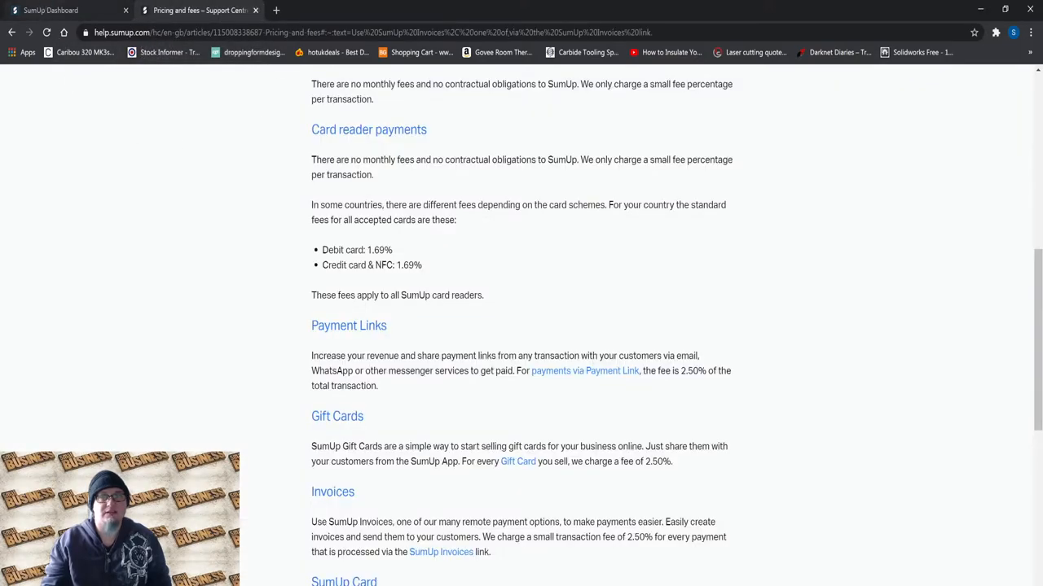
pyautogui.click(53, 10)
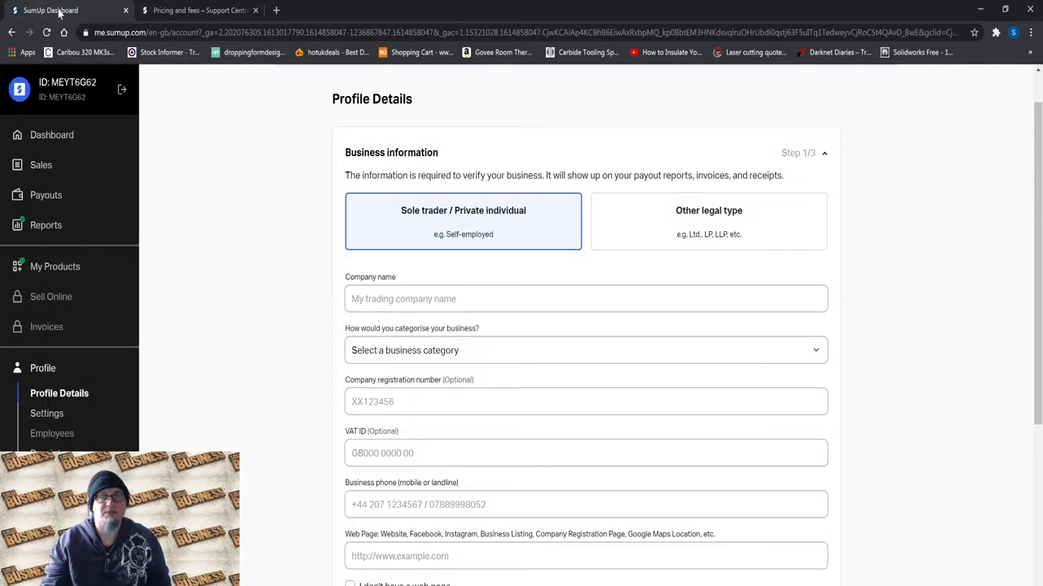
pyautogui.click(199, 10)
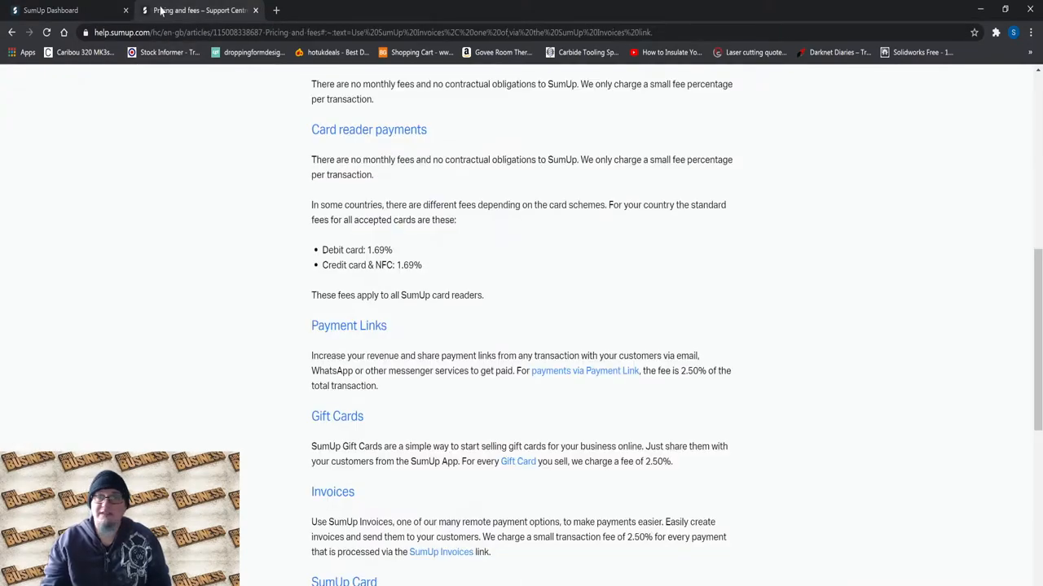
pyautogui.moveTo(264, 87)
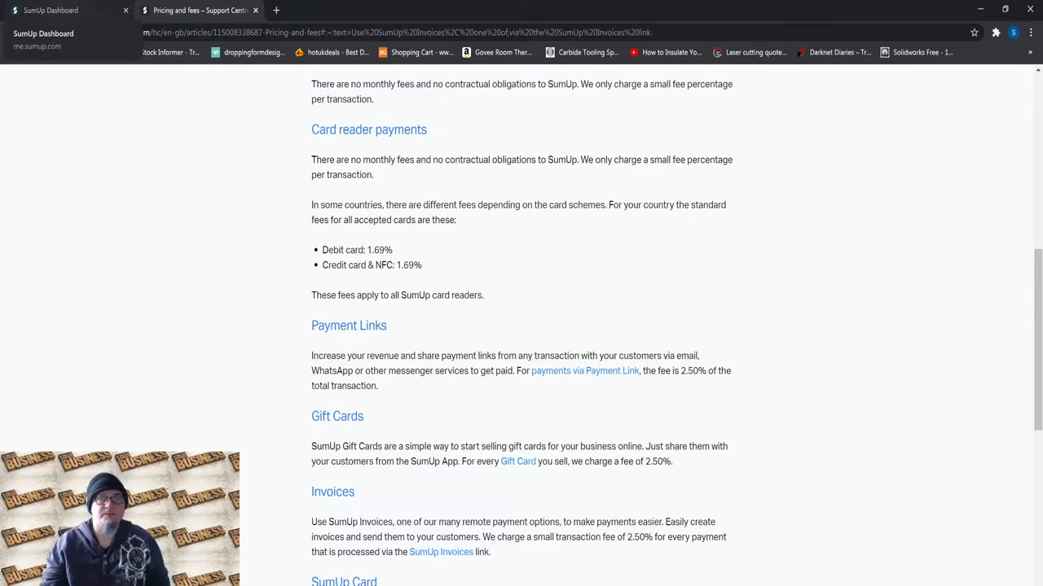
# - Highlight the Card reader payments heading above the 1.69% debit and credit card & NFC fees
pyautogui.doubleClick(322, 130)
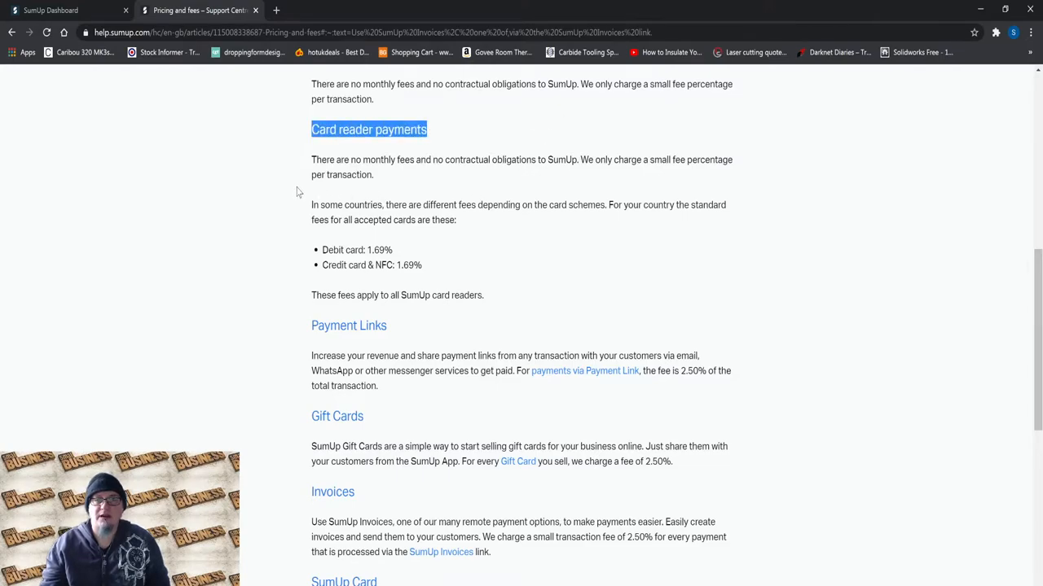
pyautogui.moveTo(285, 189)
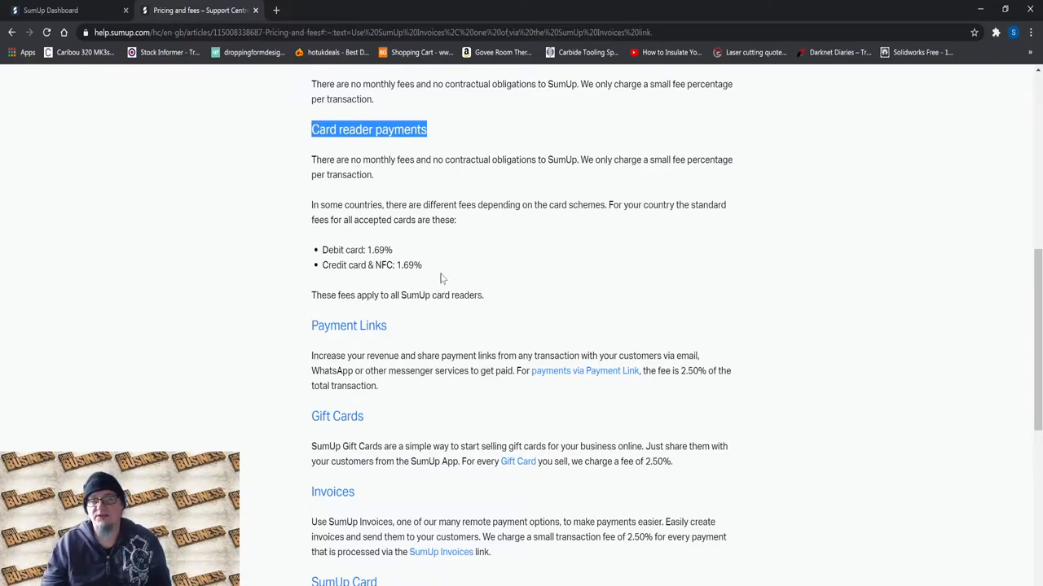
pyautogui.moveTo(421, 216)
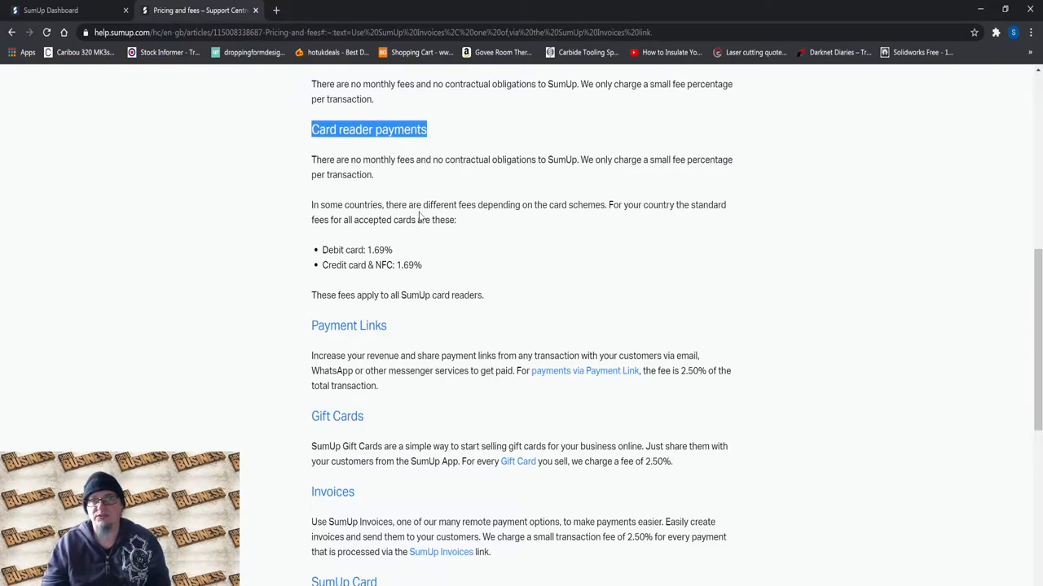
pyautogui.moveTo(157, 318)
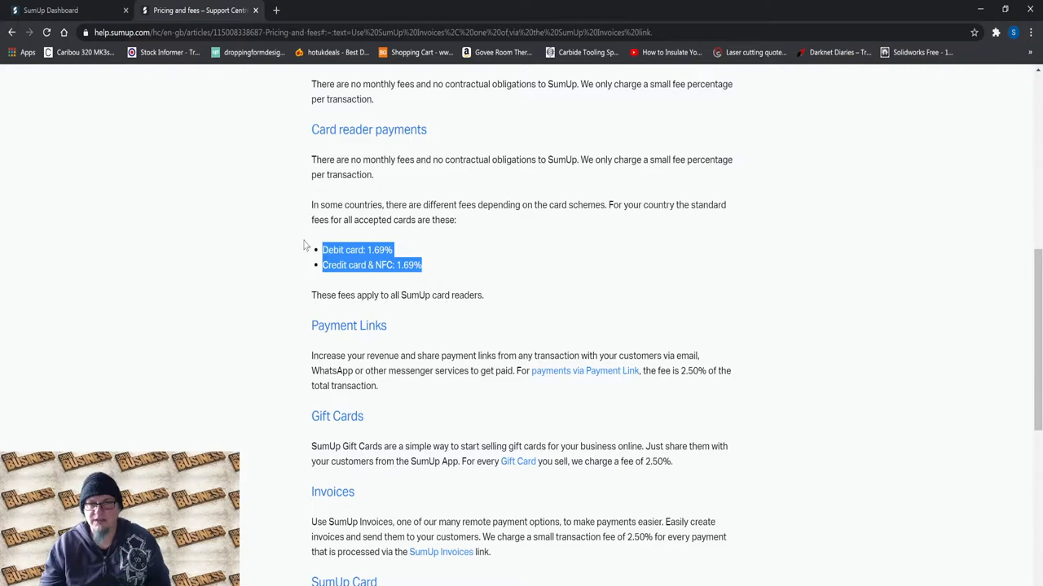
pyautogui.moveTo(497, 277)
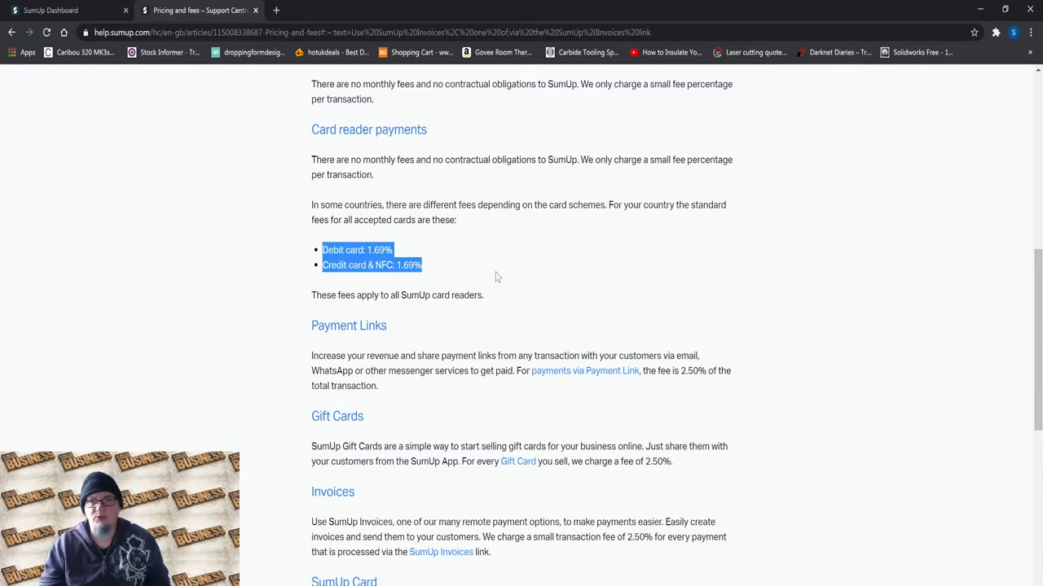
pyautogui.moveTo(485, 235)
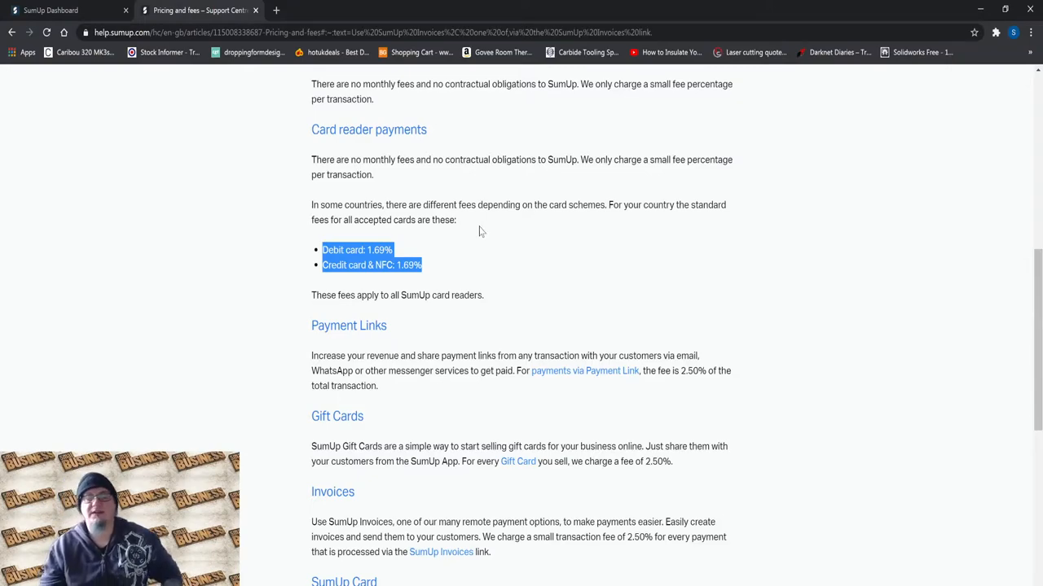
pyautogui.moveTo(501, 264)
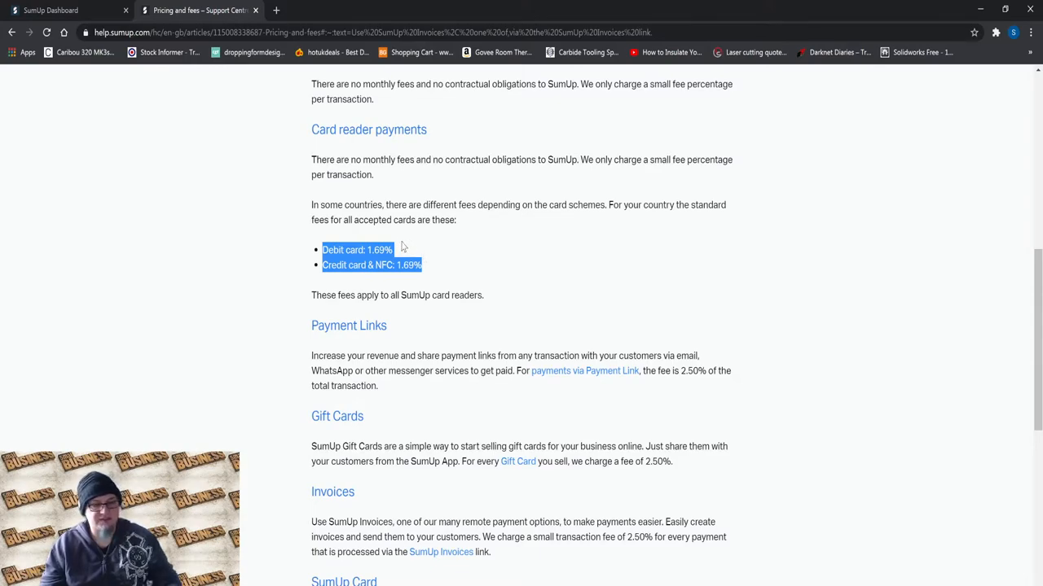
pyautogui.moveTo(352, 121)
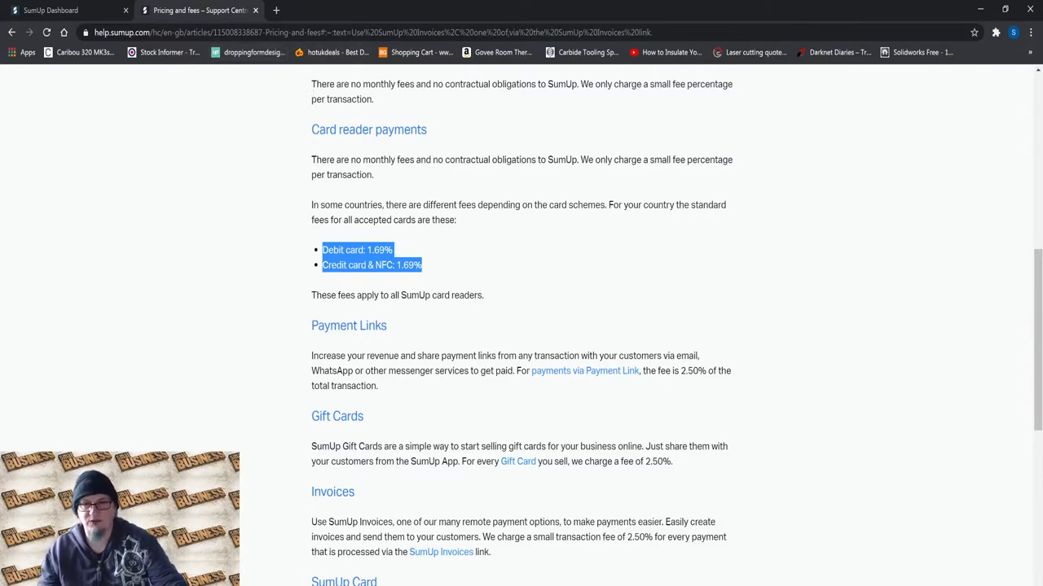
pyautogui.moveTo(502, 238)
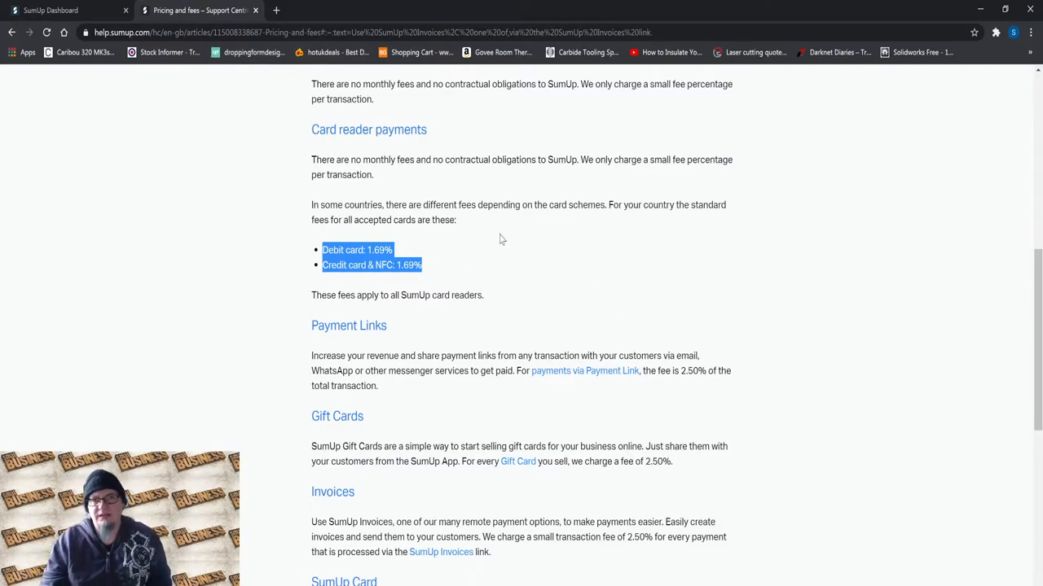
pyautogui.scroll(-3)
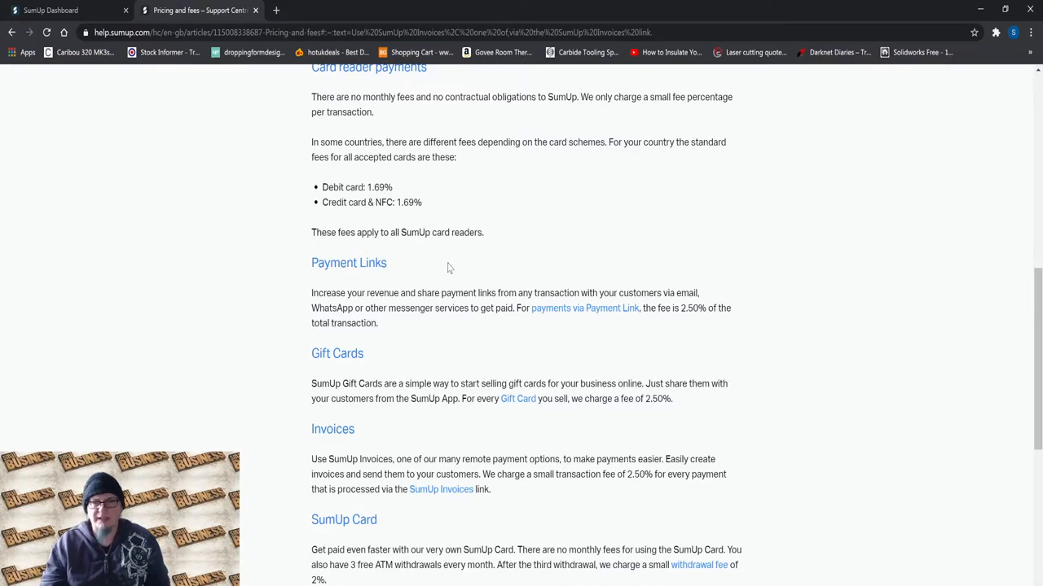
pyautogui.moveTo(454, 218)
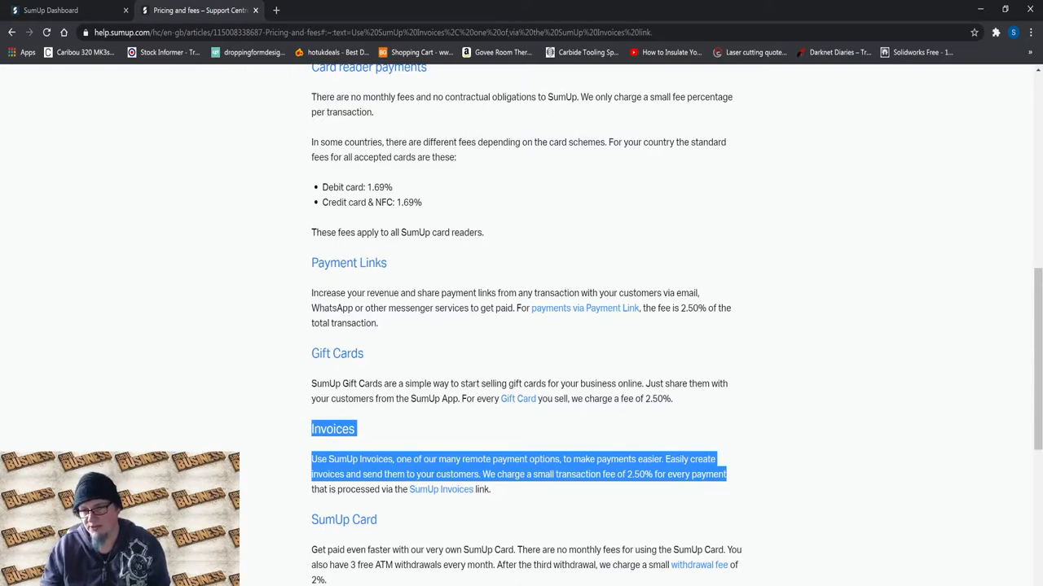
pyautogui.scroll(-3)
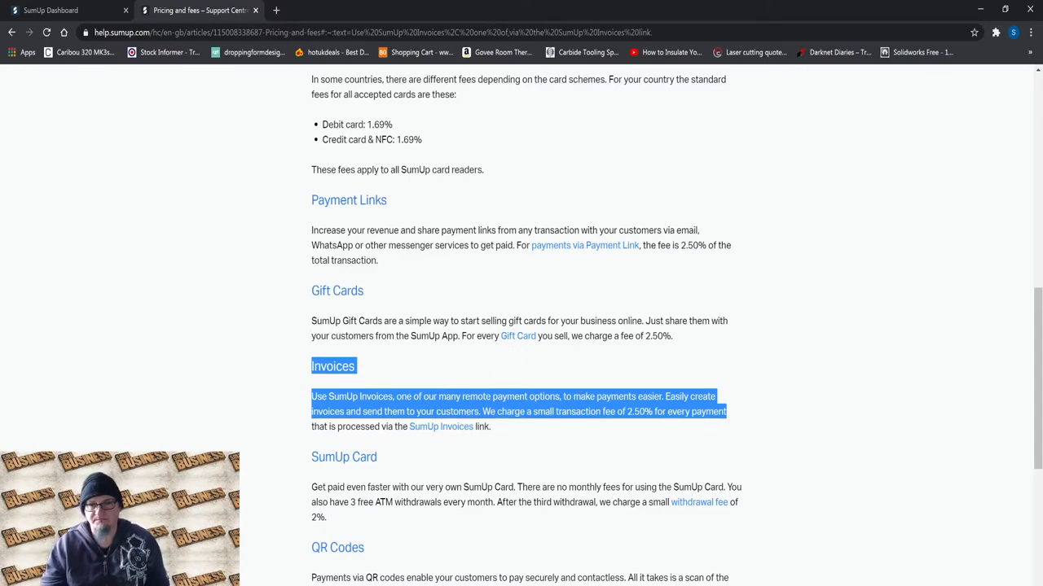
pyautogui.click(296, 300)
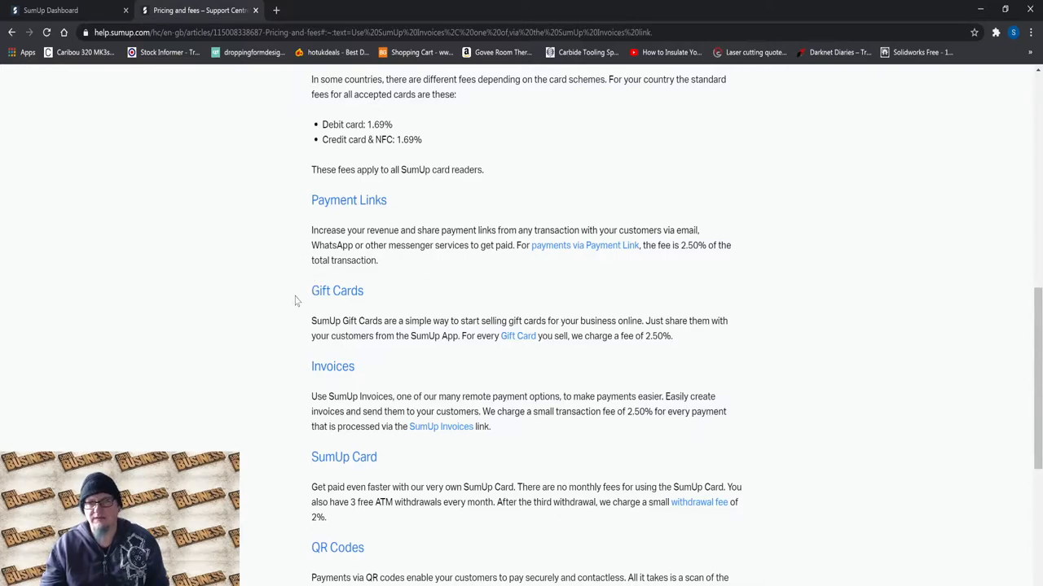
pyautogui.moveTo(311, 199); pyautogui.dragTo(365, 289)
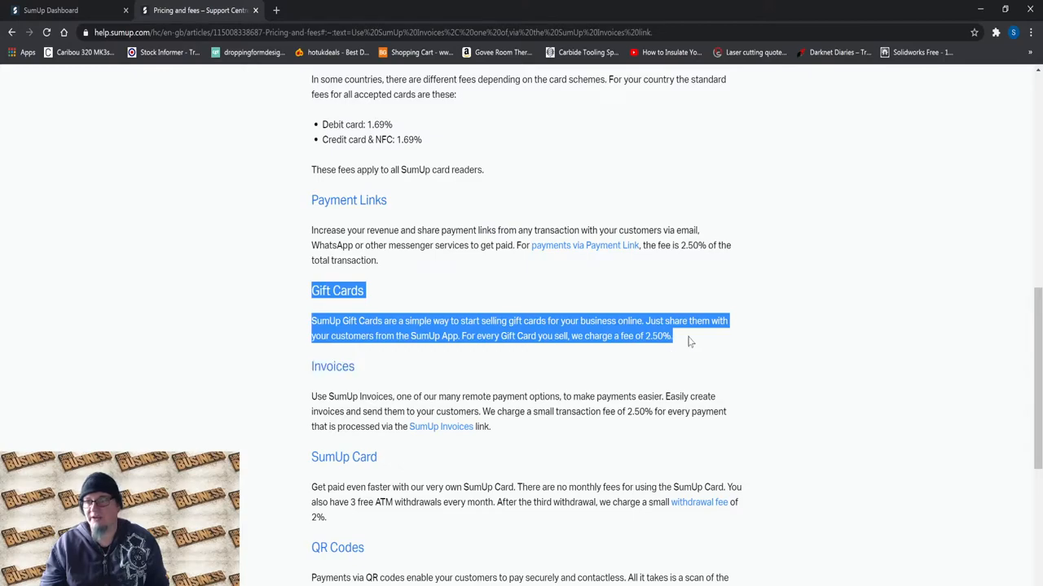
pyautogui.moveTo(665, 365)
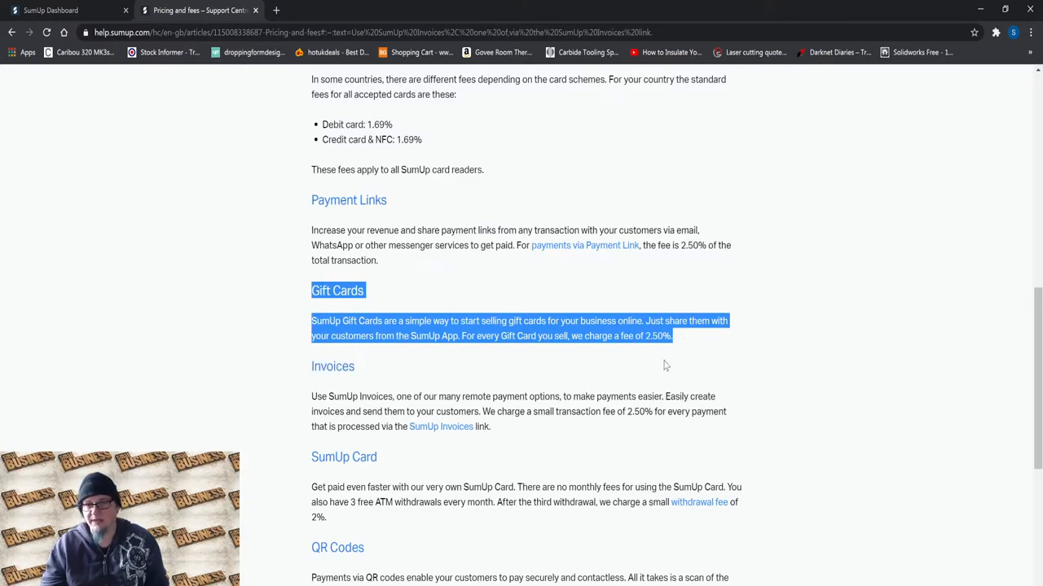
pyautogui.moveTo(306, 296)
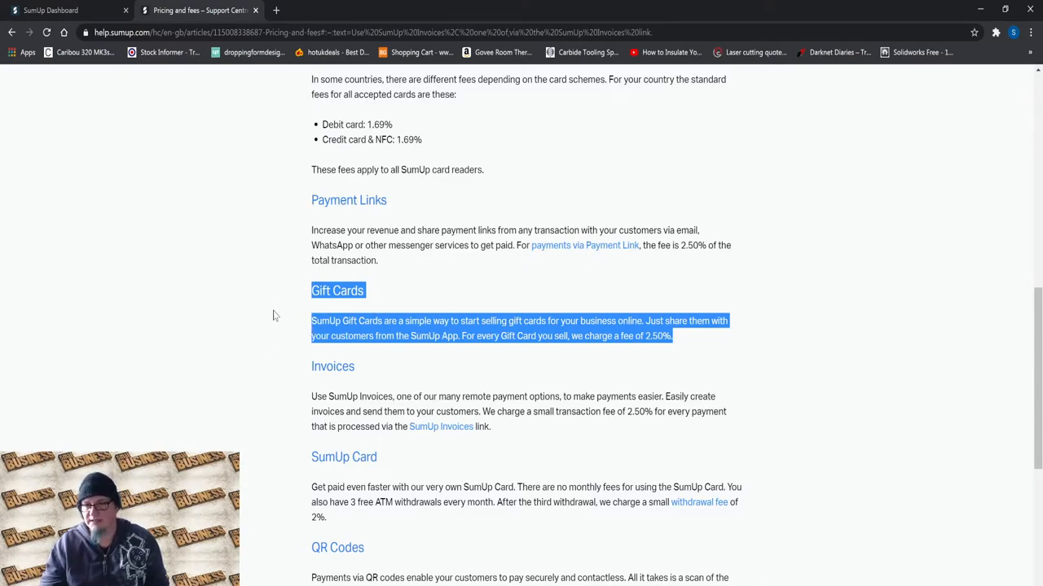
pyautogui.scroll(-3)
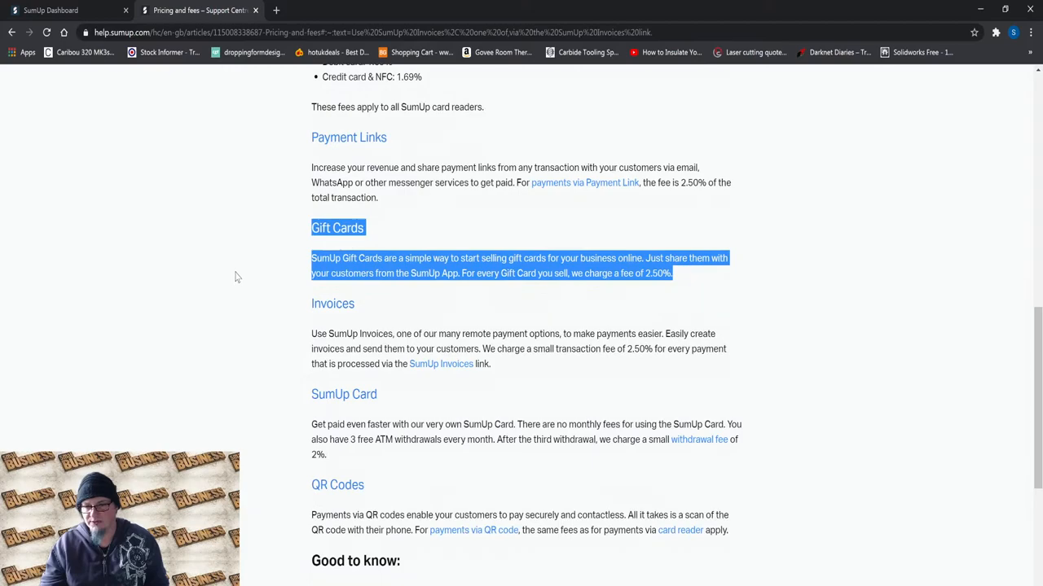
pyautogui.scroll(-3)
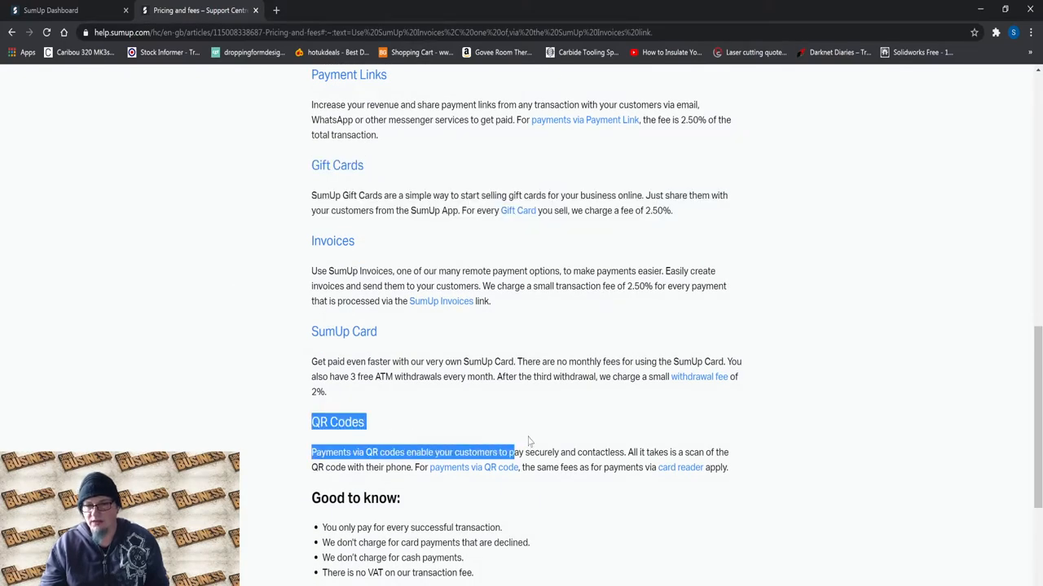
pyautogui.scroll(-3)
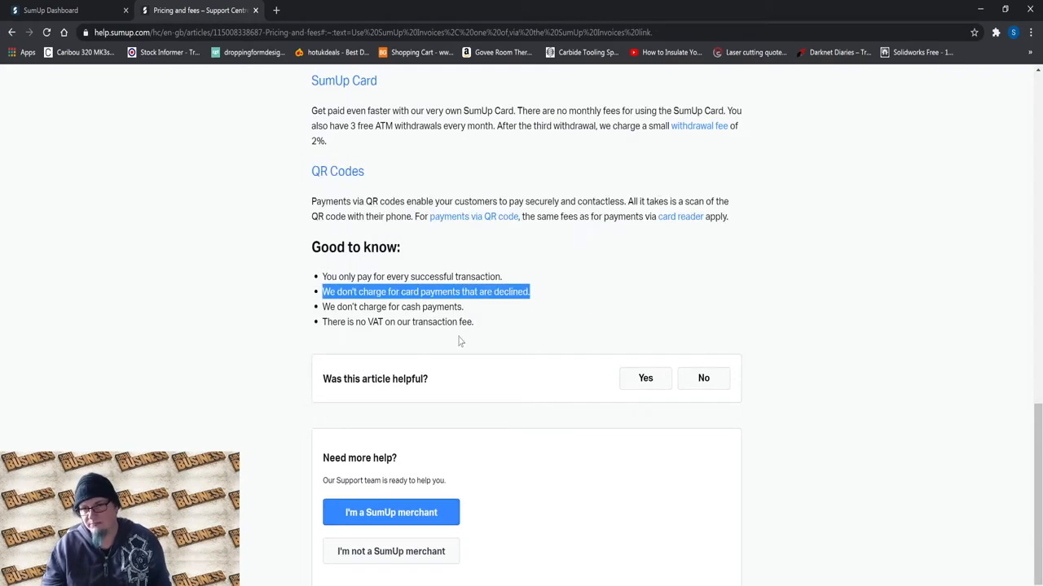
pyautogui.scroll(3)
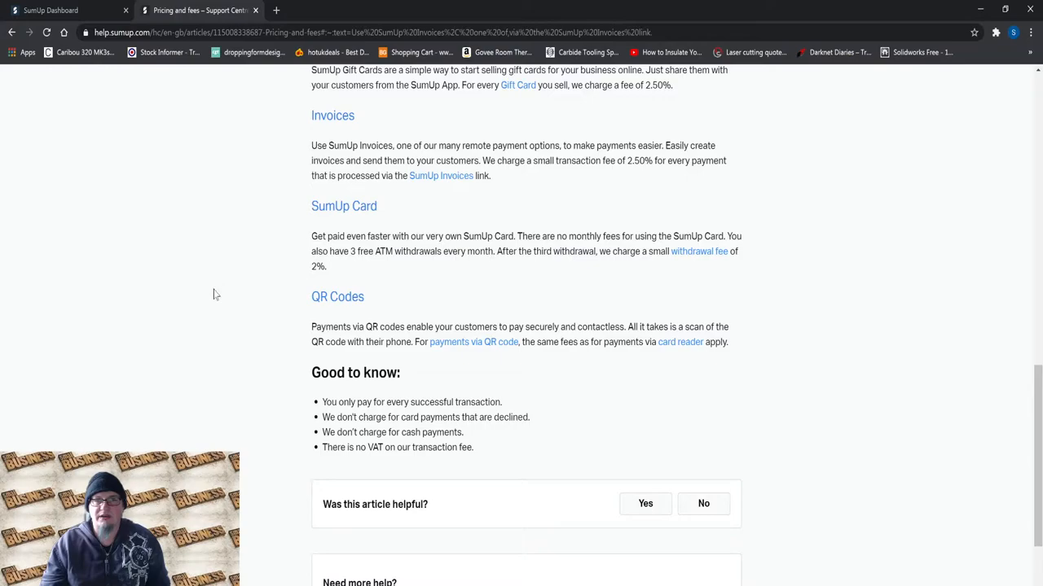
pyautogui.moveTo(312, 290); pyautogui.dragTo(730, 342)
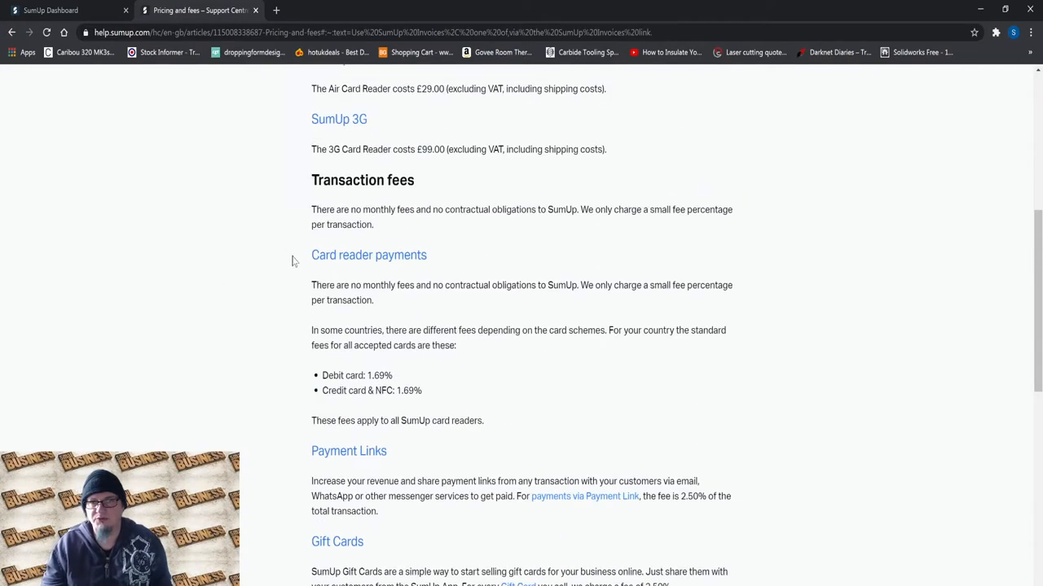
pyautogui.click(65, 10)
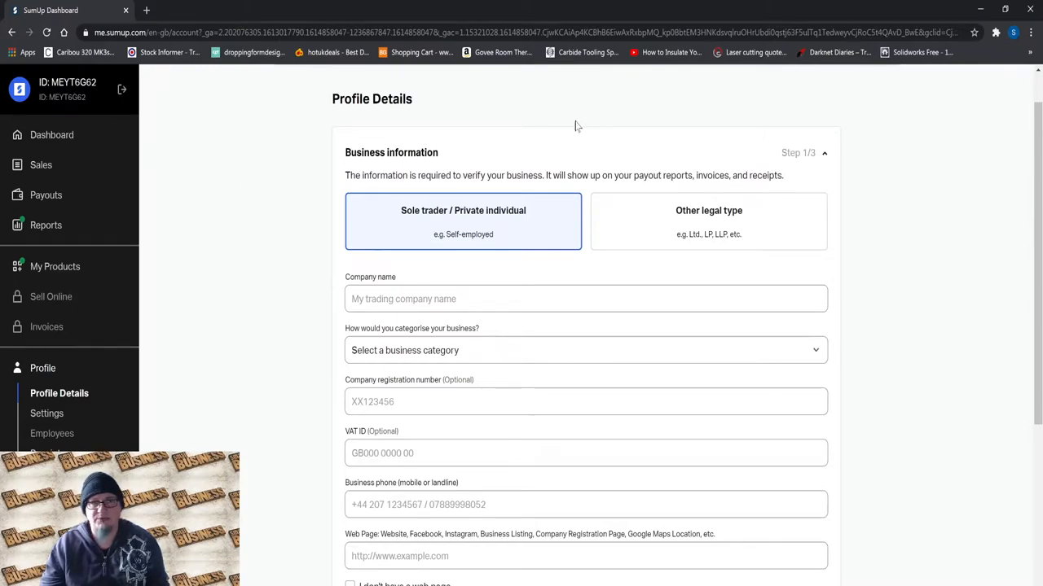
pyautogui.moveTo(475, 192)
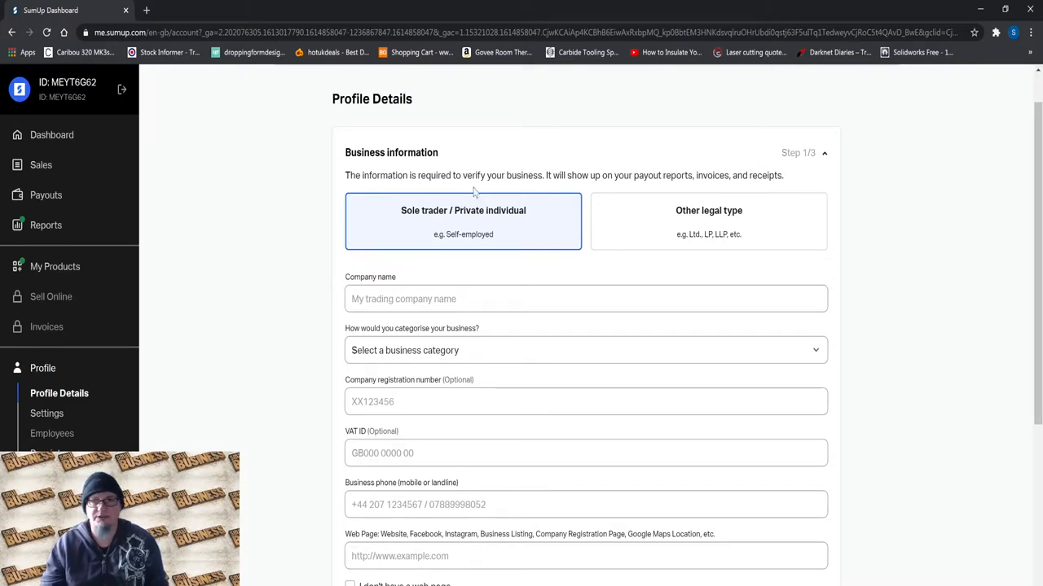
pyautogui.moveTo(341, 256)
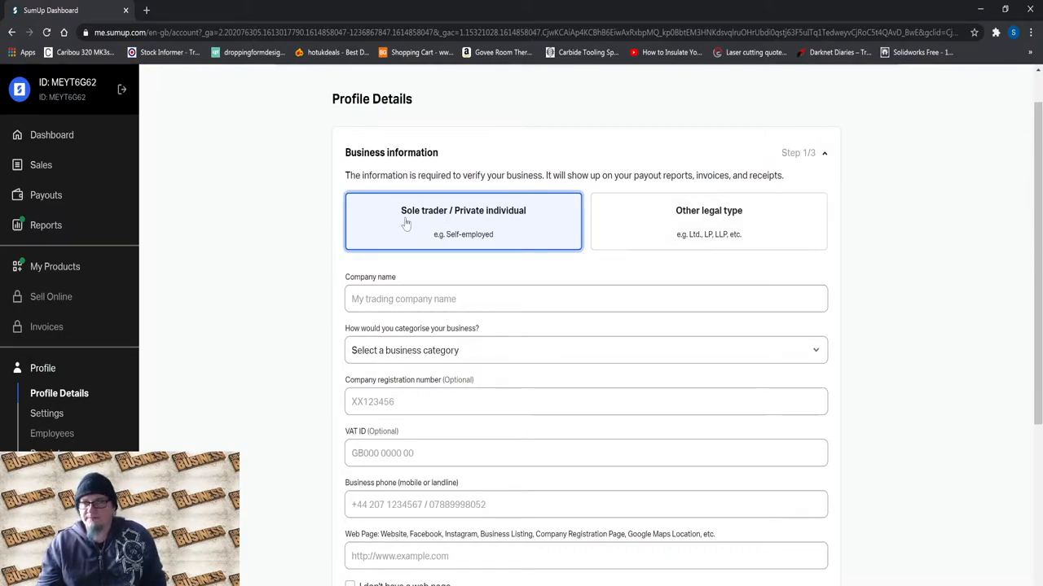
pyautogui.moveTo(305, 202)
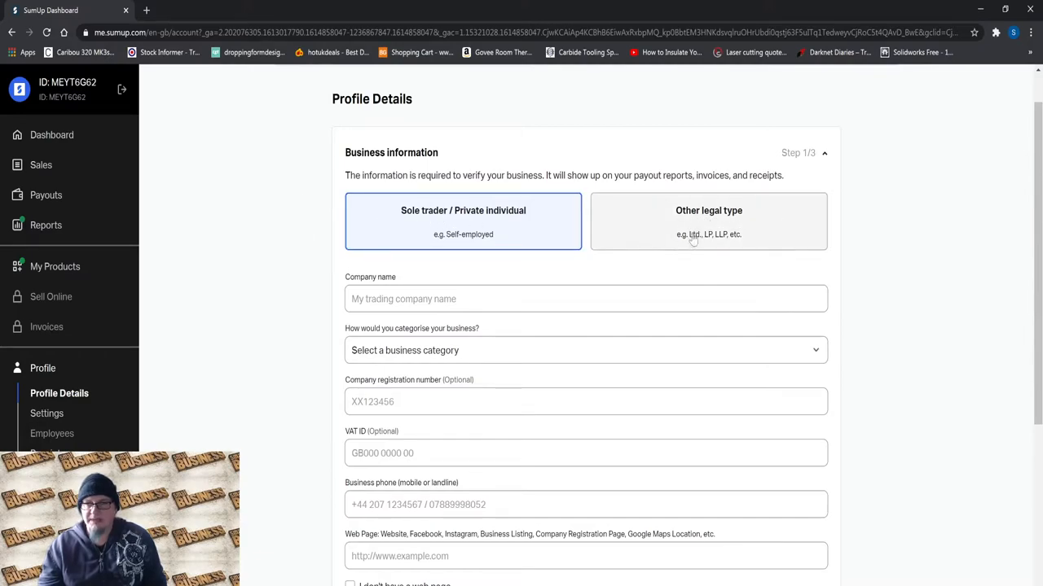
pyautogui.moveTo(733, 237)
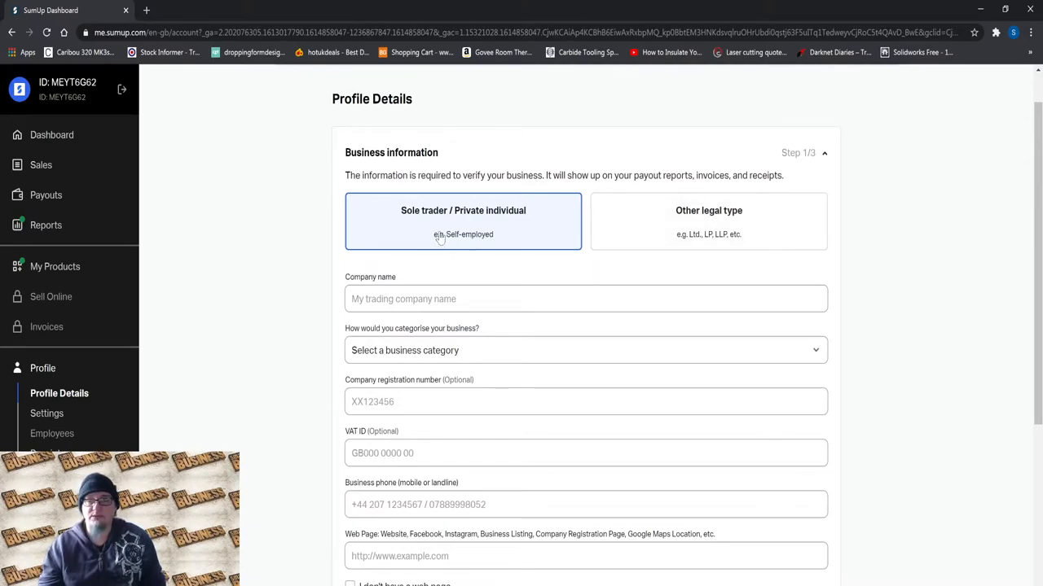
pyautogui.moveTo(583, 220)
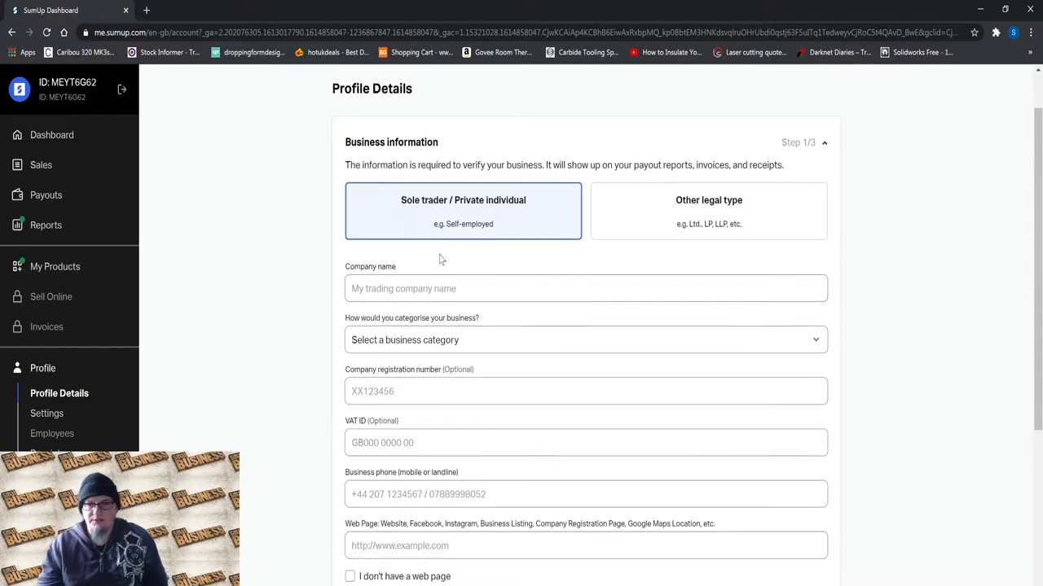
pyautogui.scroll(-3)
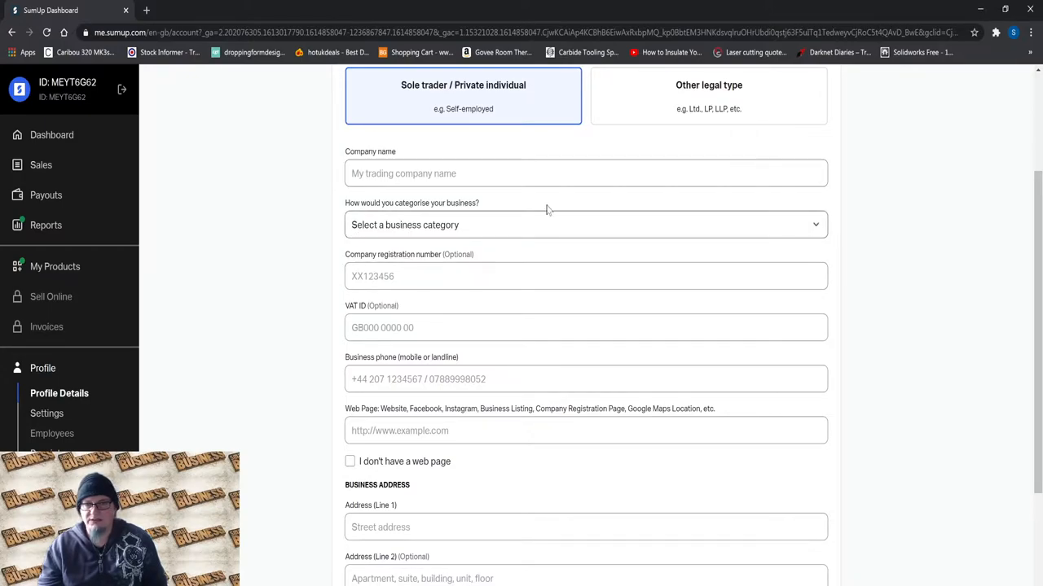
pyautogui.click(585, 225)
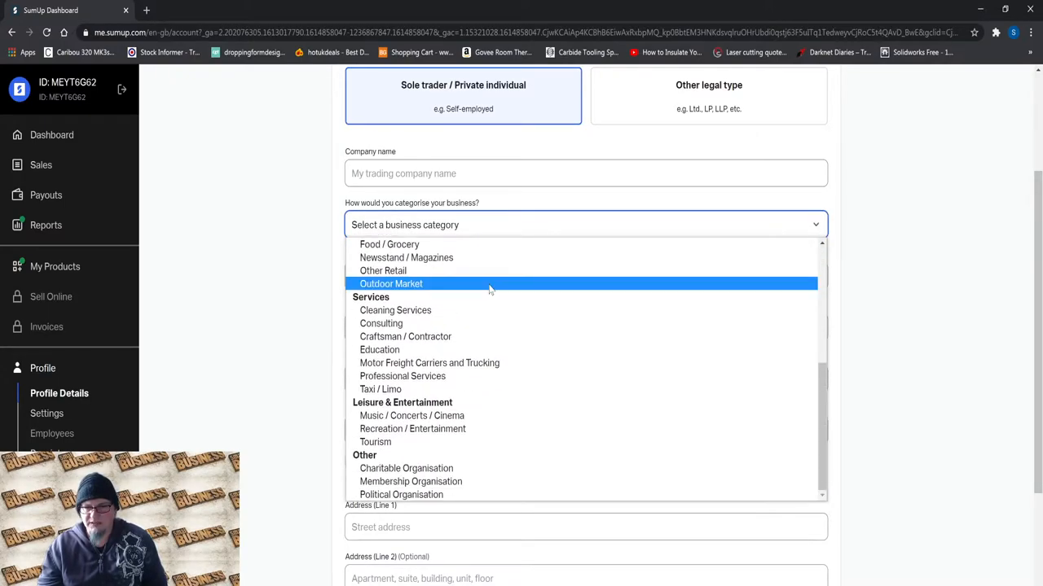
pyautogui.moveTo(435, 323)
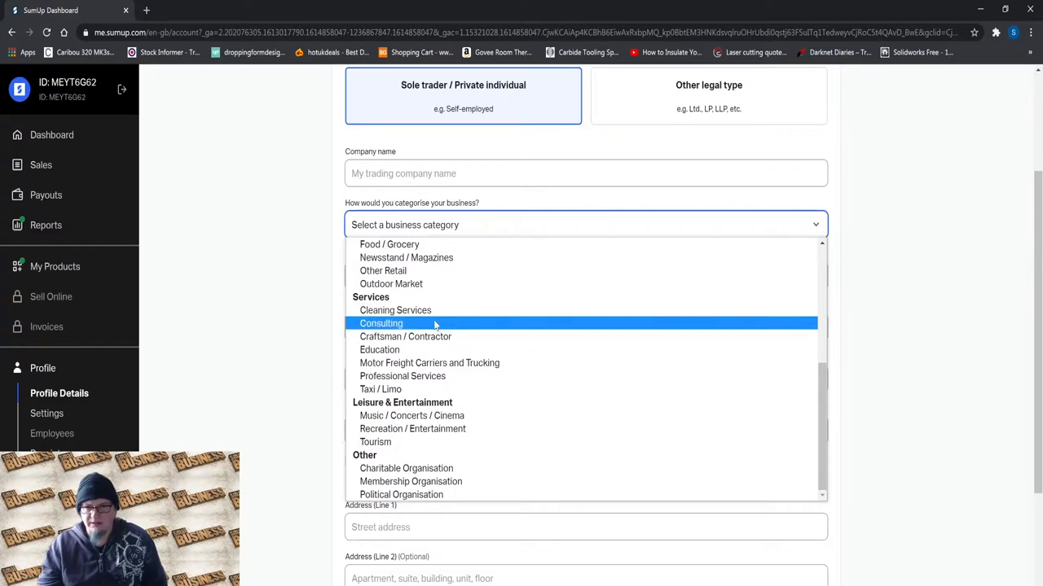
pyautogui.moveTo(383, 270)
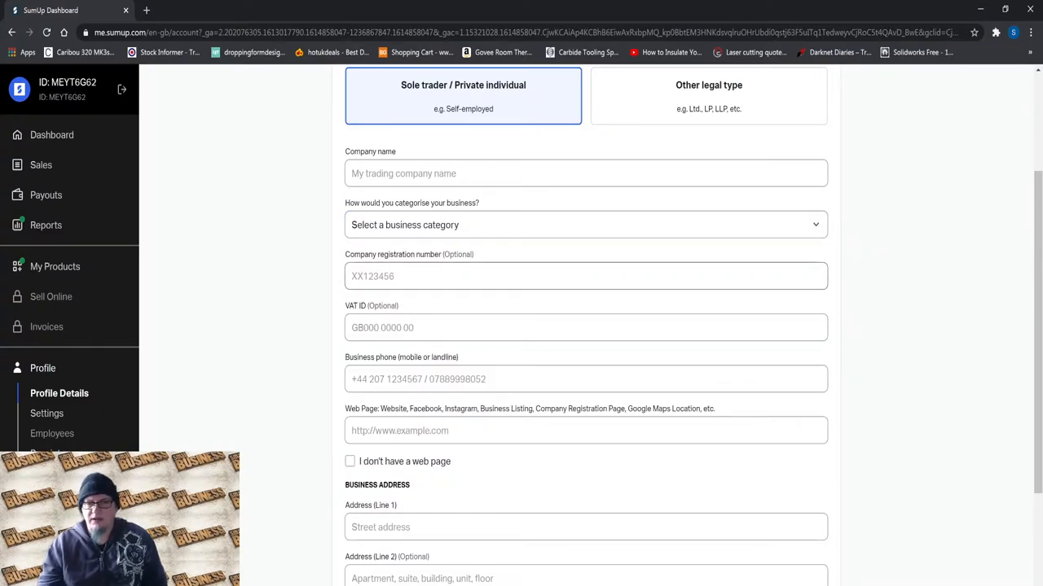
pyautogui.scroll(-3)
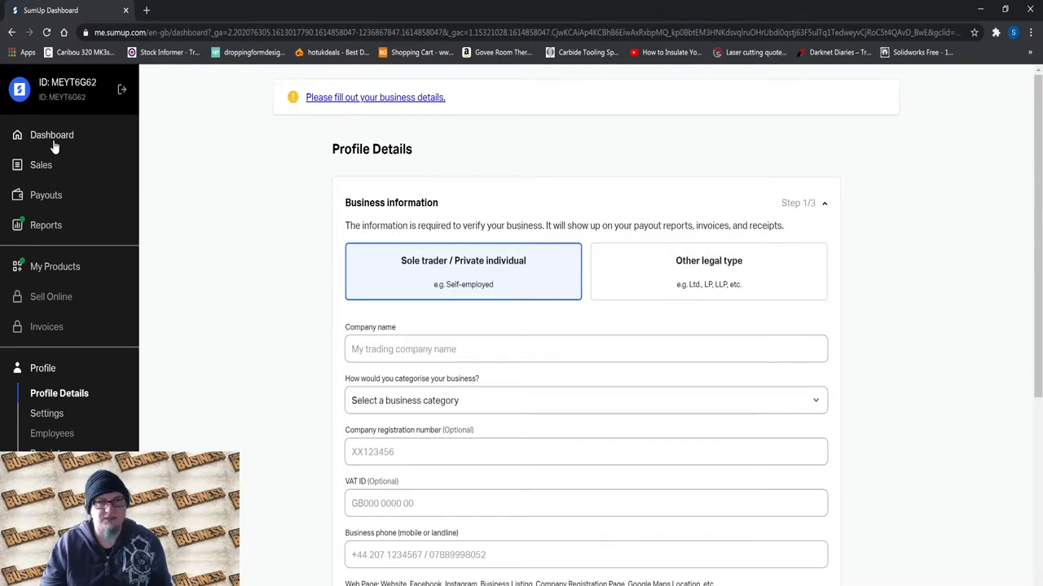
pyautogui.click(52, 134)
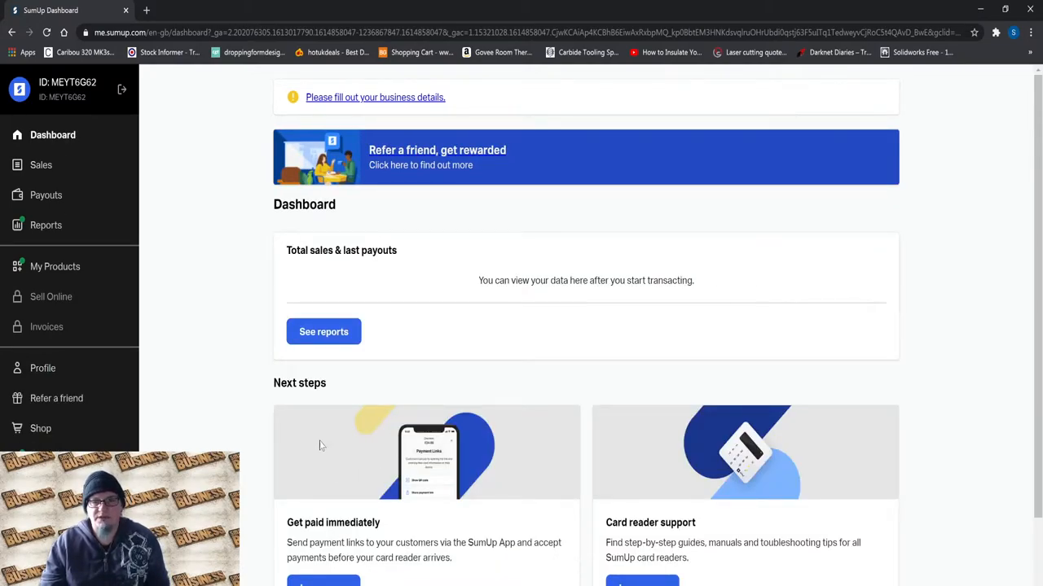
pyautogui.scroll(-3)
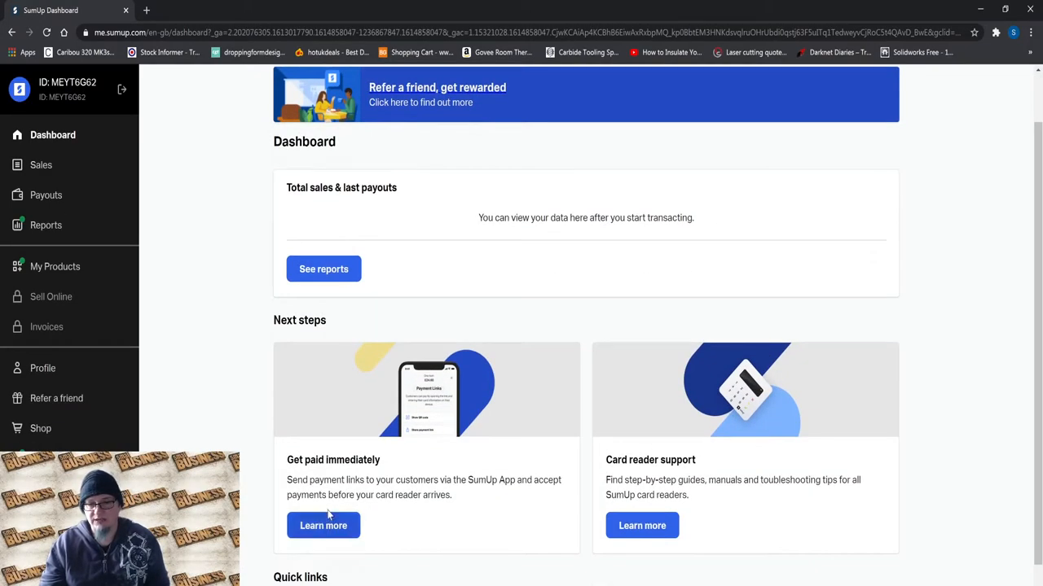
pyautogui.scroll(-3)
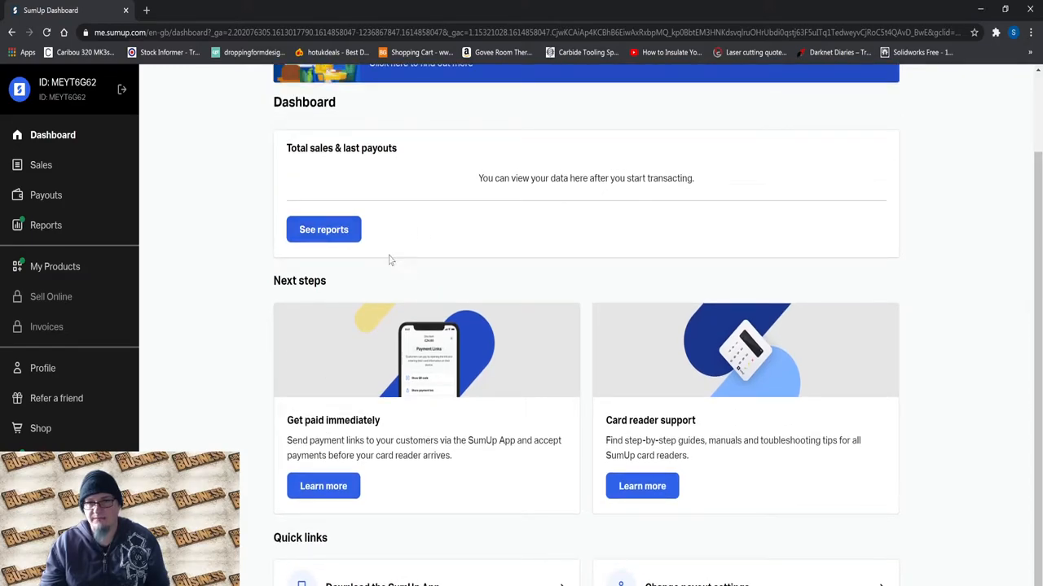
pyautogui.moveTo(450, 241)
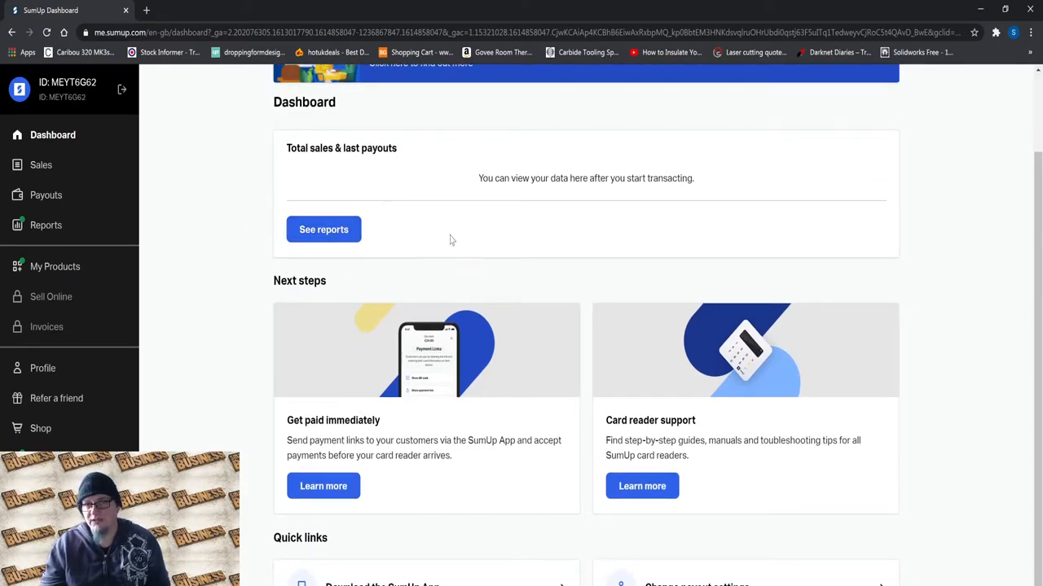
pyautogui.moveTo(414, 246)
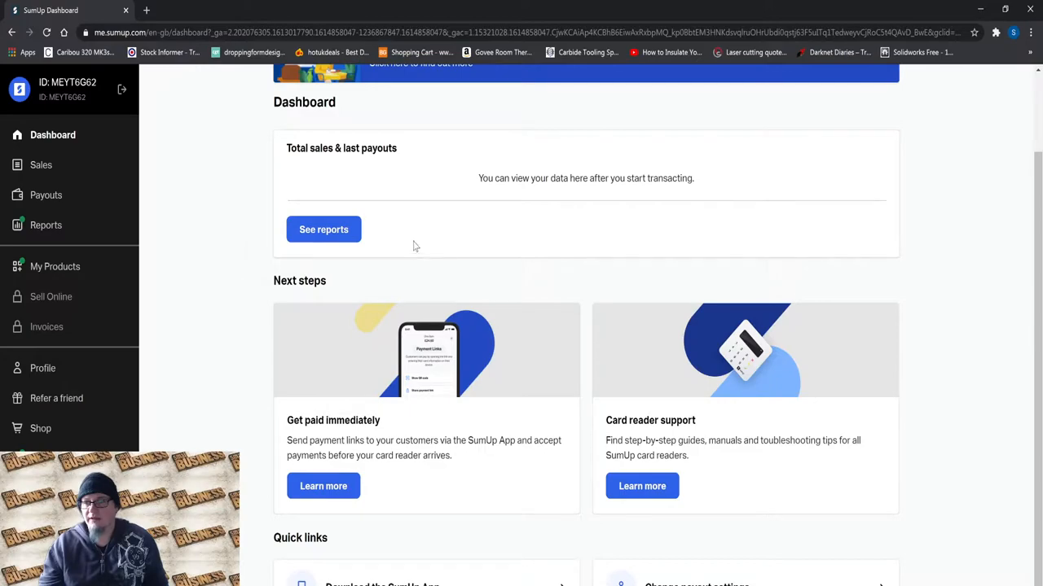
pyautogui.moveTo(29, 196)
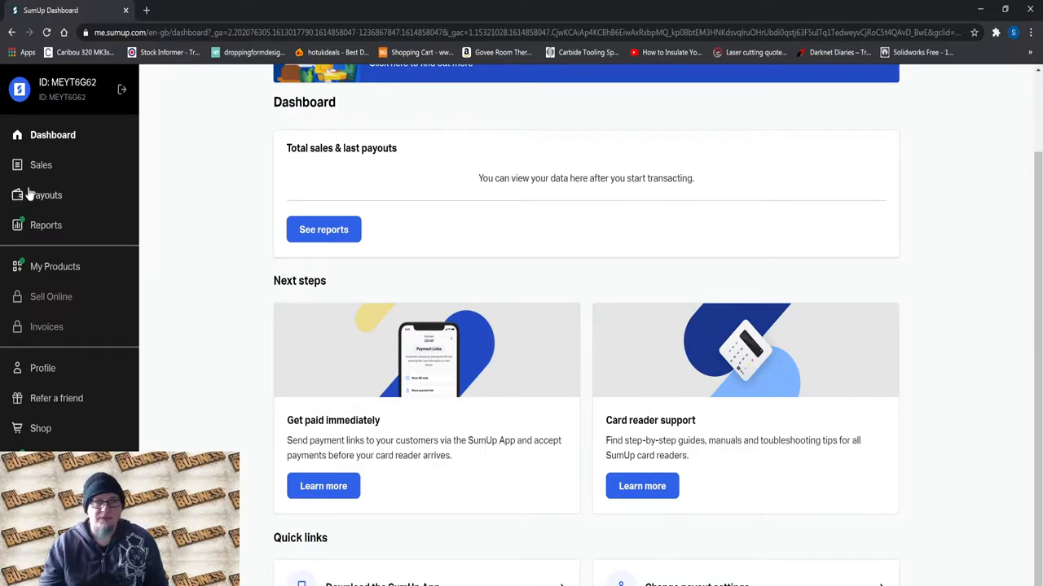
# - Show the Sales page, which lists no transactions found yet
pyautogui.click(40, 164)
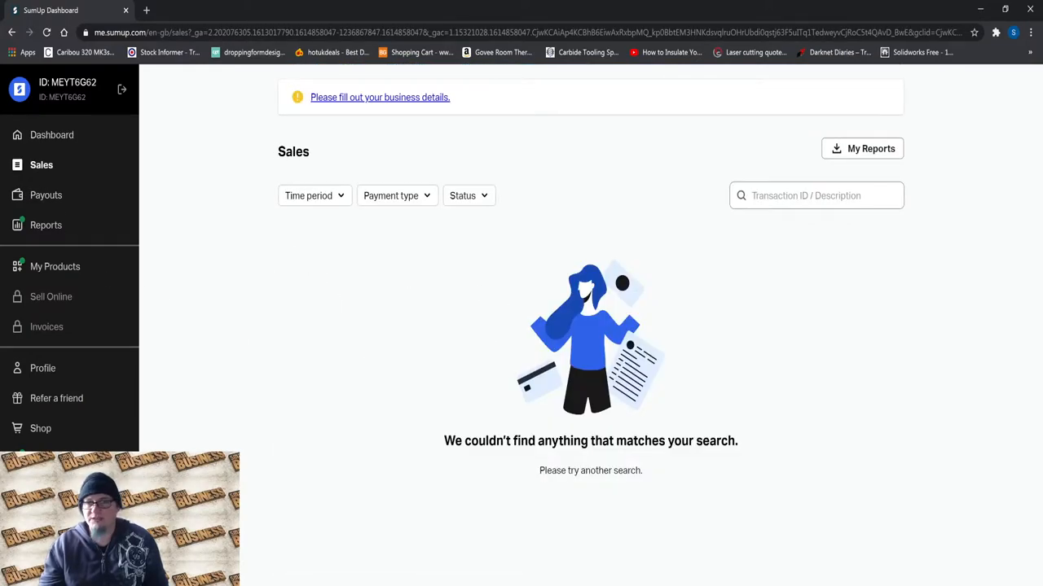
pyautogui.moveTo(422, 474)
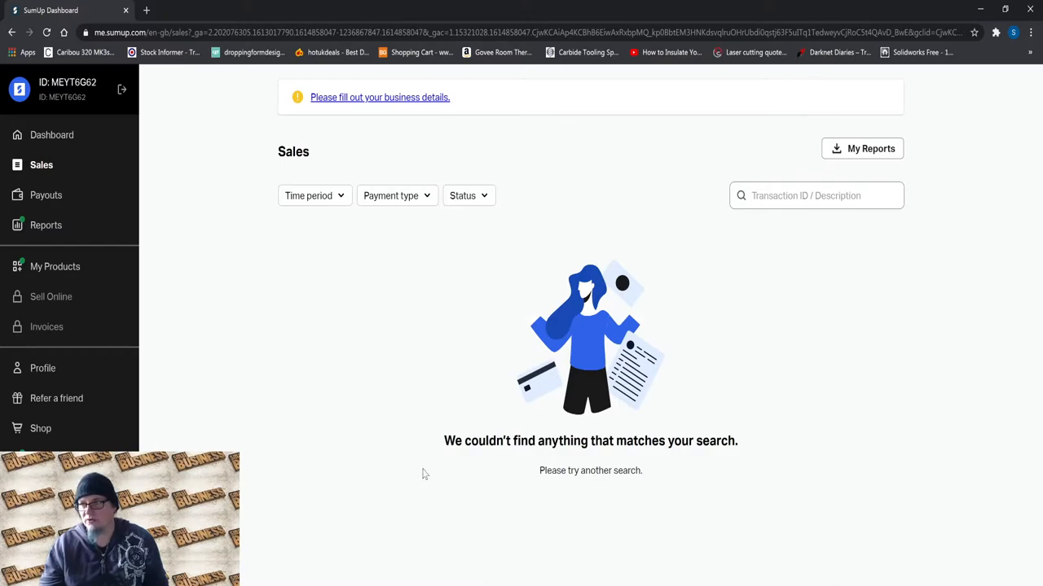
pyautogui.moveTo(627, 234)
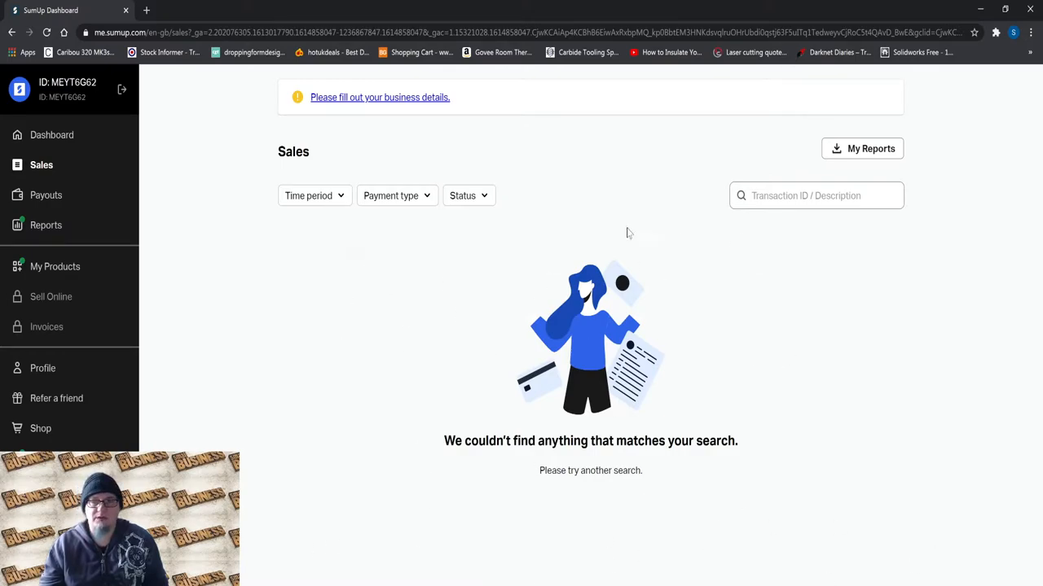
pyautogui.moveTo(287, 286)
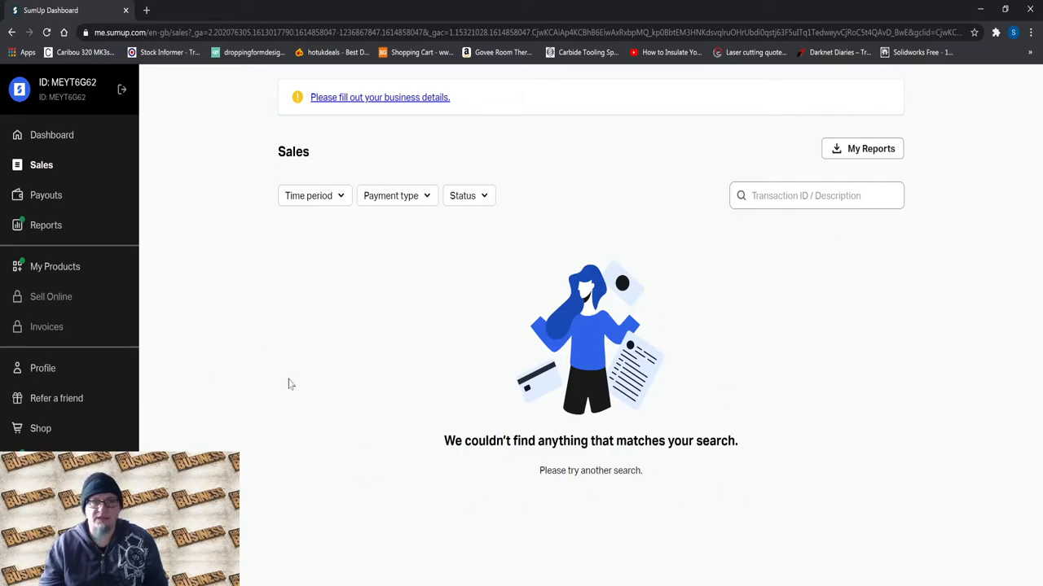
# - Show the Payouts page, which has no matching payouts yet
pyautogui.click(45, 195)
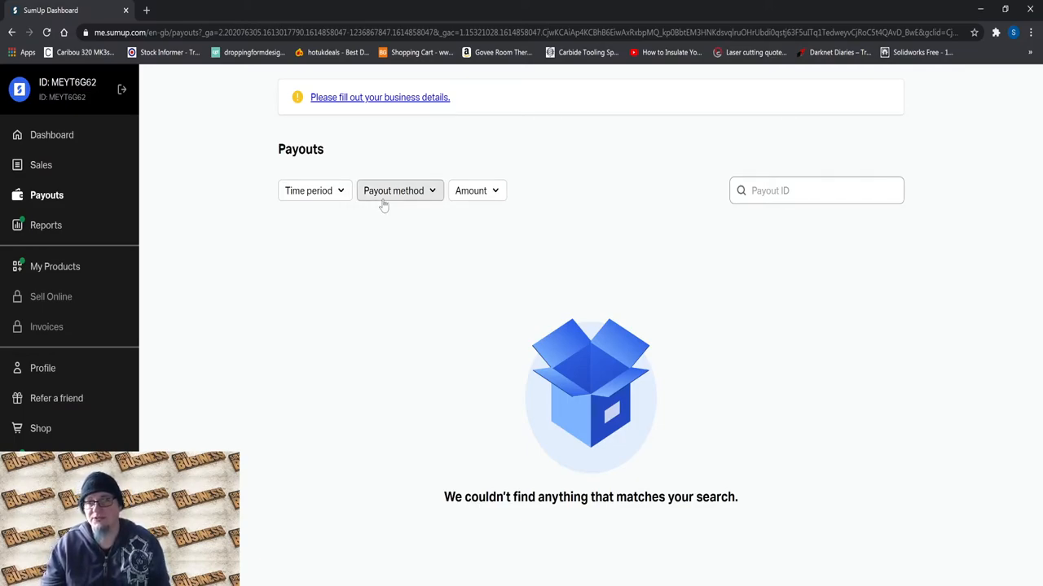
pyautogui.moveTo(421, 299)
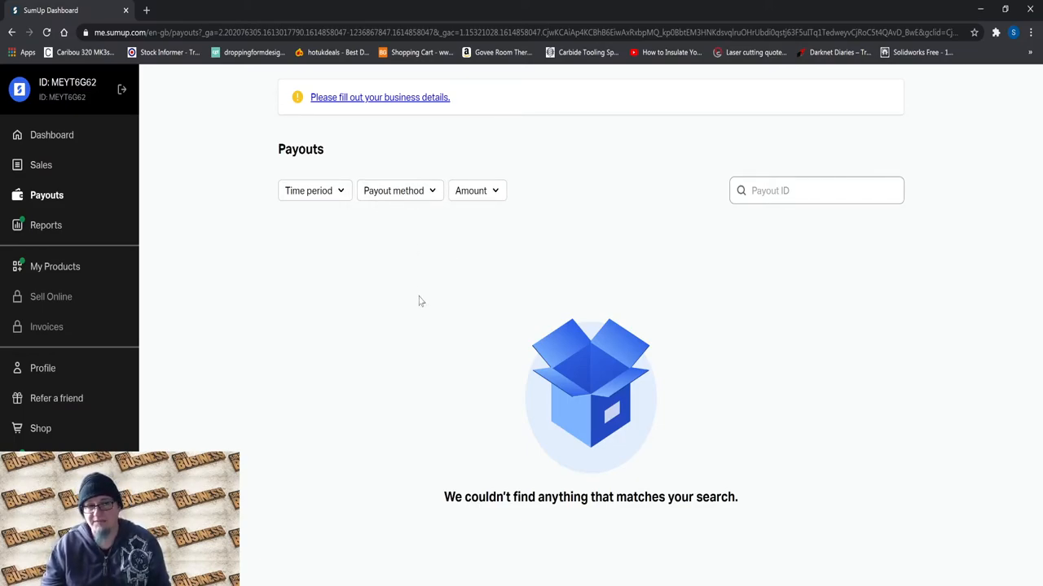
pyautogui.moveTo(410, 275)
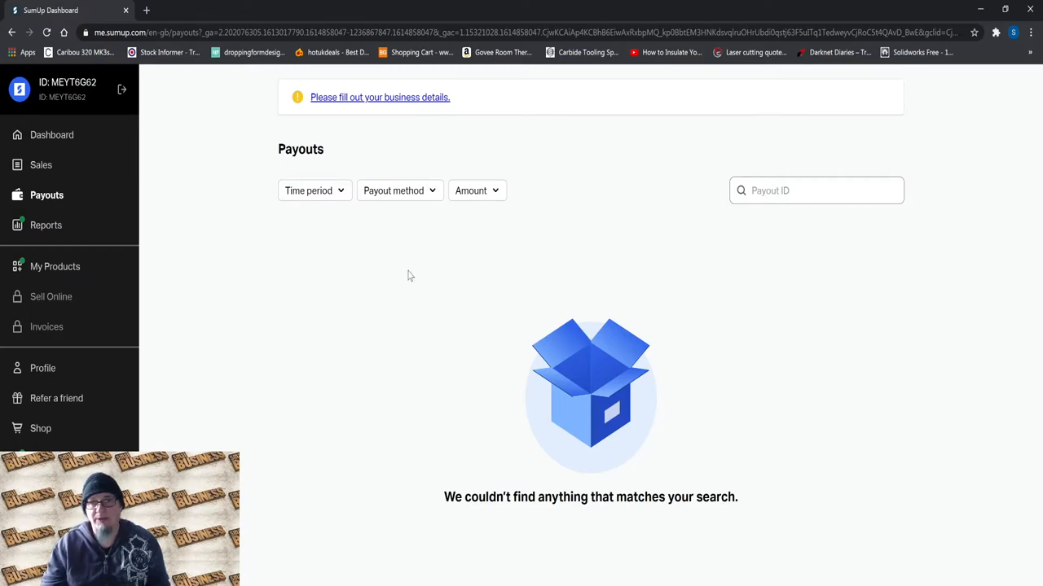
pyautogui.moveTo(432, 231)
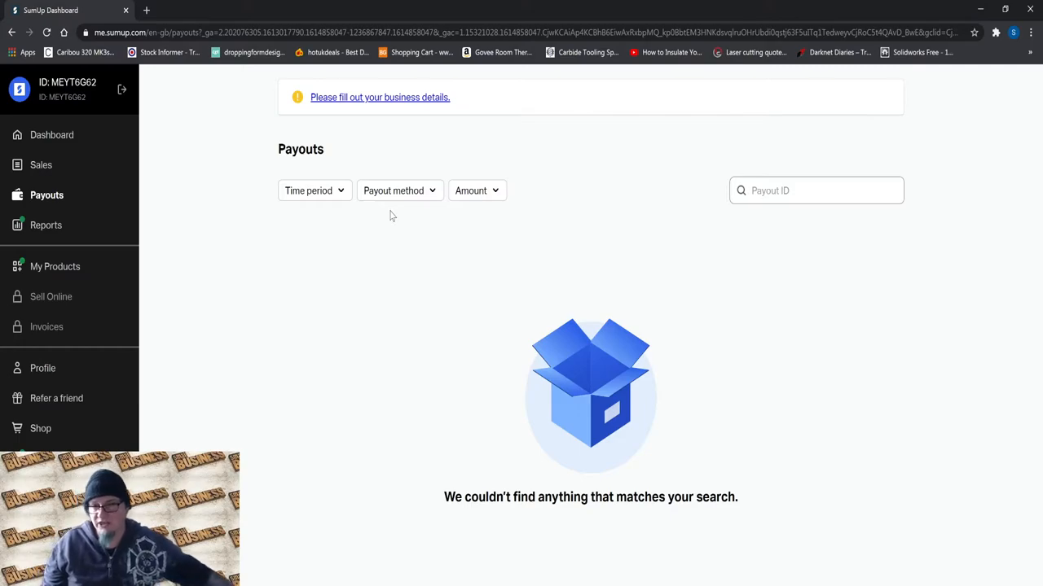
pyautogui.moveTo(668, 313)
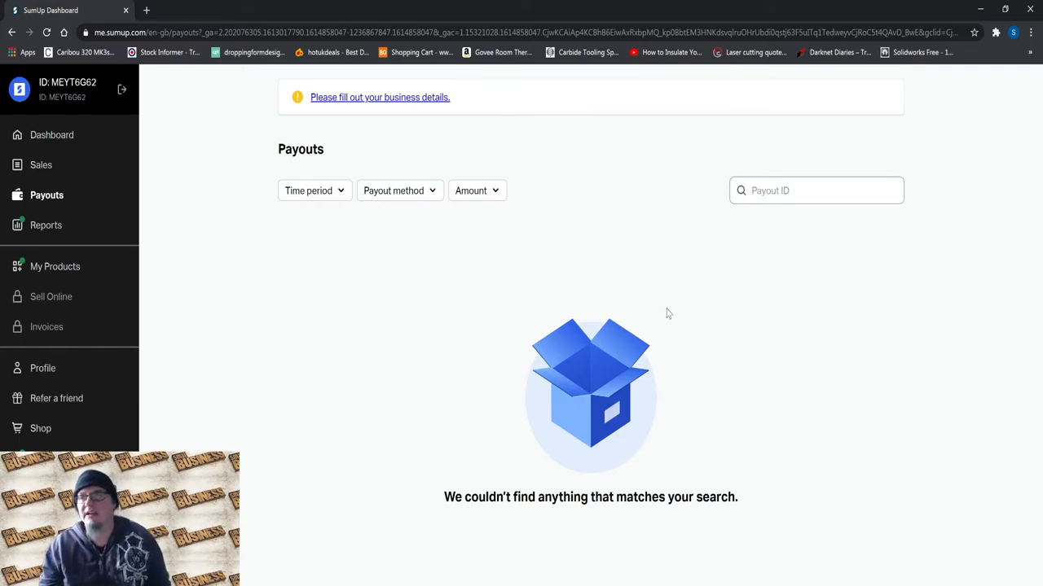
pyautogui.moveTo(685, 329)
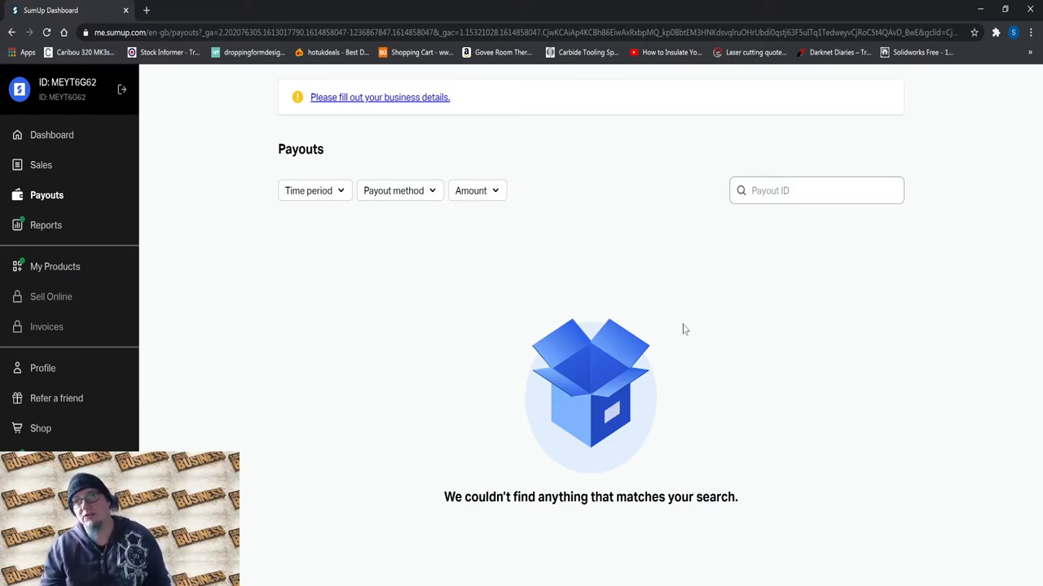
pyautogui.moveTo(687, 221)
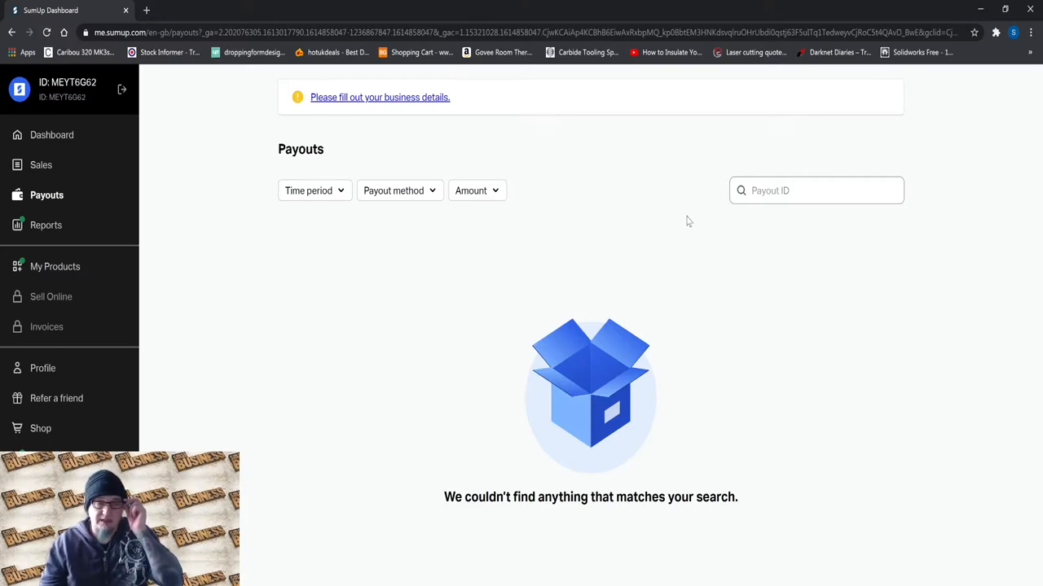
pyautogui.moveTo(704, 175)
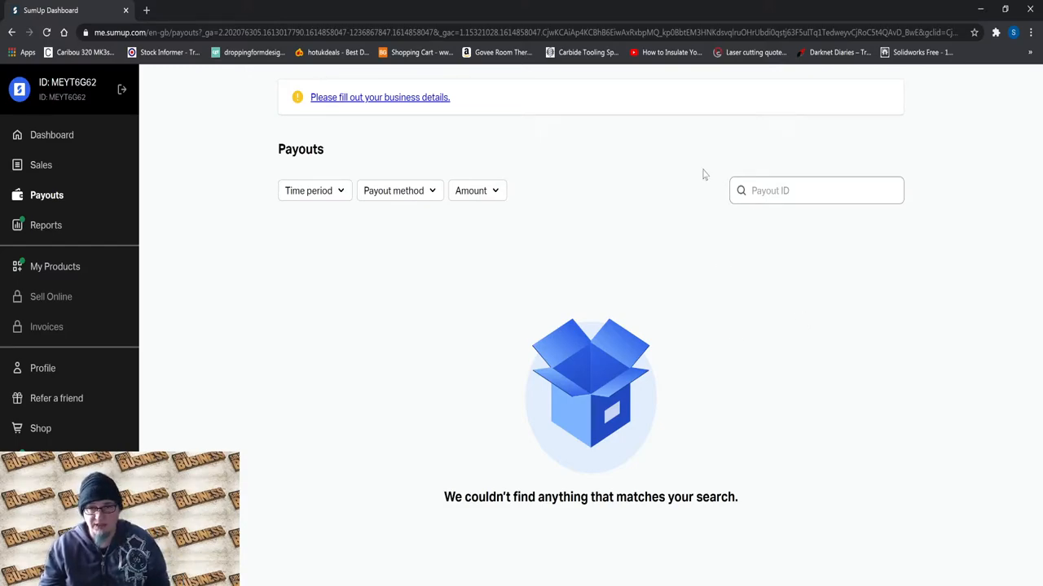
pyautogui.moveTo(597, 304)
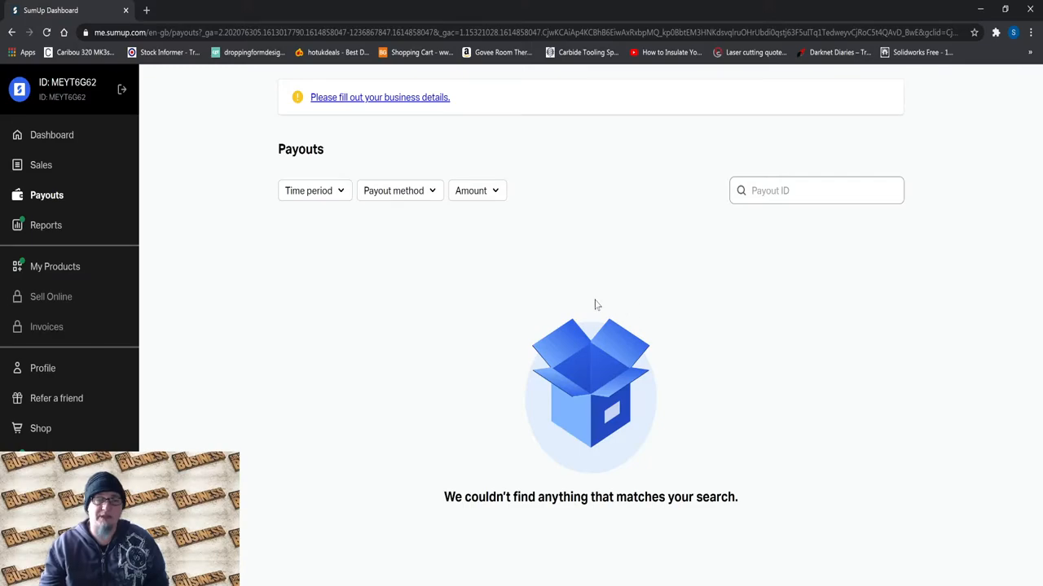
pyautogui.moveTo(316, 295)
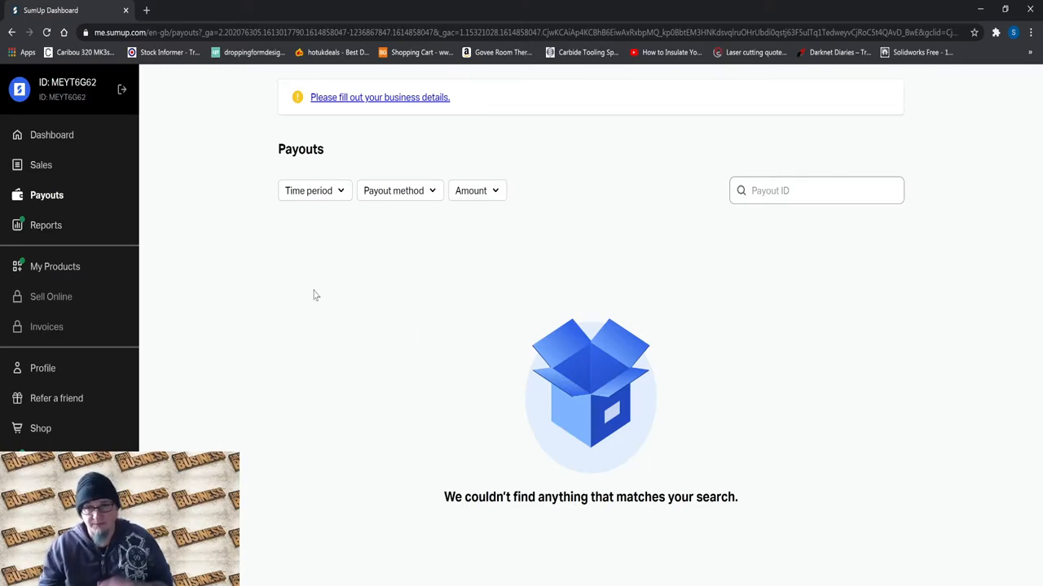
pyautogui.moveTo(233, 247)
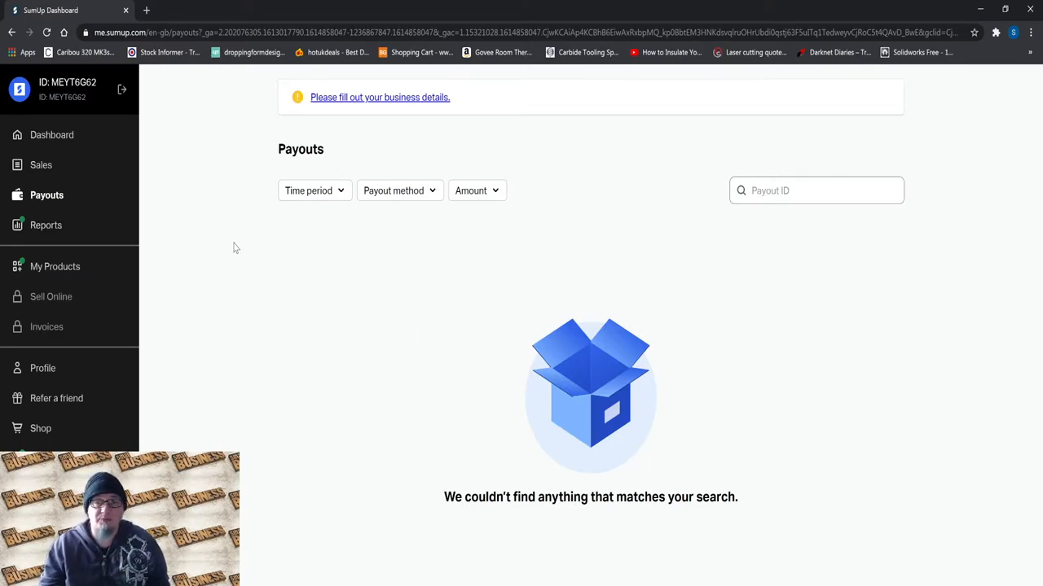
pyautogui.moveTo(375, 310)
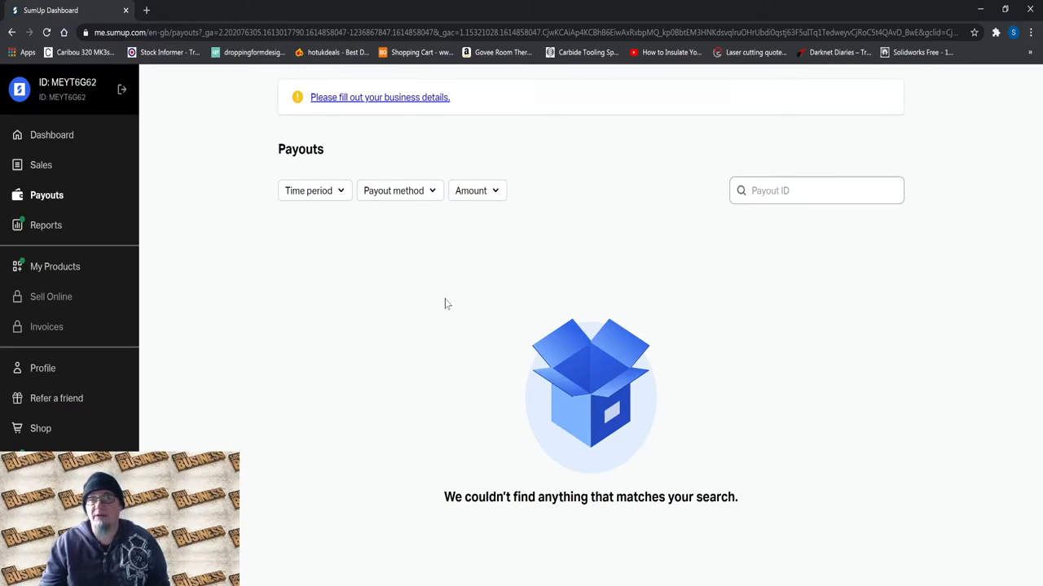
pyautogui.moveTo(391, 316)
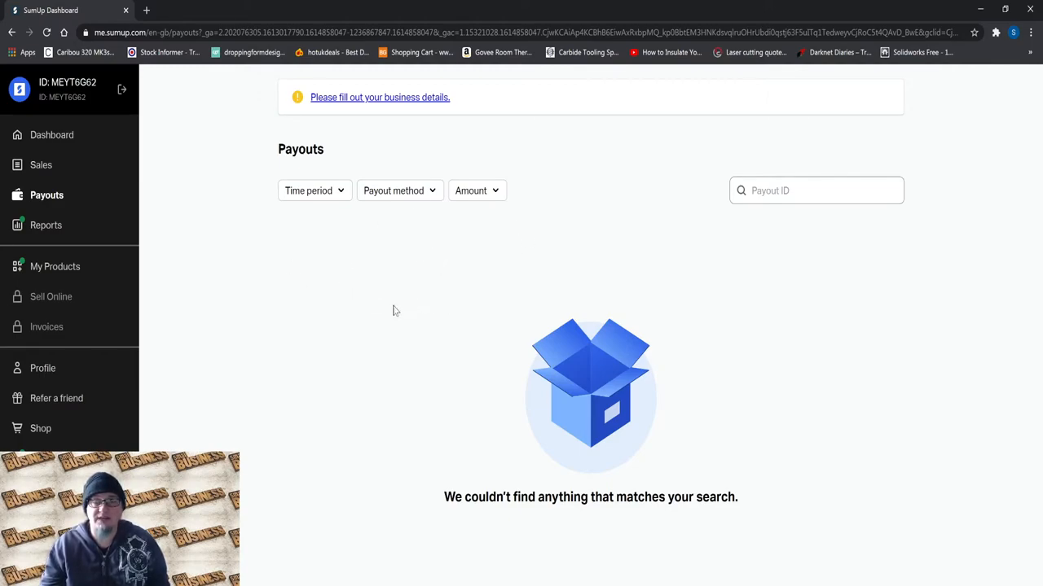
pyautogui.moveTo(524, 220)
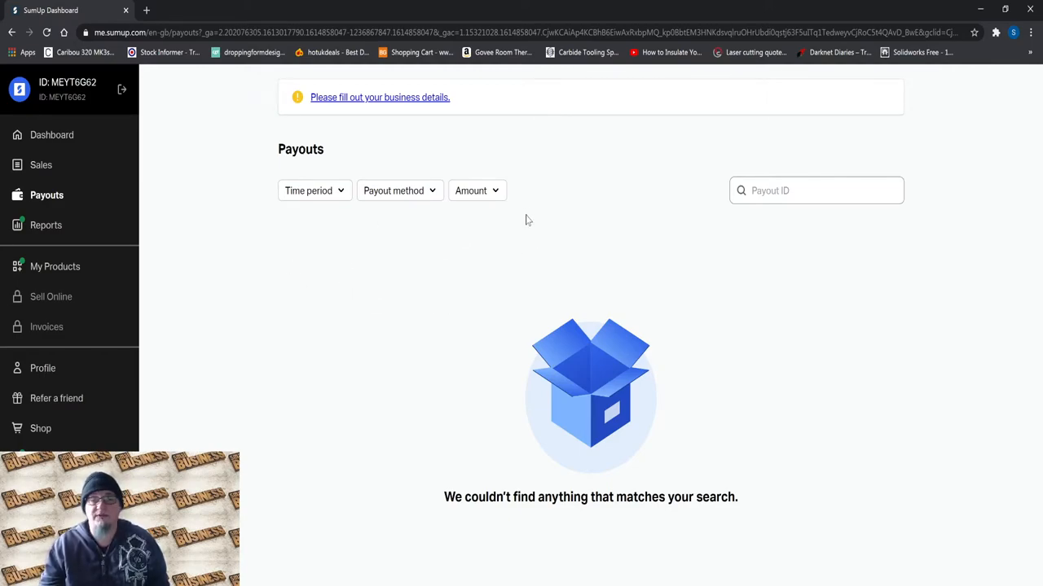
pyautogui.moveTo(667, 218)
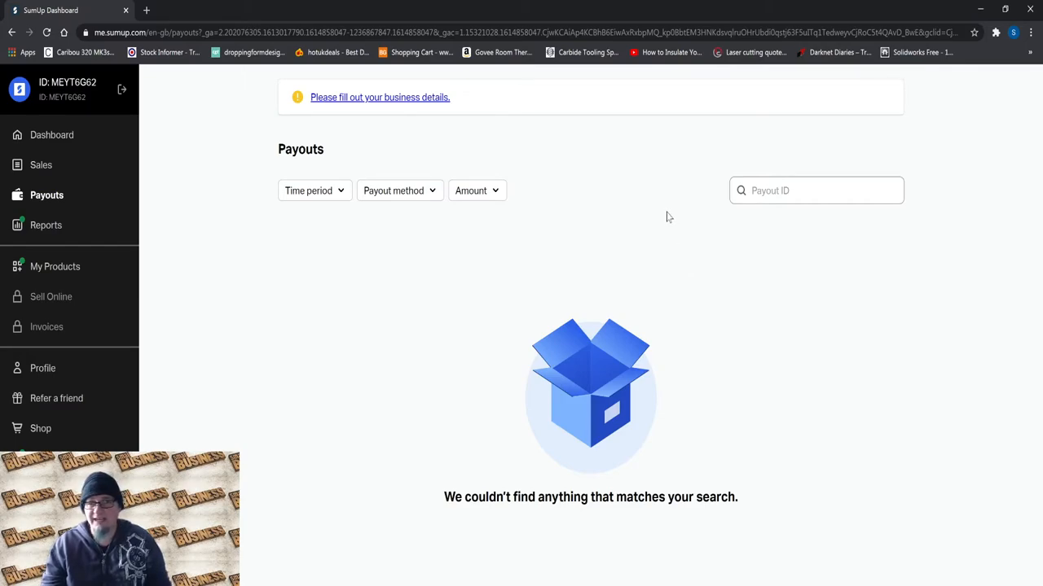
pyautogui.moveTo(452, 279)
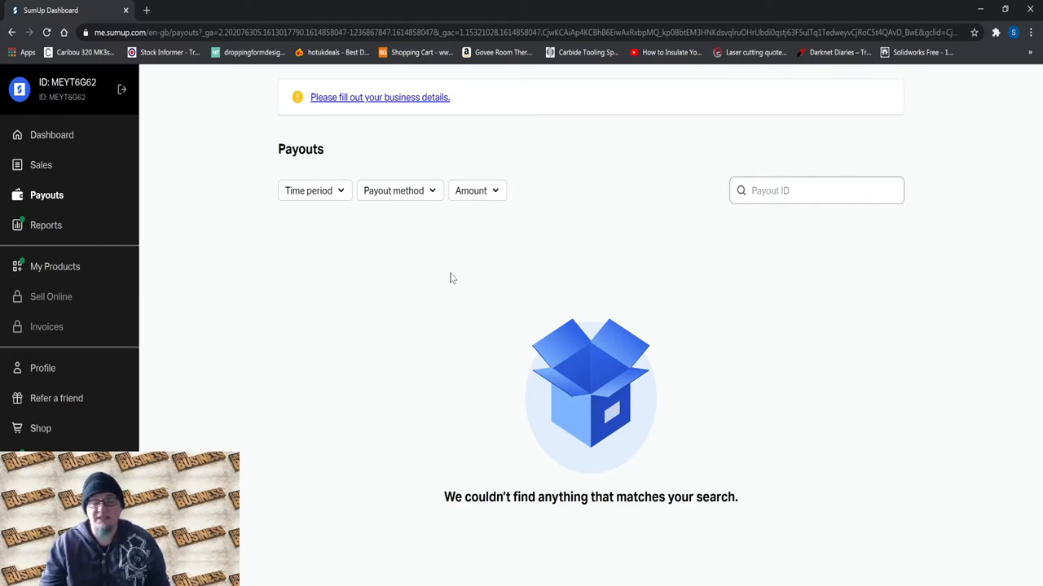
pyautogui.moveTo(763, 304)
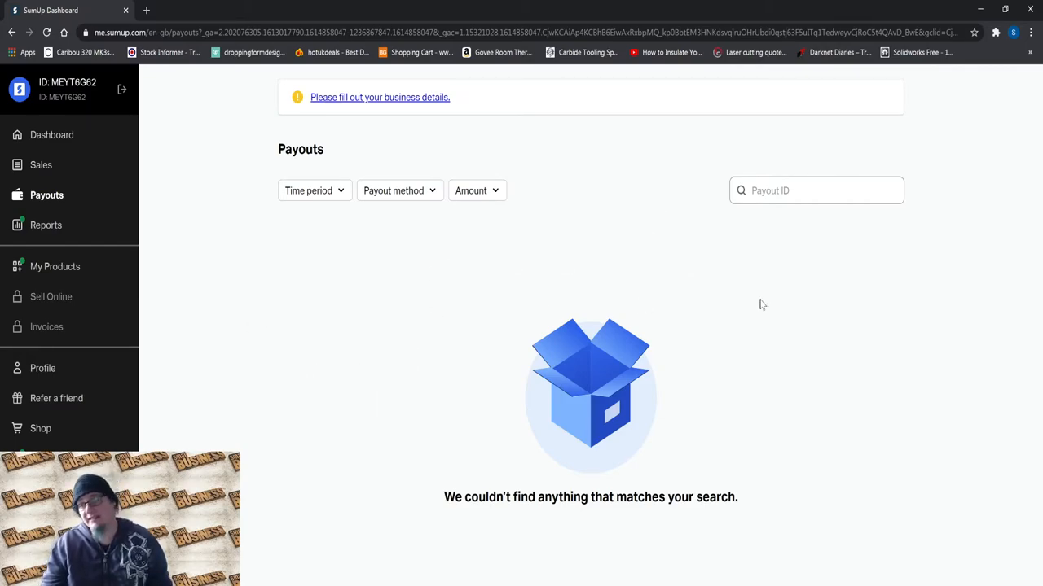
pyautogui.moveTo(460, 294)
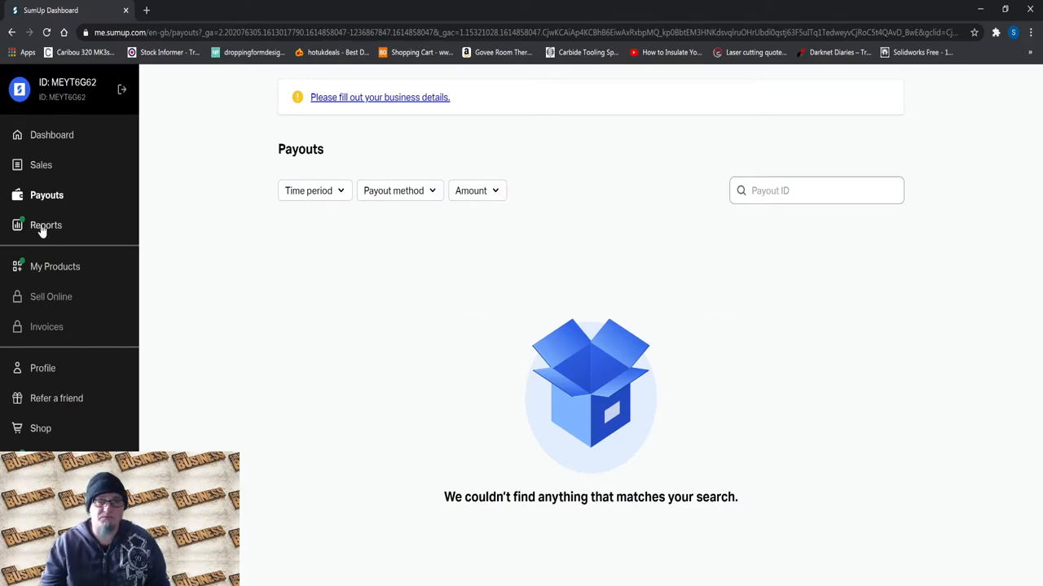
# - Show the Reports page, unavailable until profile registration is finished
pyautogui.click(46, 225)
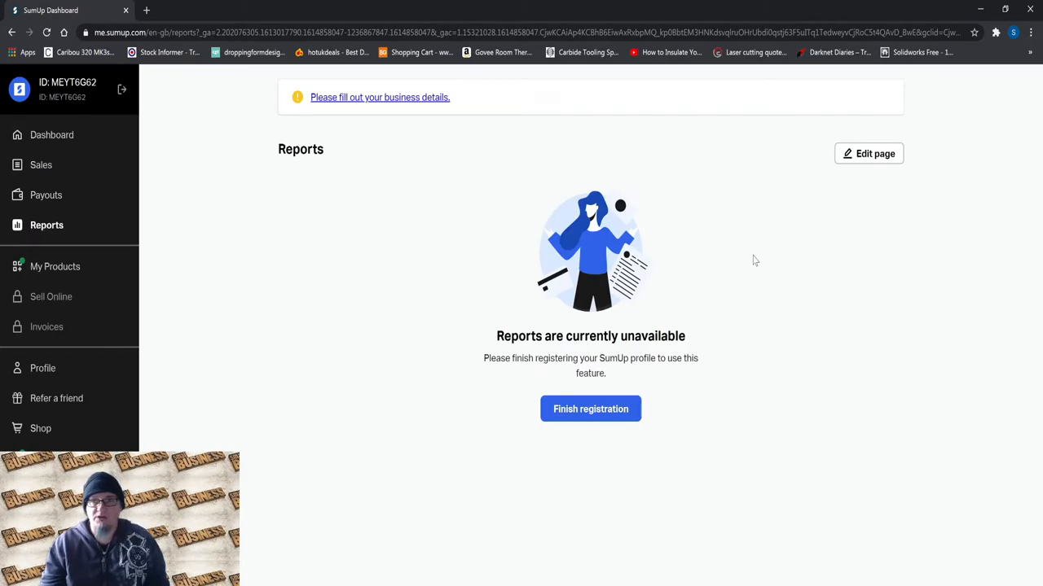
pyautogui.moveTo(448, 270)
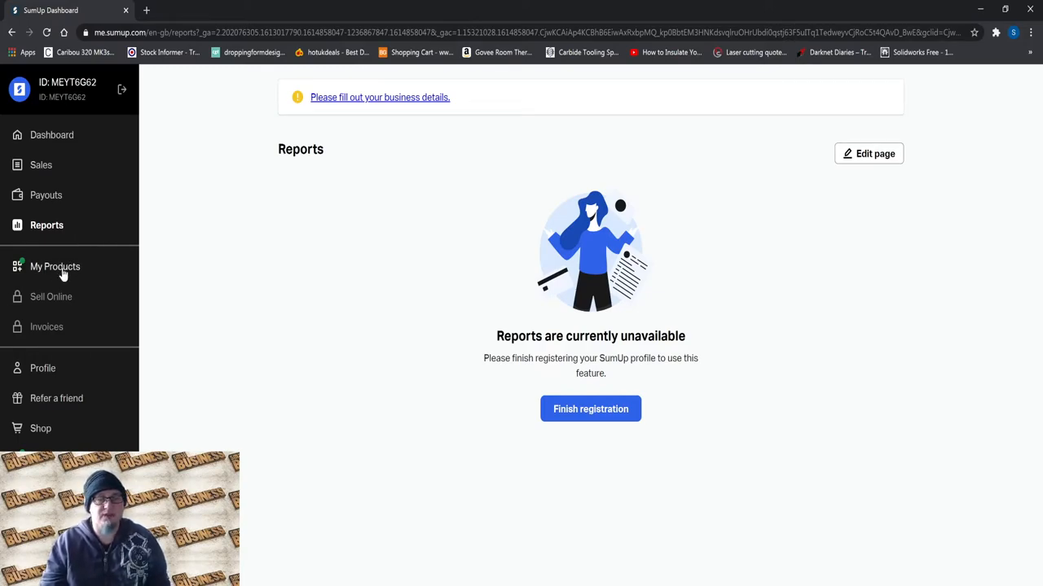
pyautogui.click(55, 268)
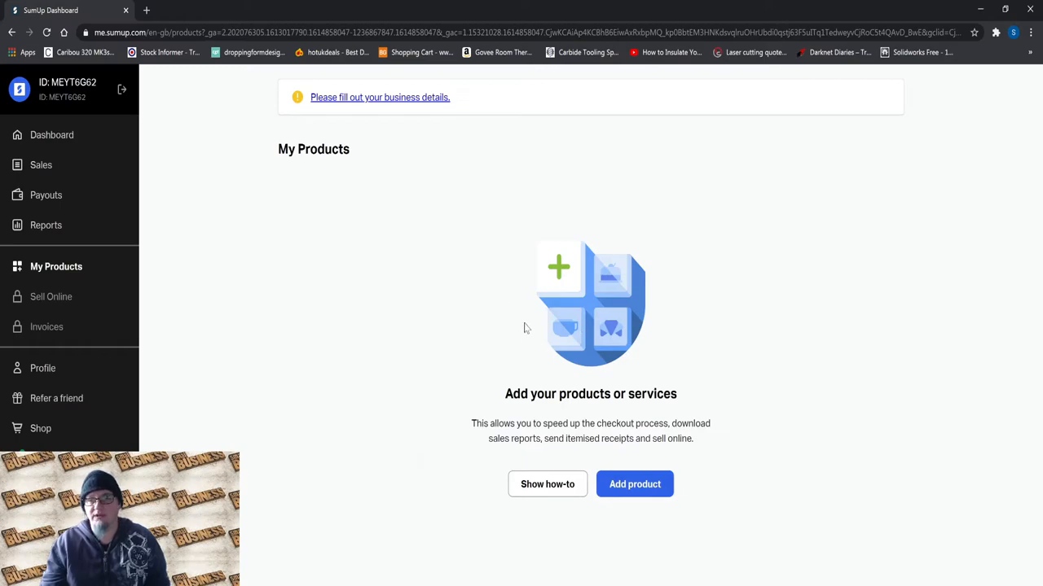
pyautogui.moveTo(355, 264)
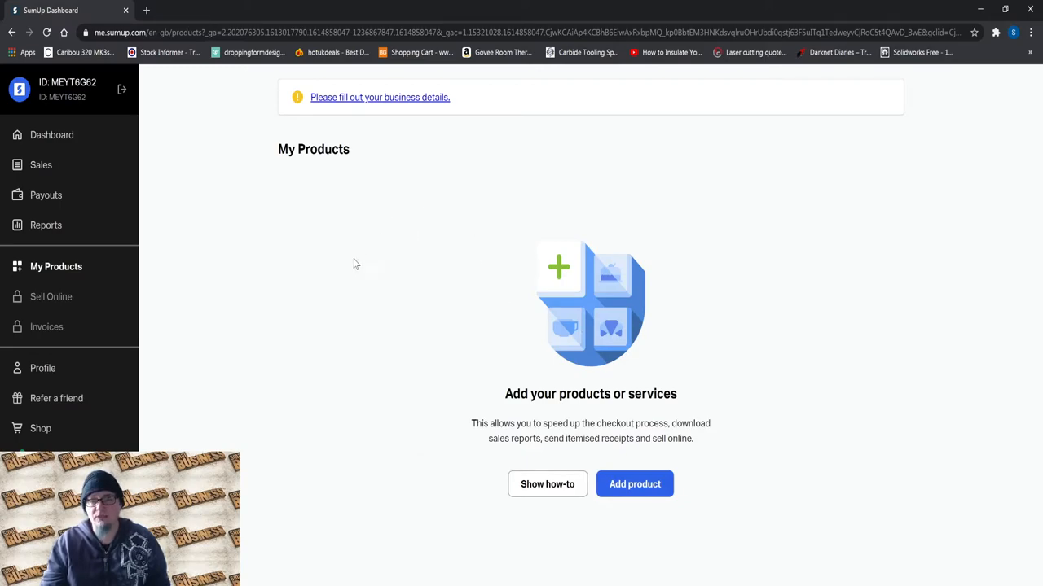
pyautogui.moveTo(577, 152)
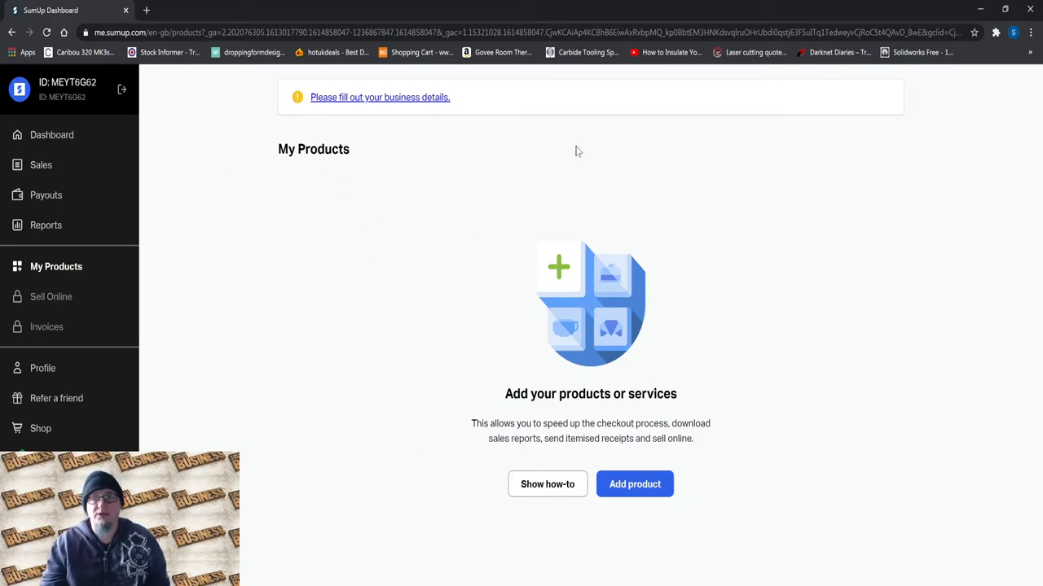
pyautogui.moveTo(469, 290)
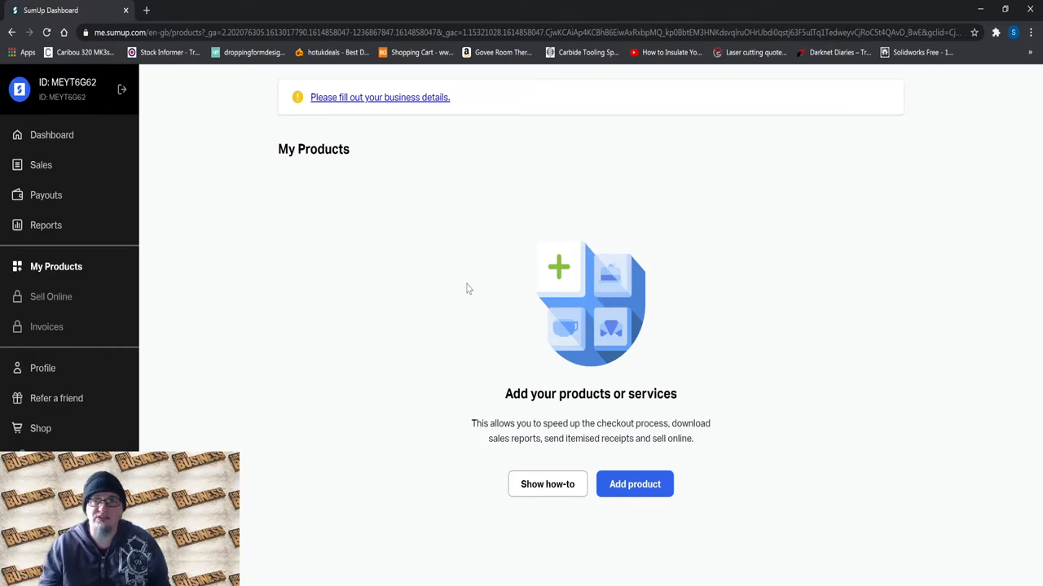
pyautogui.moveTo(512, 363)
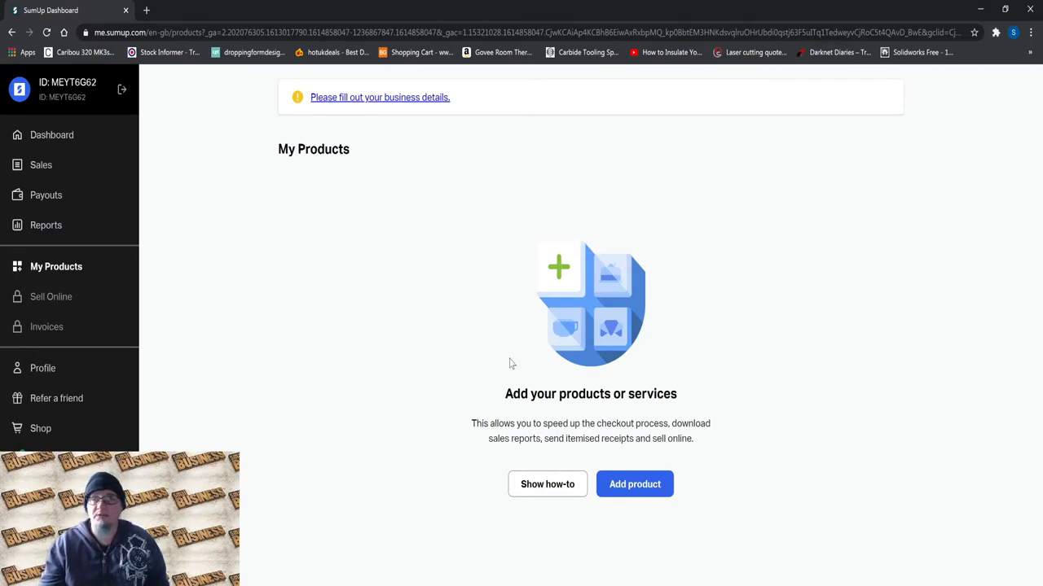
pyautogui.moveTo(413, 300)
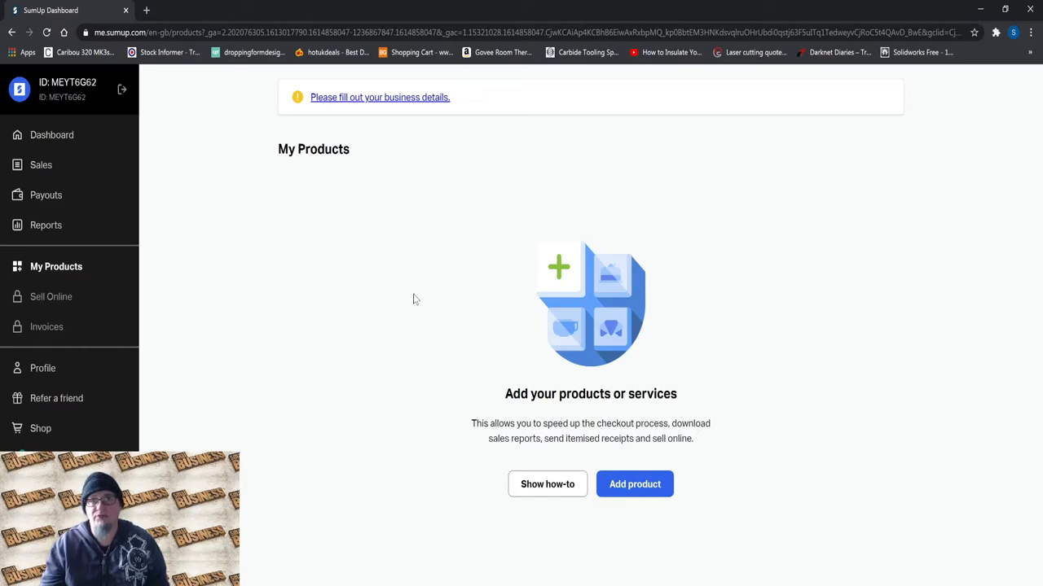
pyautogui.moveTo(629, 283)
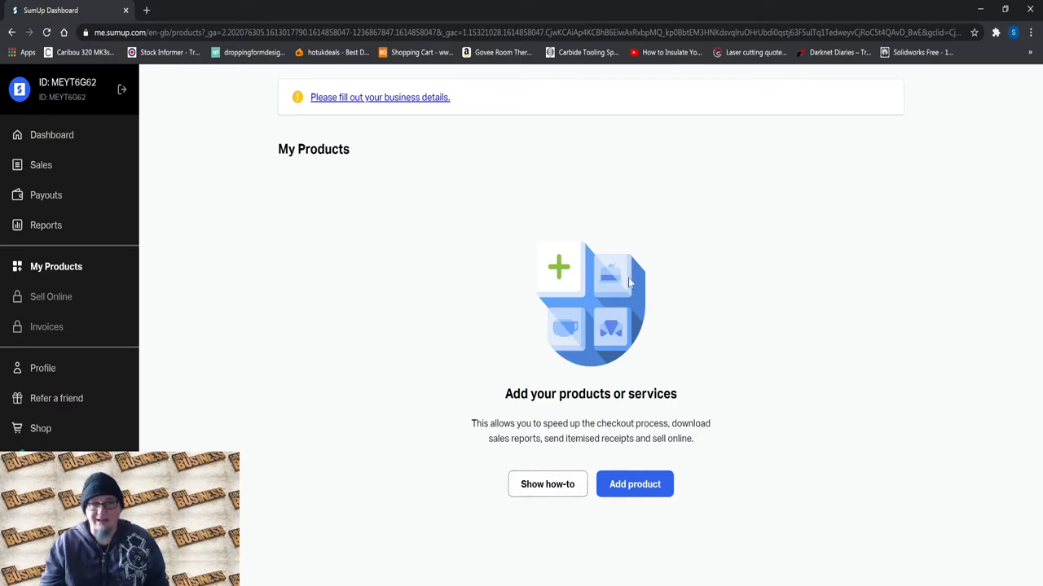
pyautogui.moveTo(362, 423)
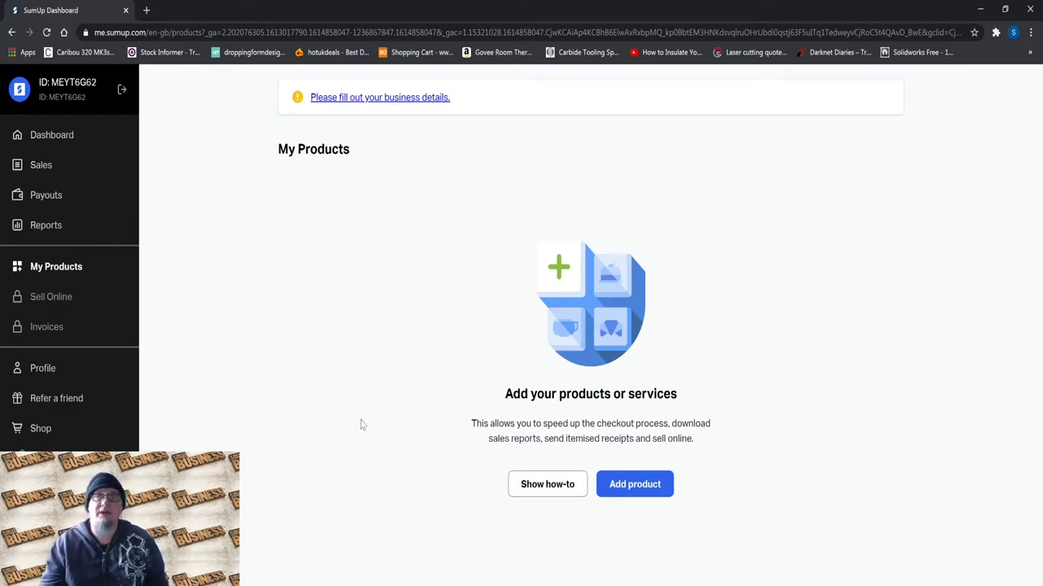
pyautogui.moveTo(362, 222)
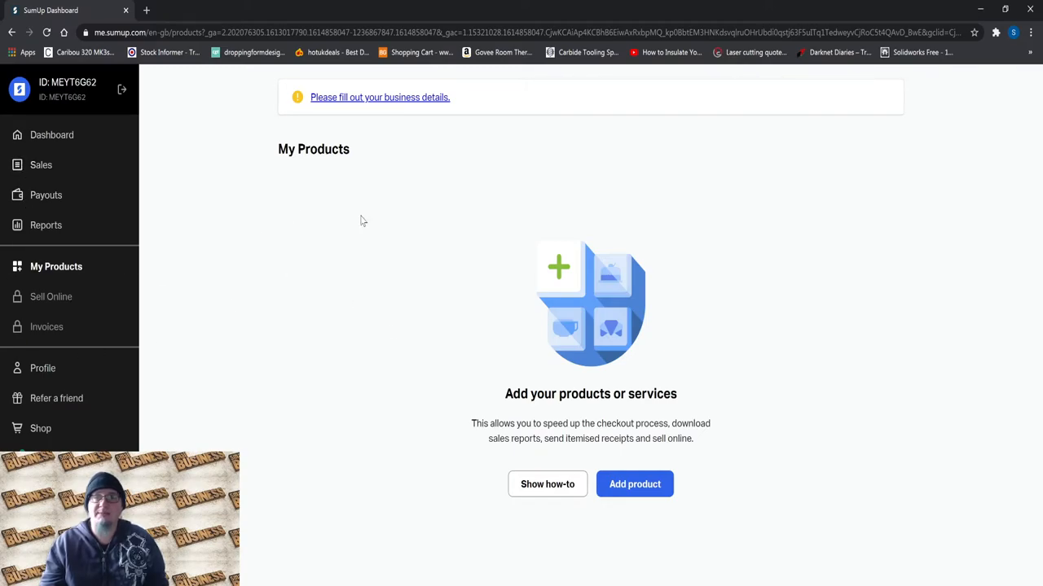
pyautogui.moveTo(251, 259)
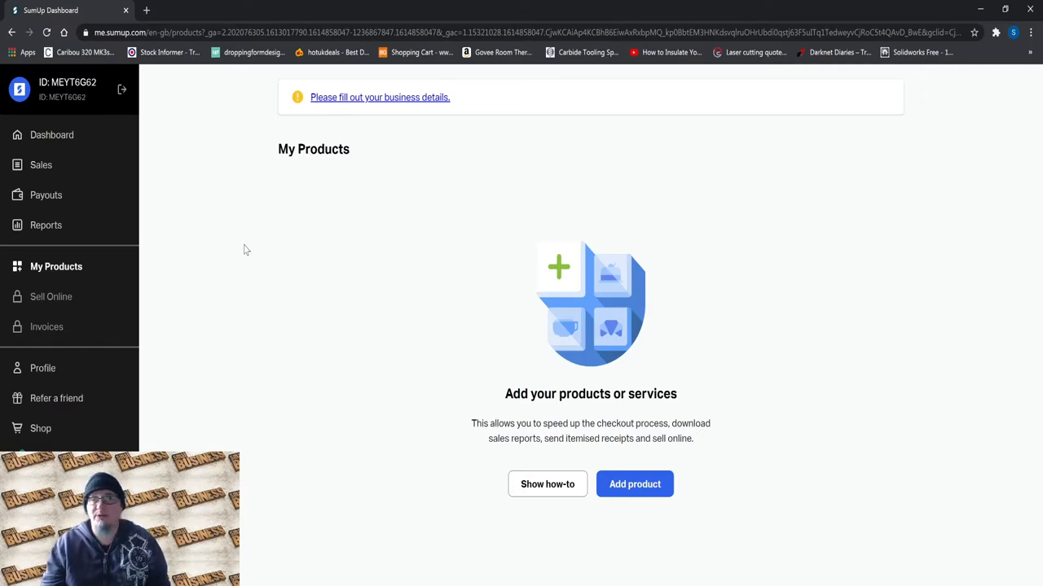
pyautogui.moveTo(287, 275)
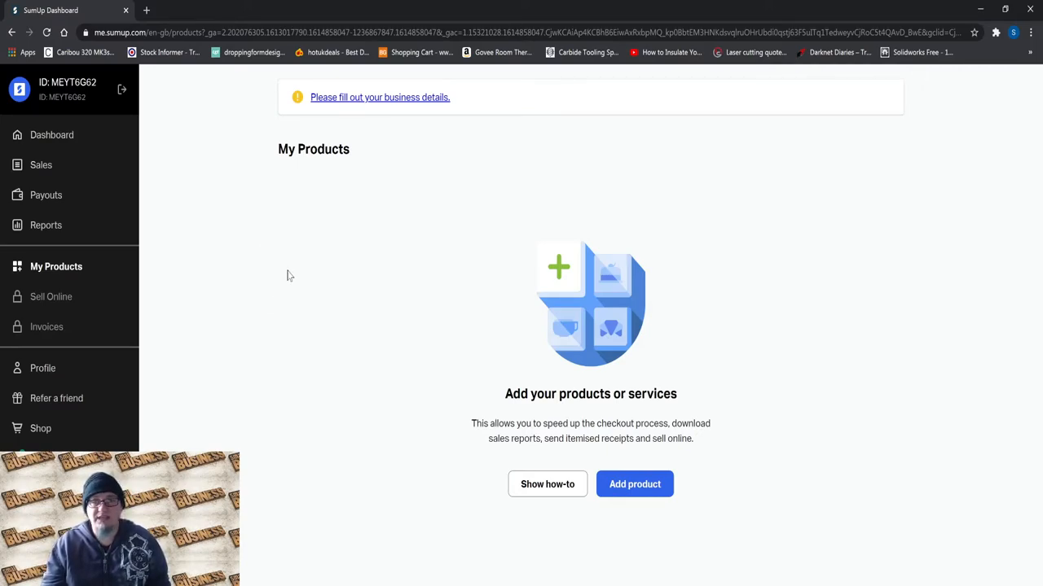
pyautogui.moveTo(218, 316)
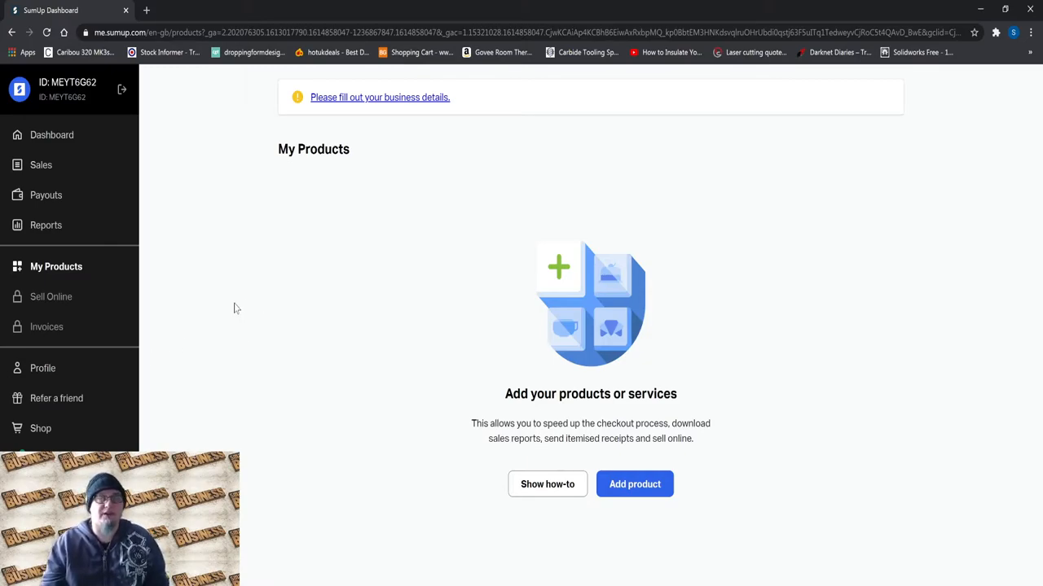
pyautogui.moveTo(215, 270)
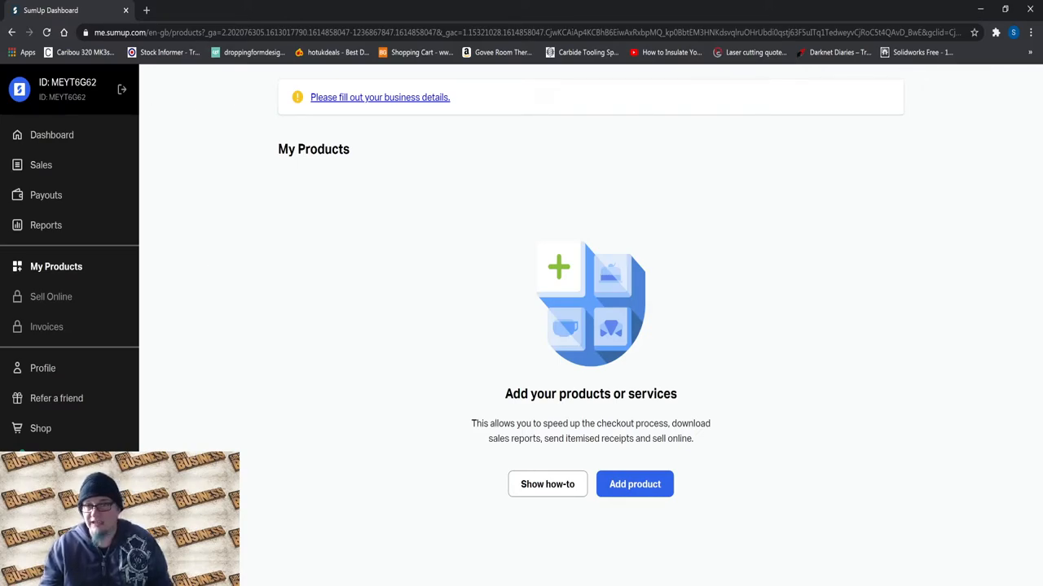
pyautogui.moveTo(433, 232)
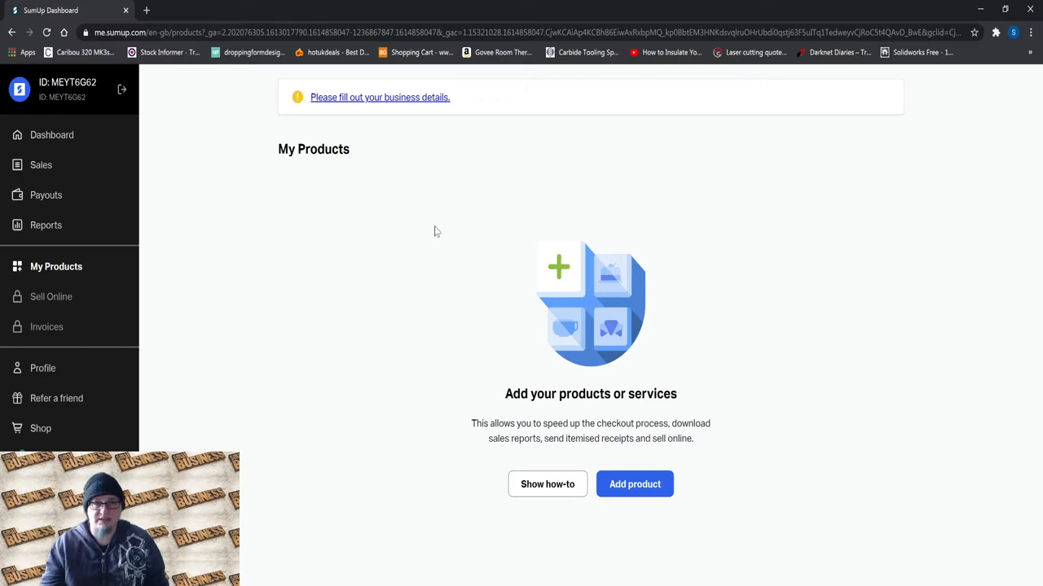
pyautogui.moveTo(480, 213)
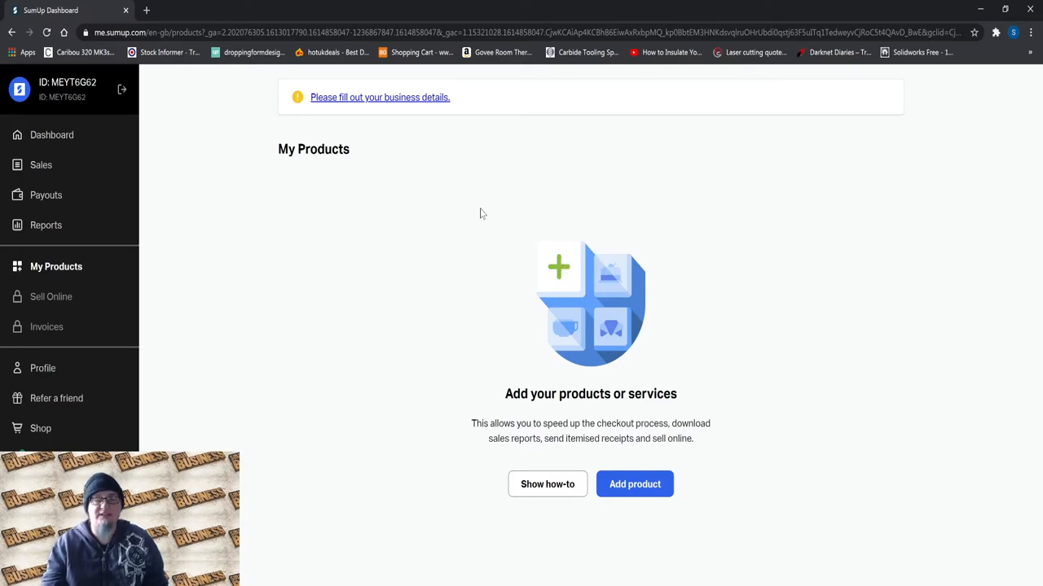
pyautogui.moveTo(205, 375)
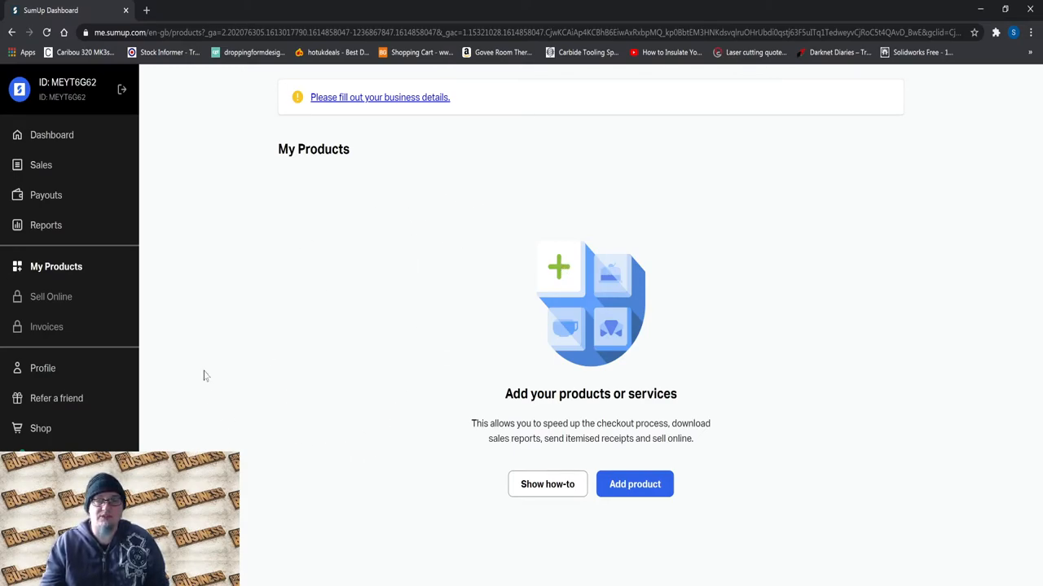
pyautogui.moveTo(680, 220)
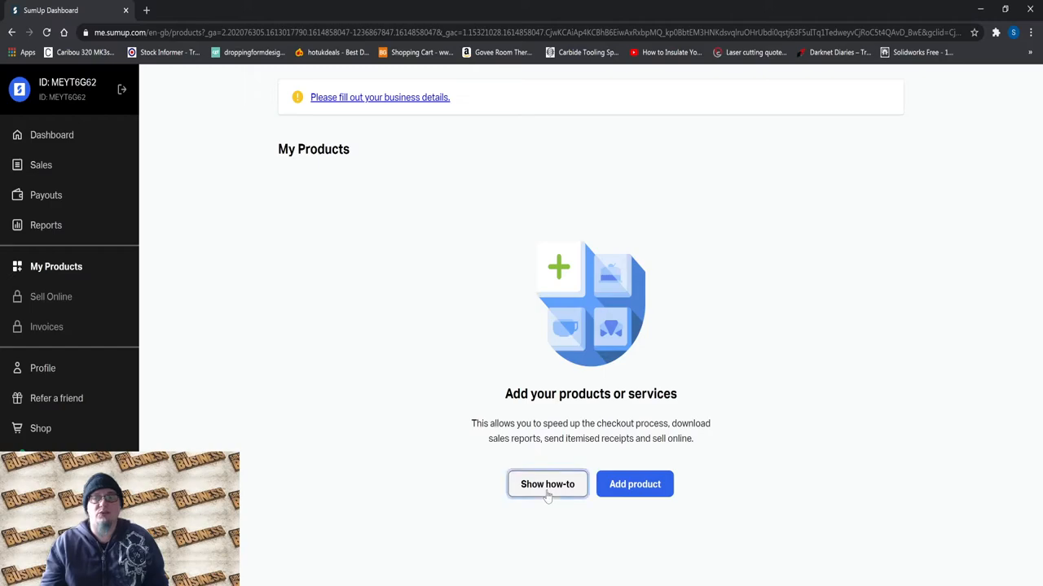
# - Start the 'Using your products' walkthrough and advance through checkout and tax rates to the online store slide
pyautogui.click(548, 484)
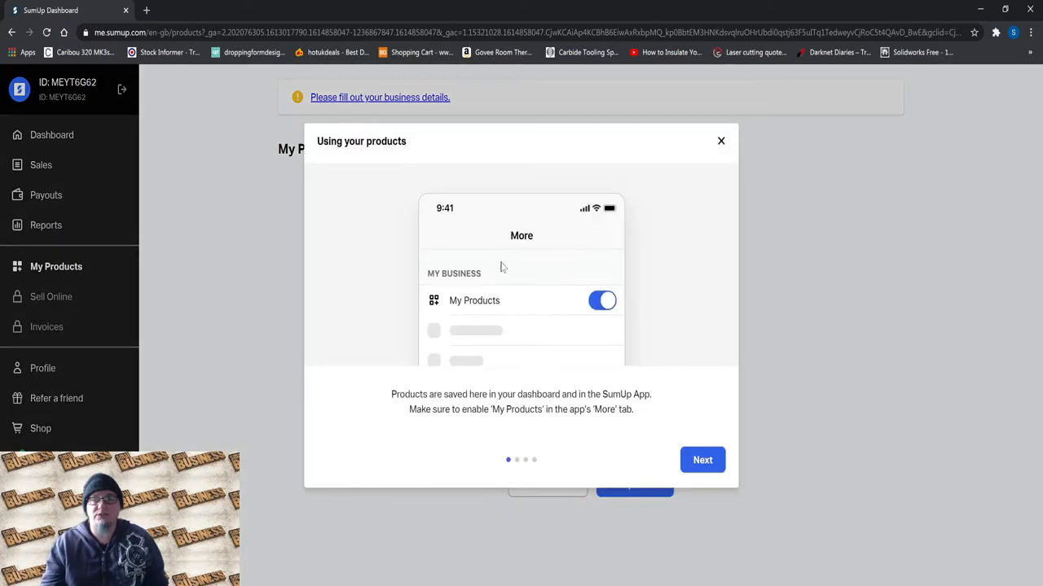
pyautogui.click(702, 460)
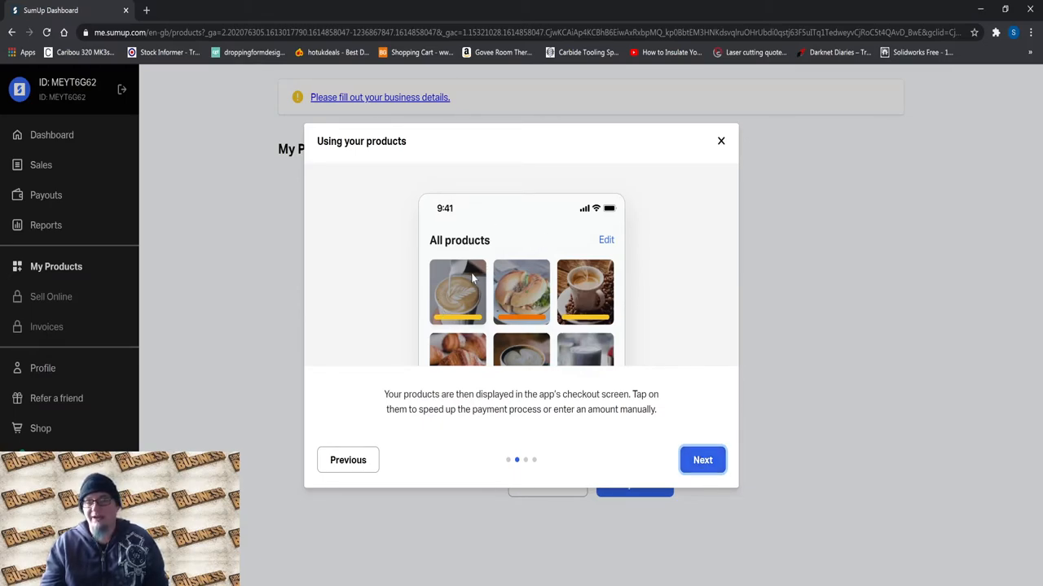
pyautogui.moveTo(448, 340)
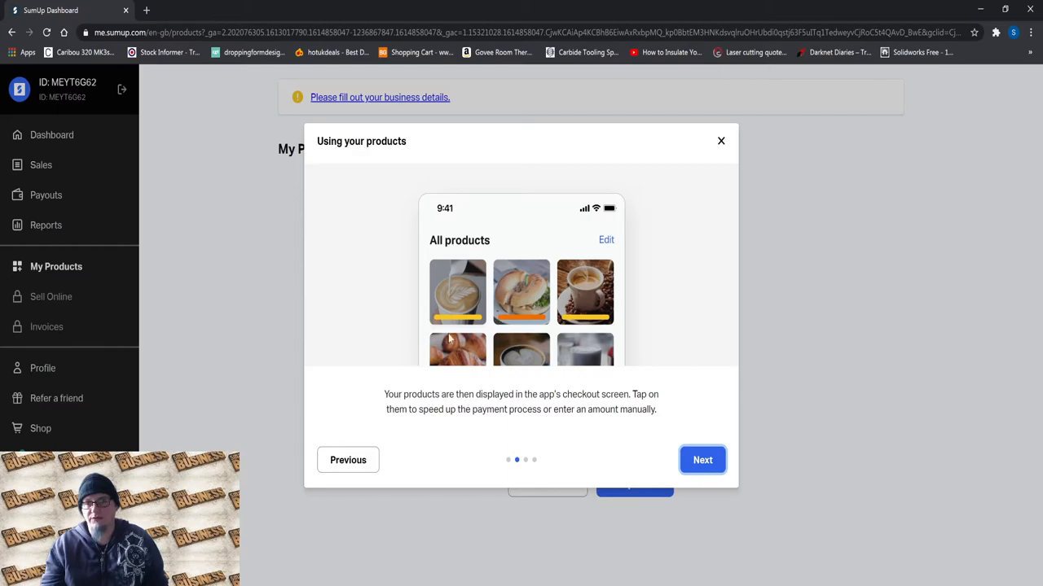
pyautogui.moveTo(616, 267)
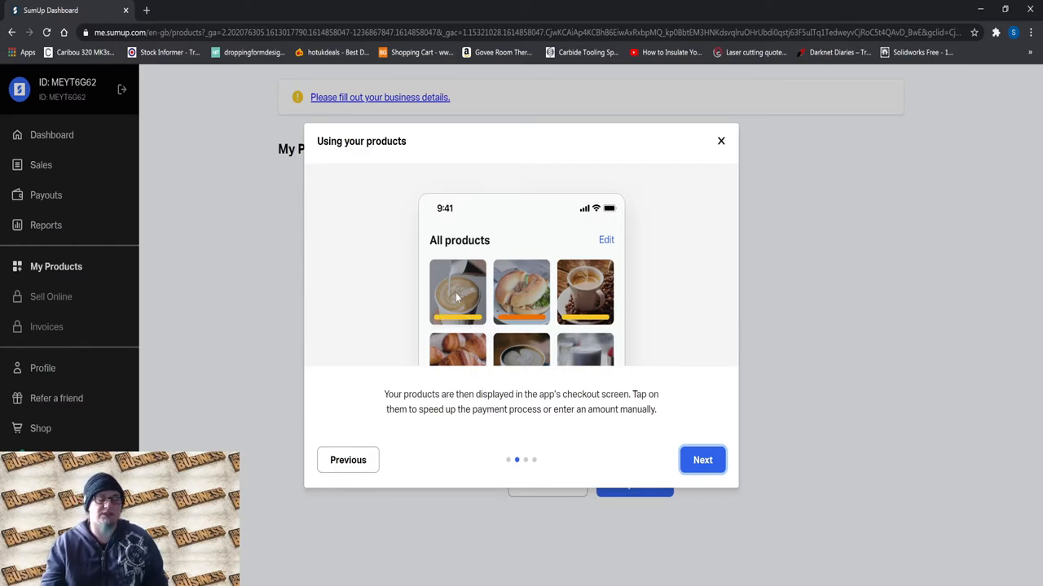
pyautogui.moveTo(611, 328)
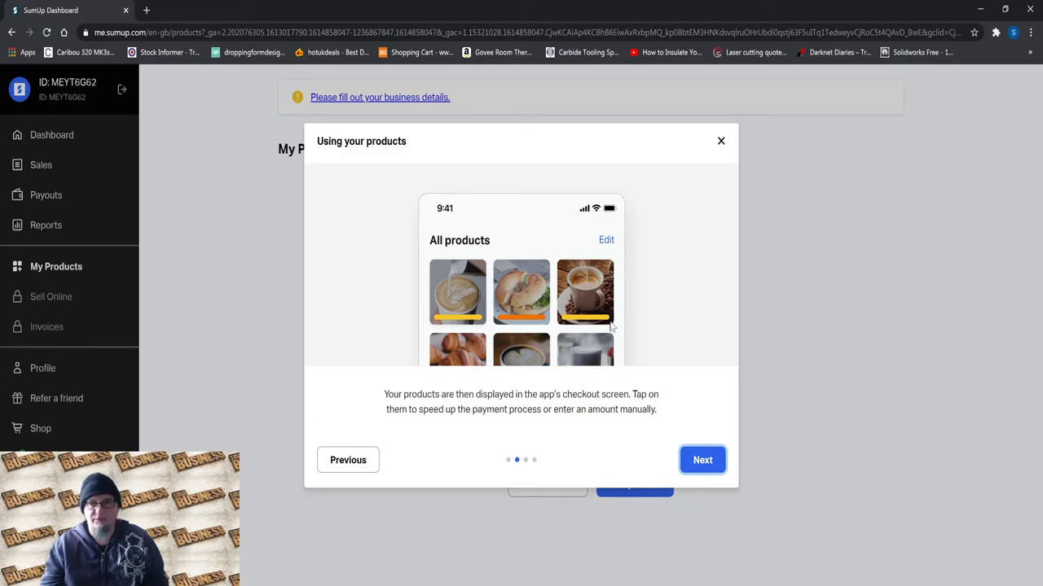
pyautogui.moveTo(441, 294)
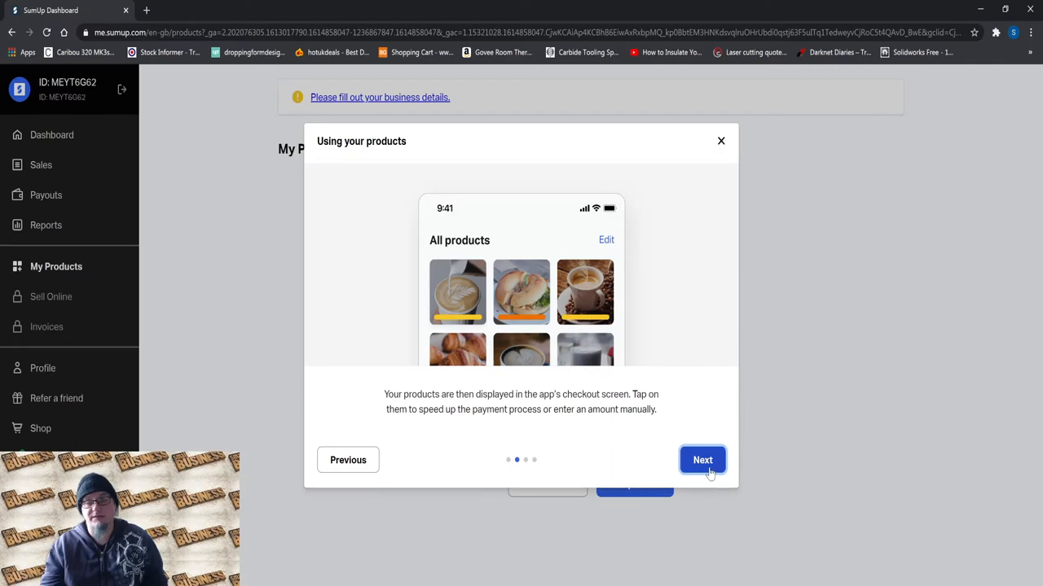
pyautogui.moveTo(702, 462)
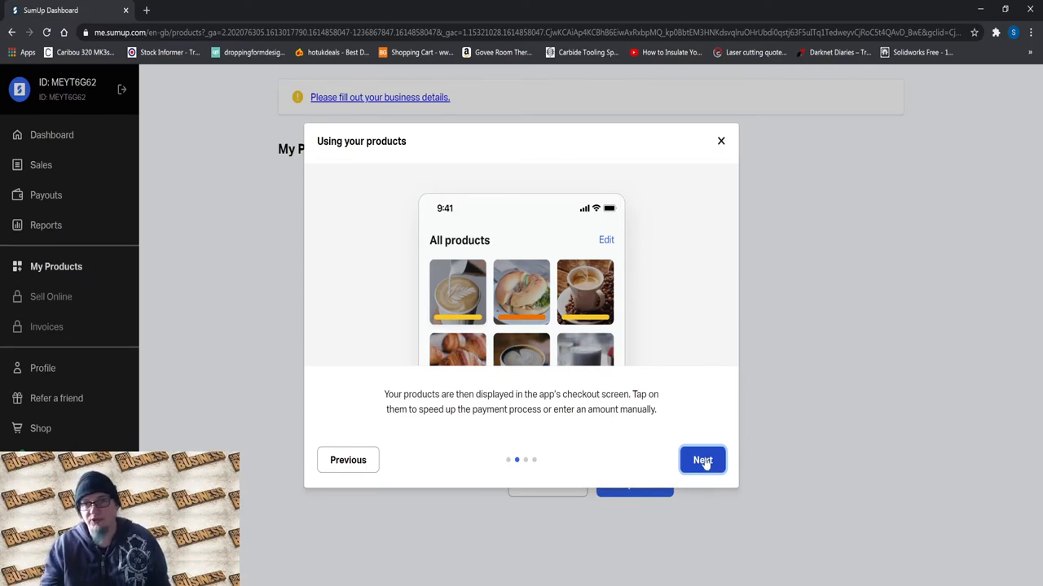
pyautogui.moveTo(736, 414)
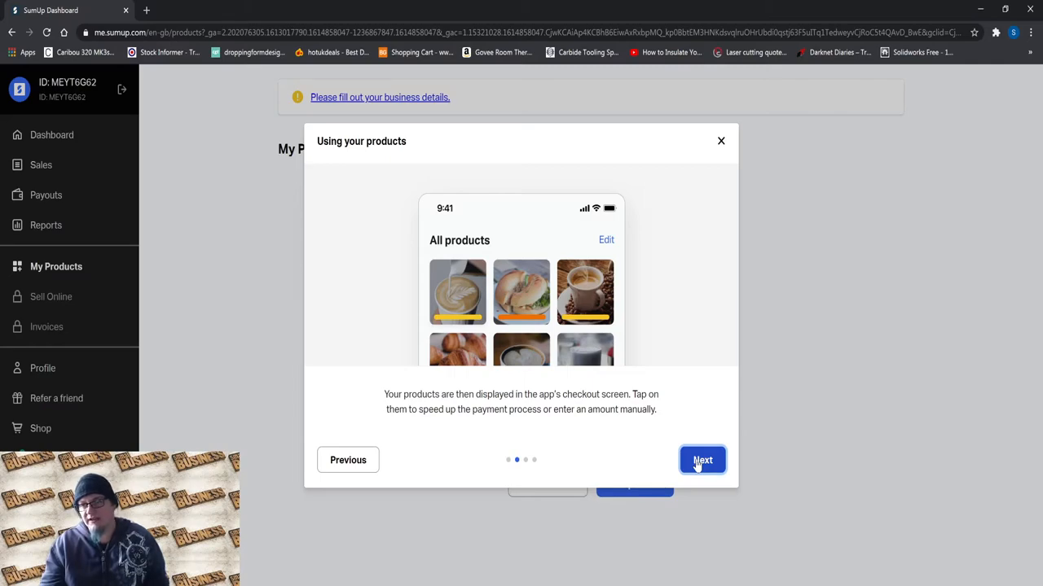
pyautogui.click(702, 460)
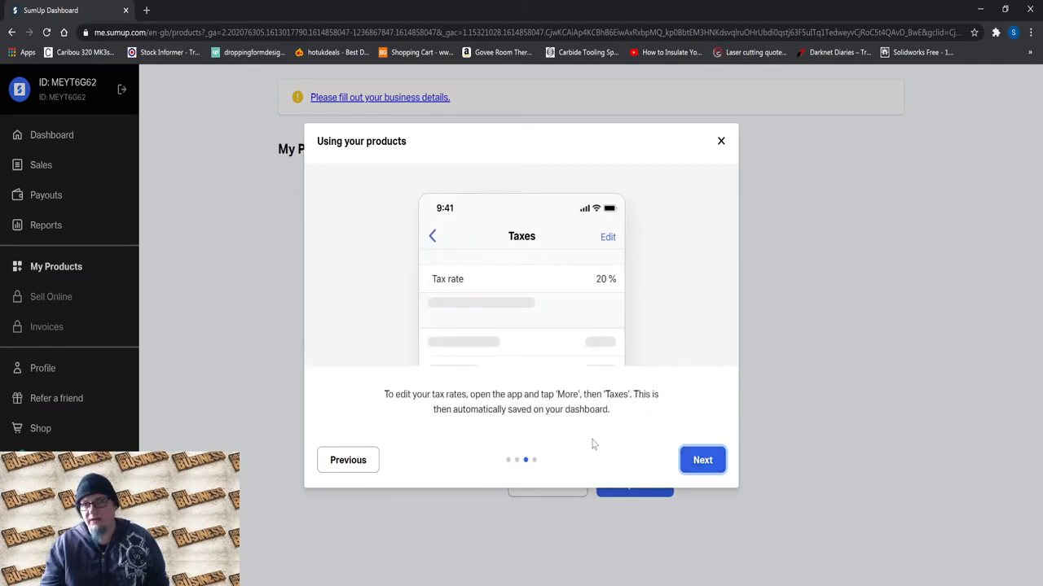
pyautogui.click(700, 459)
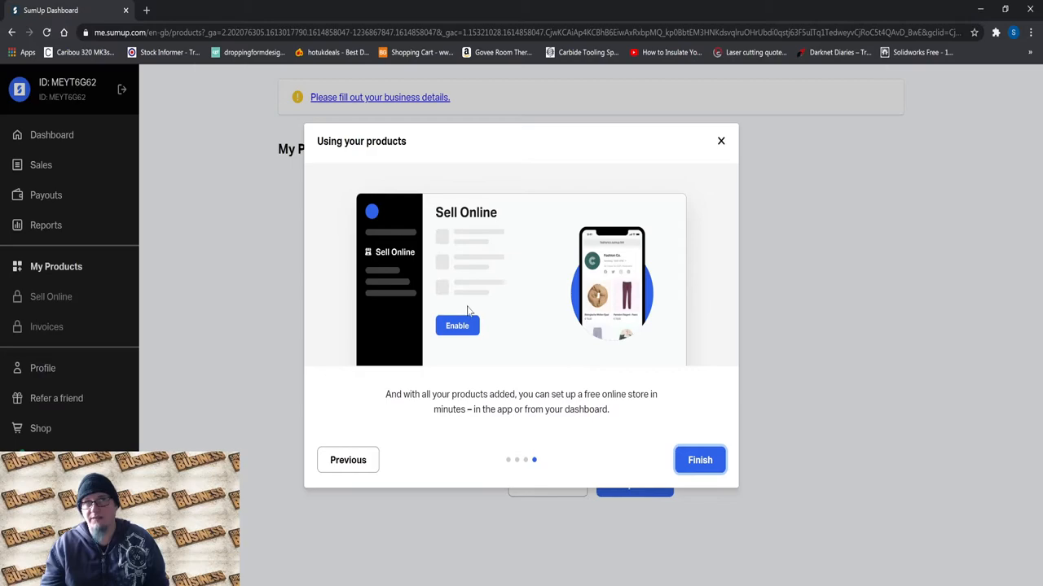
pyautogui.moveTo(646, 380)
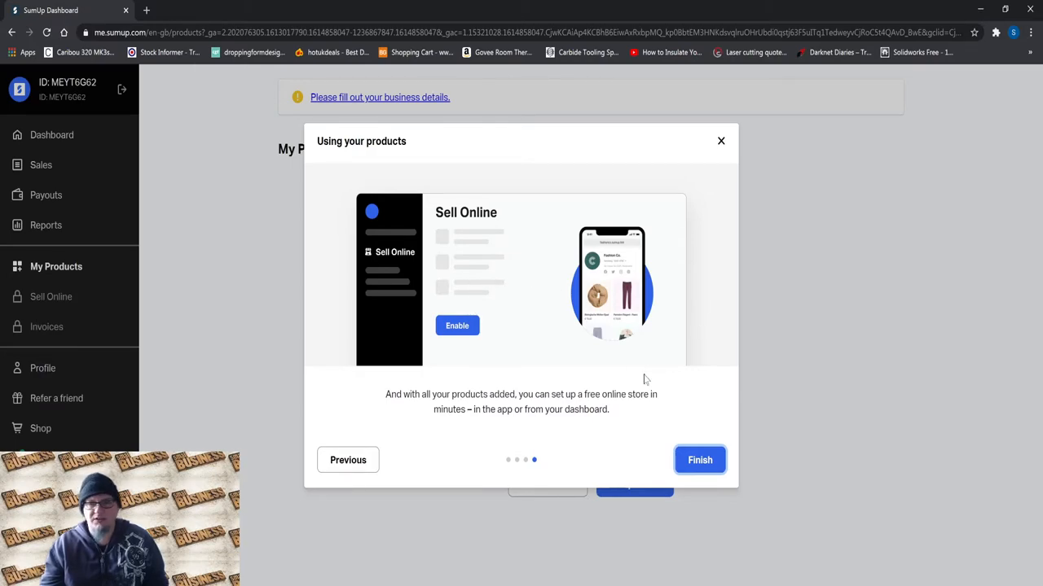
# - Finish the walkthrough back to My Products, then show the Refer a friend page with its £20.00 referral link
pyautogui.click(699, 460)
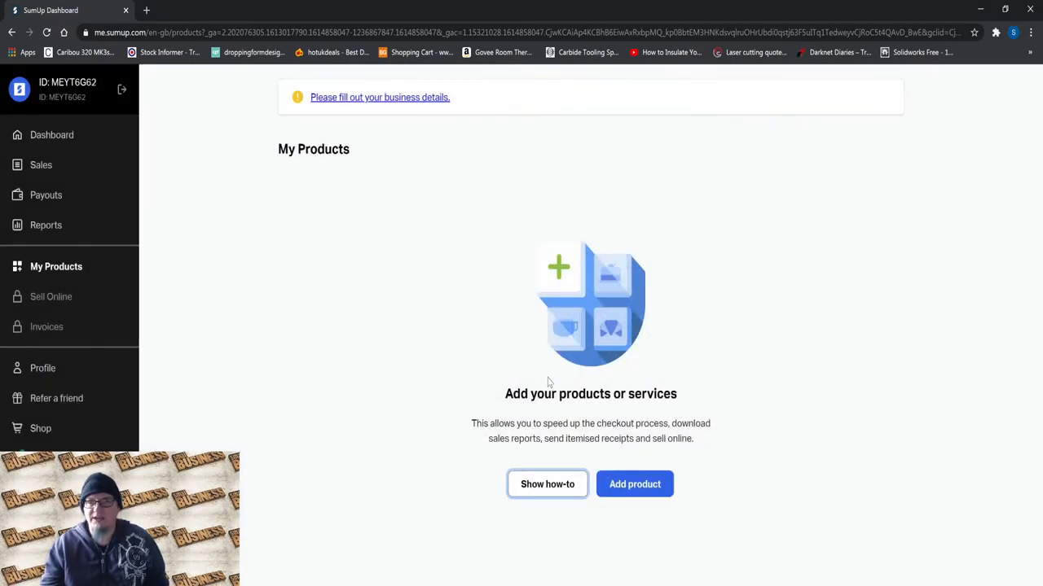
pyautogui.moveTo(388, 329)
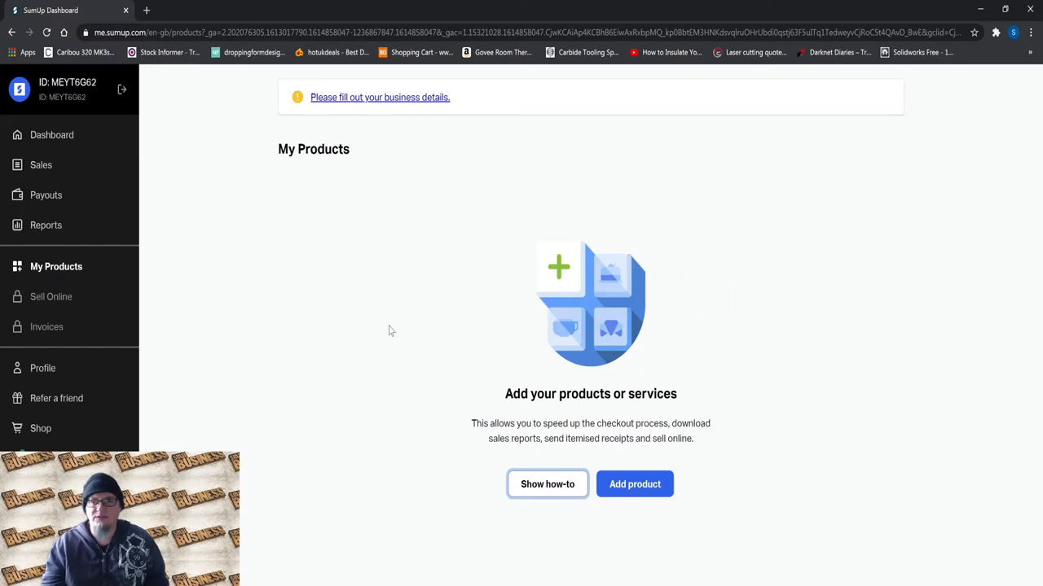
pyautogui.moveTo(589, 277)
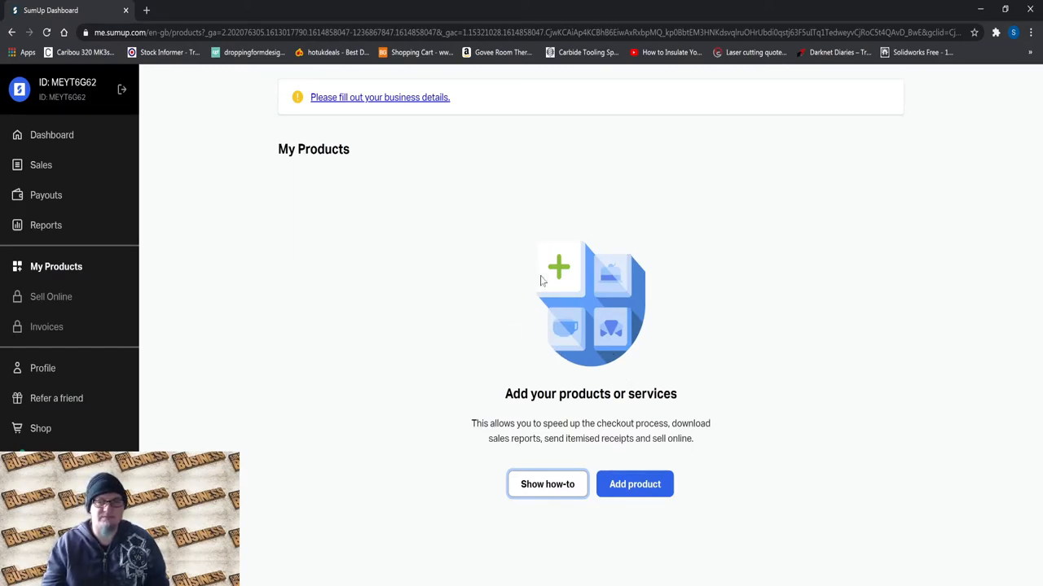
pyautogui.moveTo(571, 277)
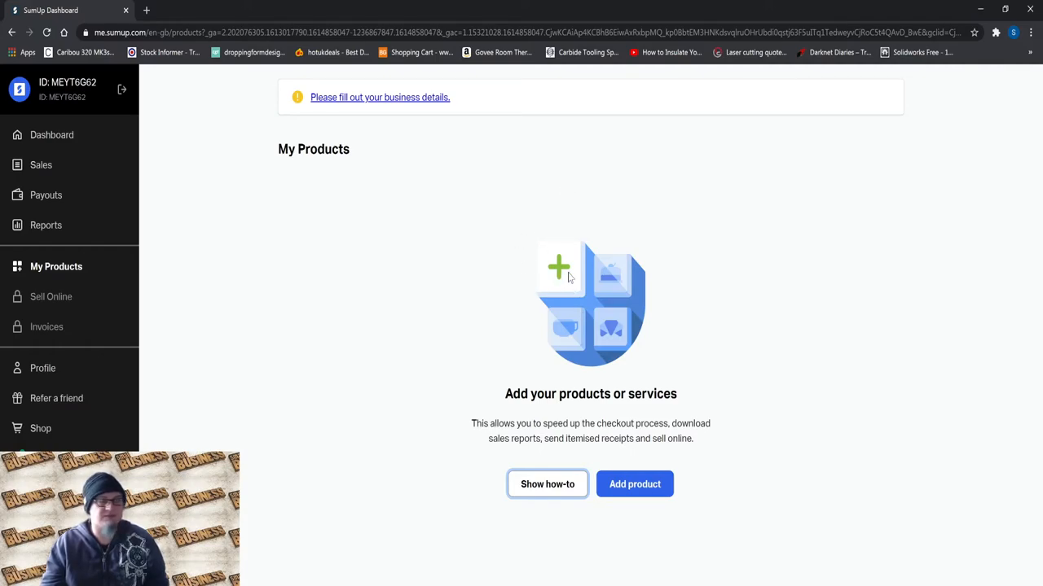
pyautogui.moveTo(362, 244)
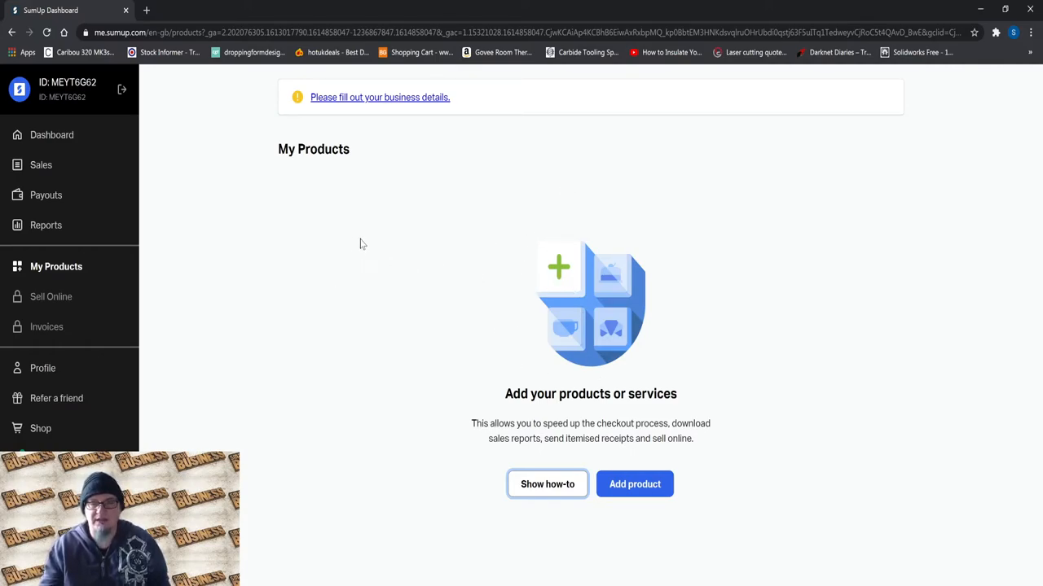
pyautogui.moveTo(51, 296)
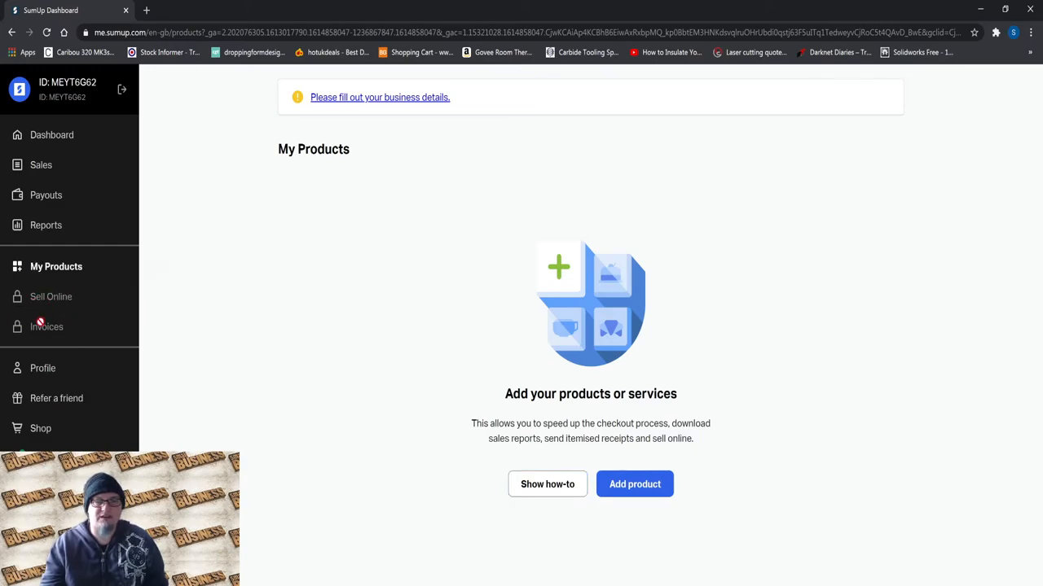
pyautogui.moveTo(78, 277)
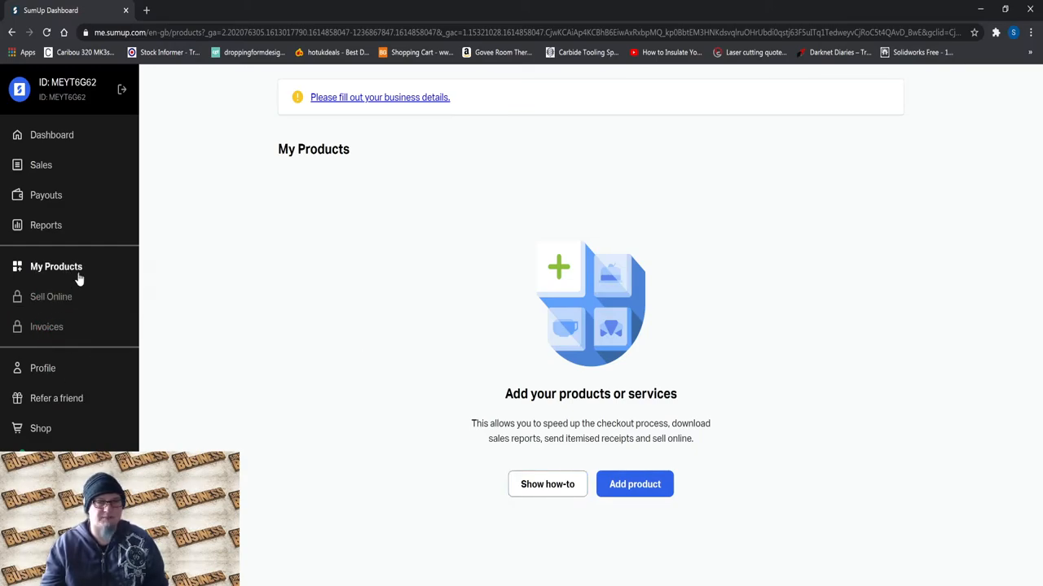
pyautogui.moveTo(456, 172)
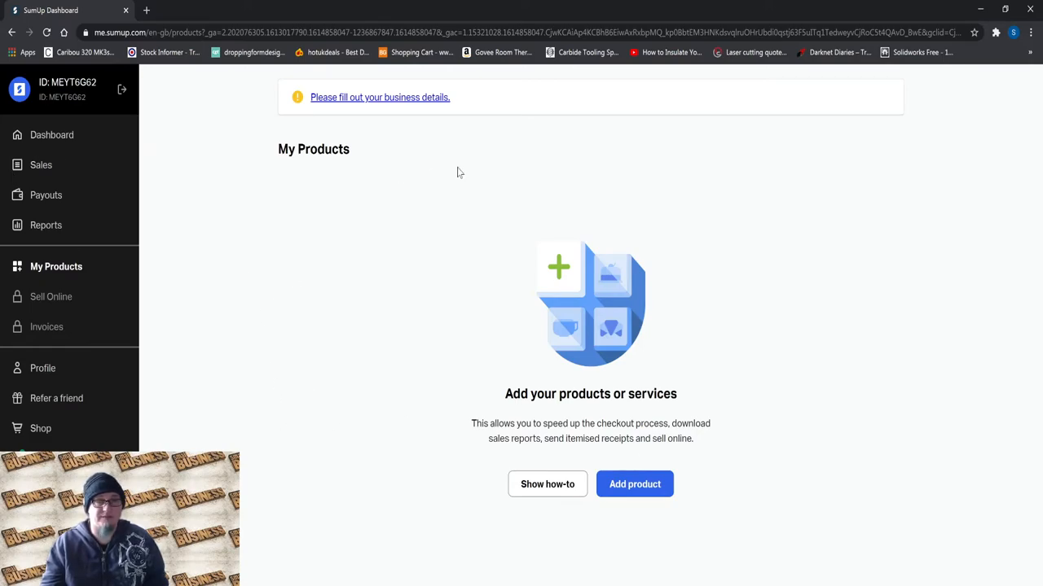
pyautogui.moveTo(42, 374)
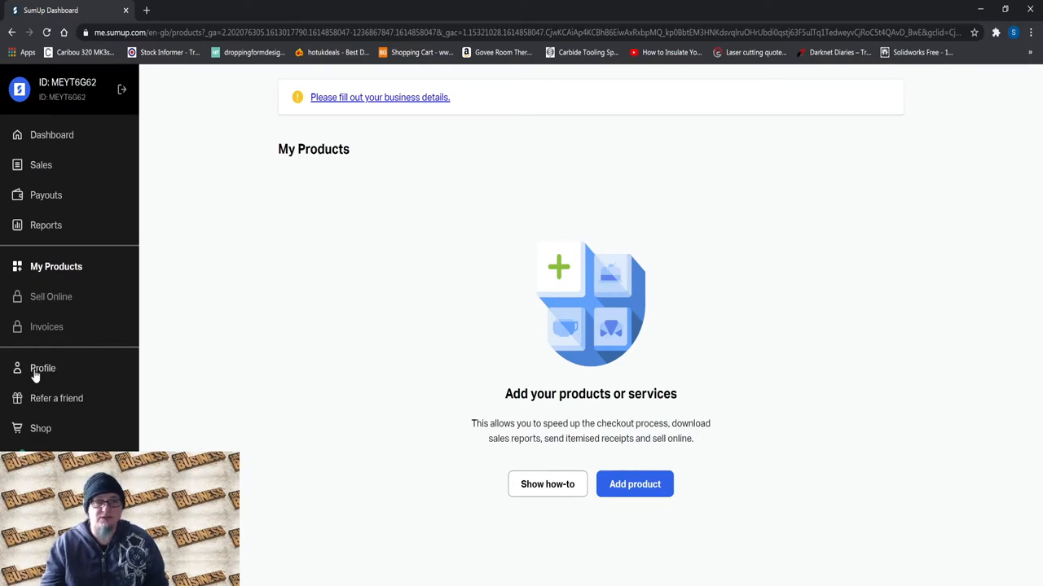
pyautogui.click(42, 368)
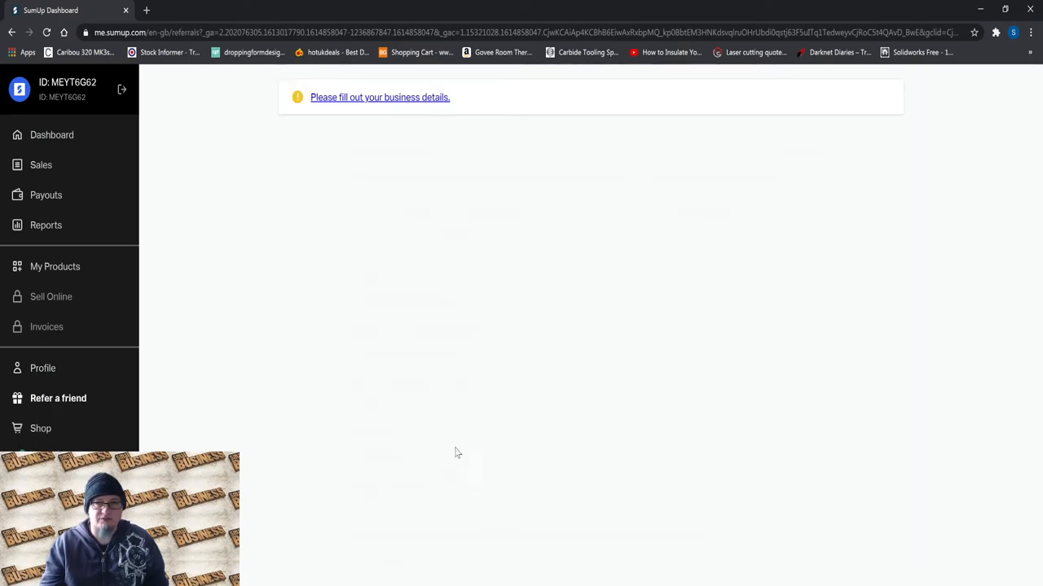
pyautogui.click(58, 397)
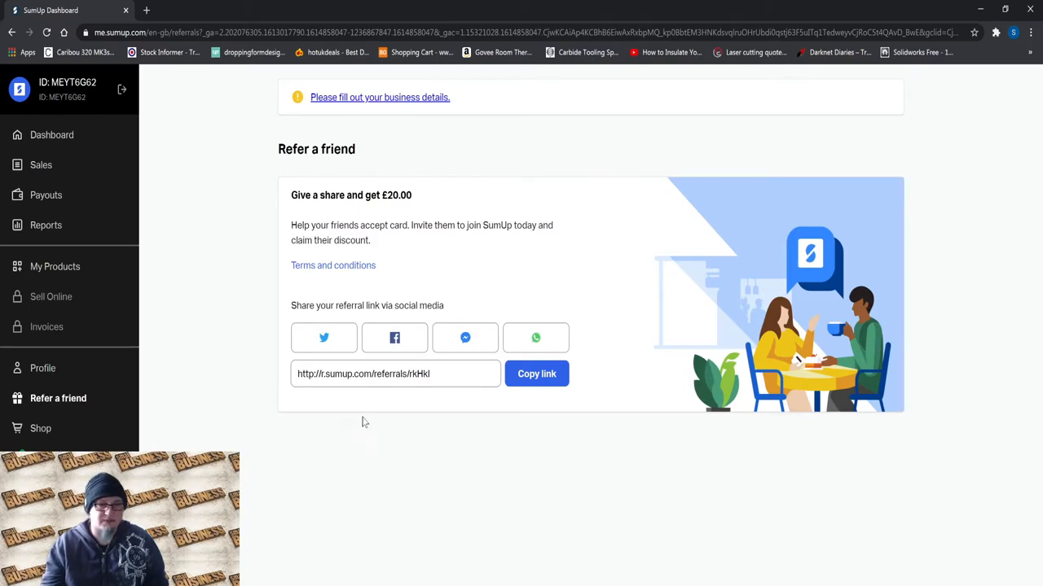
pyautogui.click(39, 428)
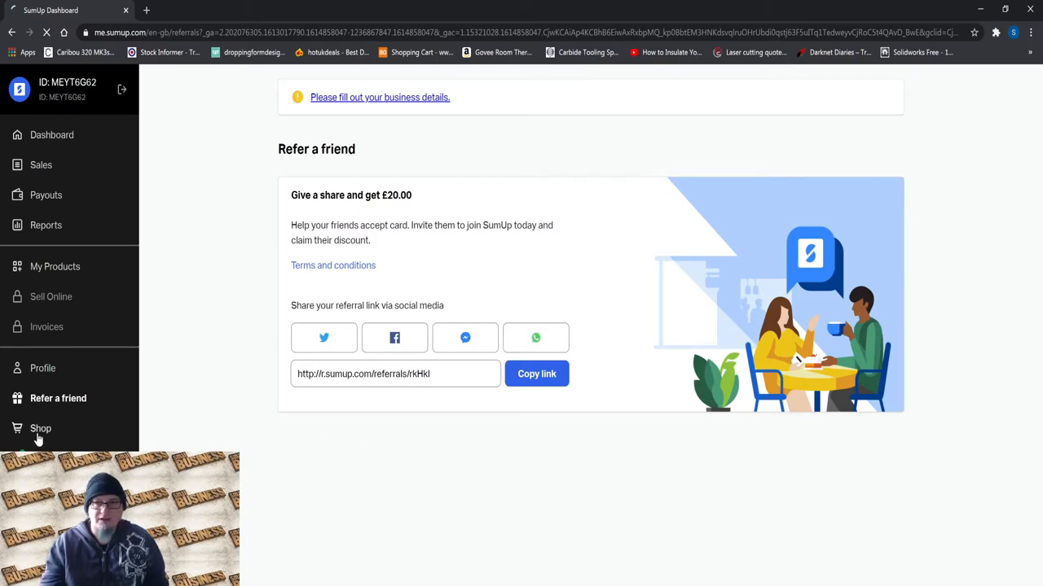
# - Browse the SumUp Shop card readers priced from £29 to £129
pyautogui.click(40, 429)
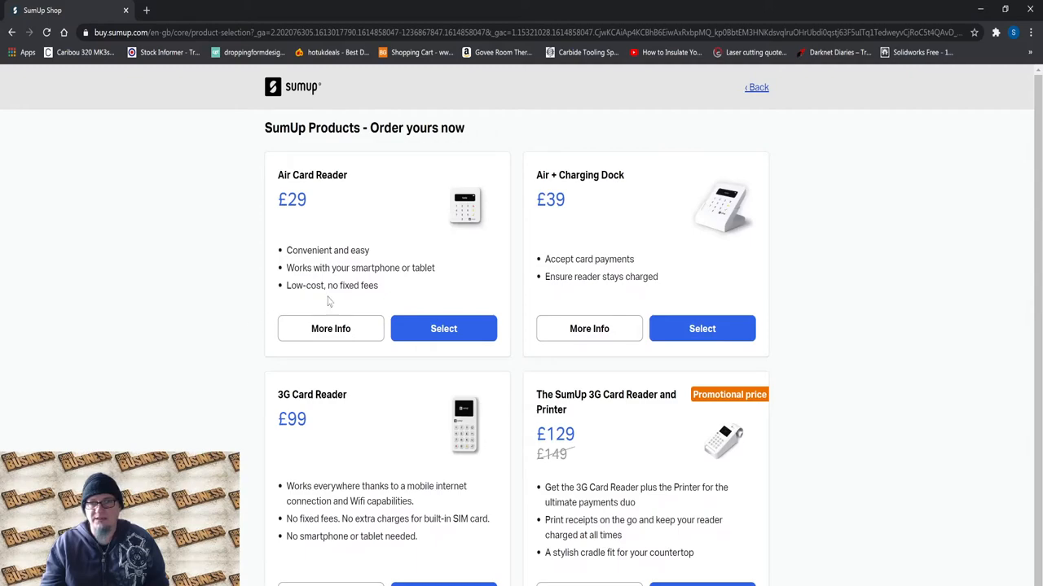
pyautogui.moveTo(427, 250)
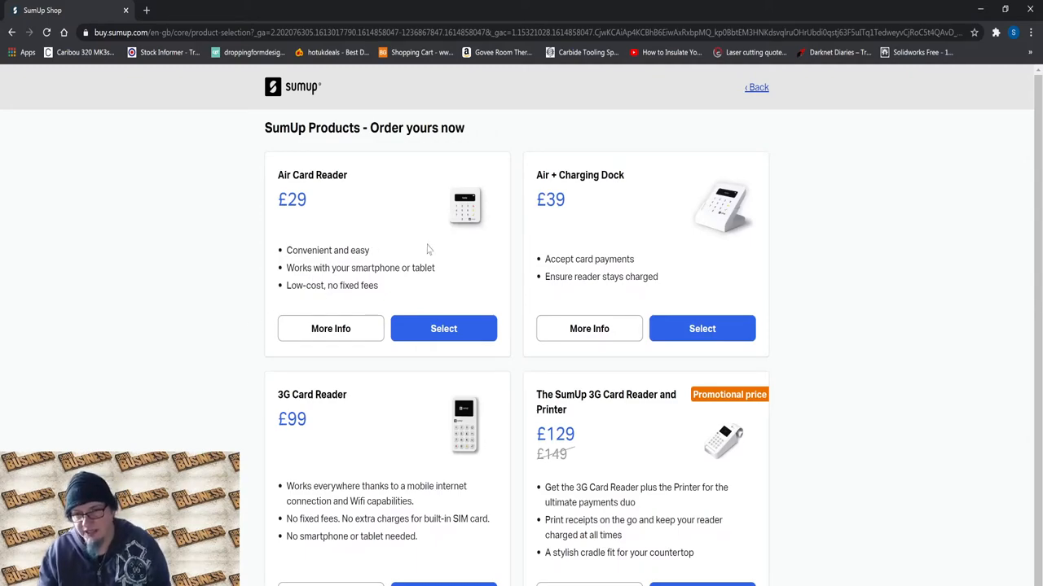
pyautogui.moveTo(238, 89)
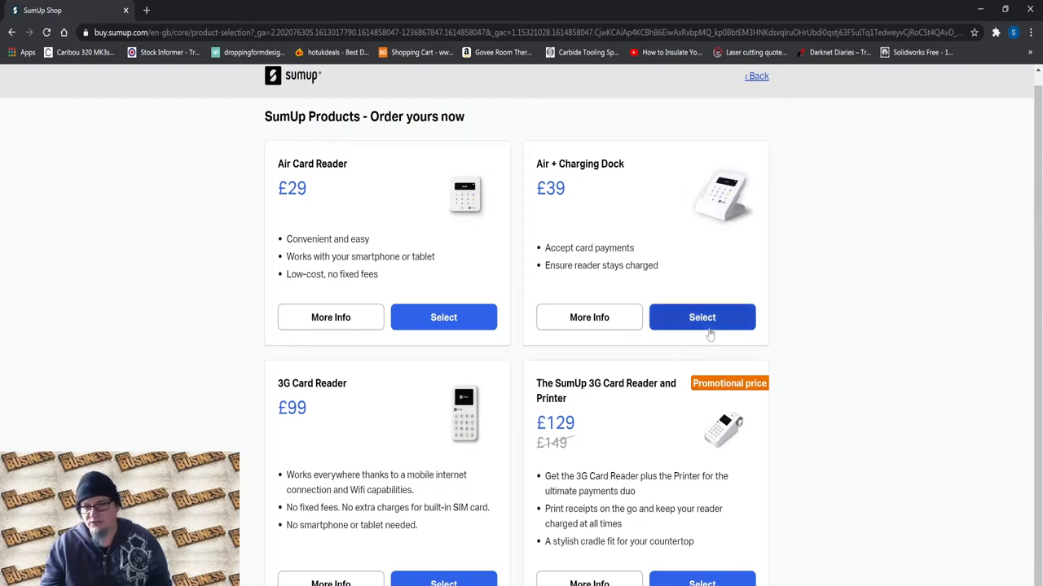
pyautogui.moveTo(704, 243)
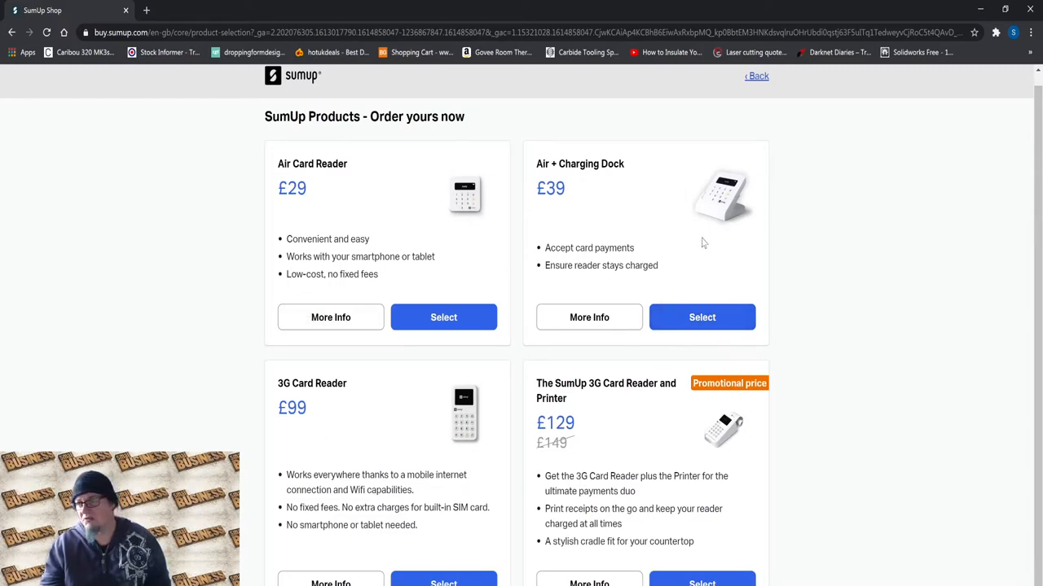
pyautogui.moveTo(558, 383); pyautogui.dragTo(567, 443)
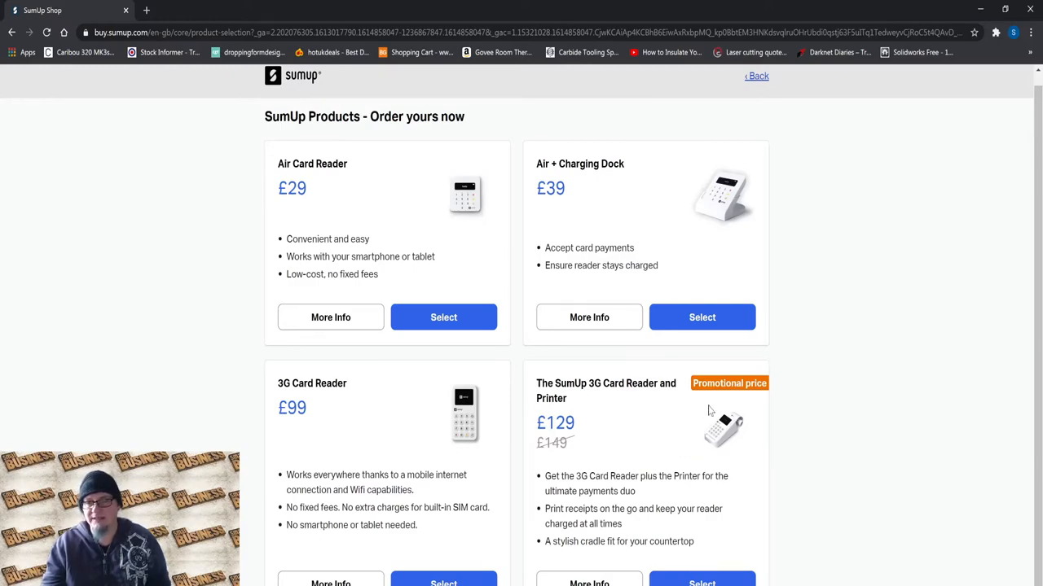
pyautogui.moveTo(629, 365)
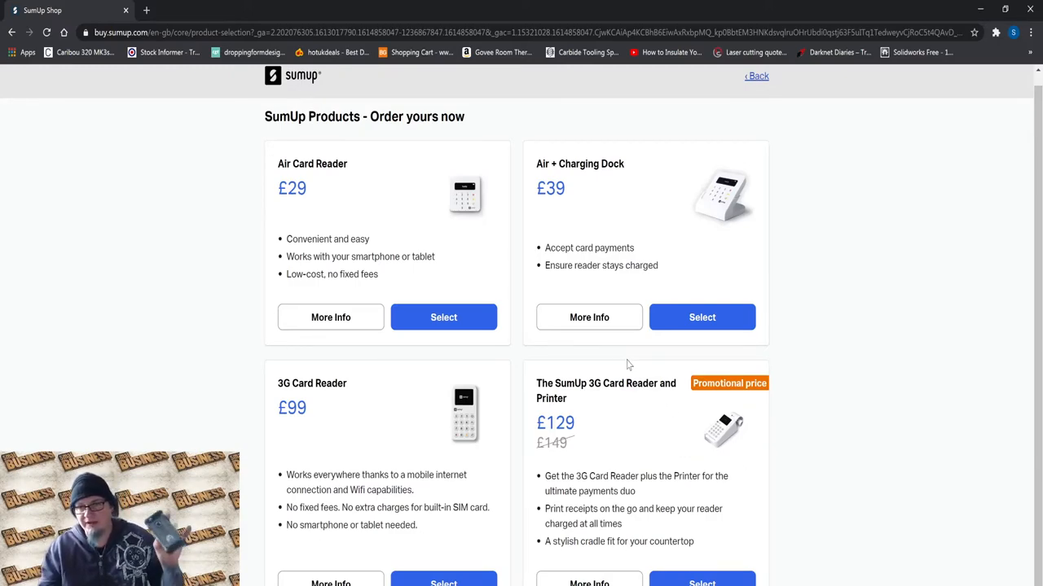
pyautogui.moveTo(609, 340)
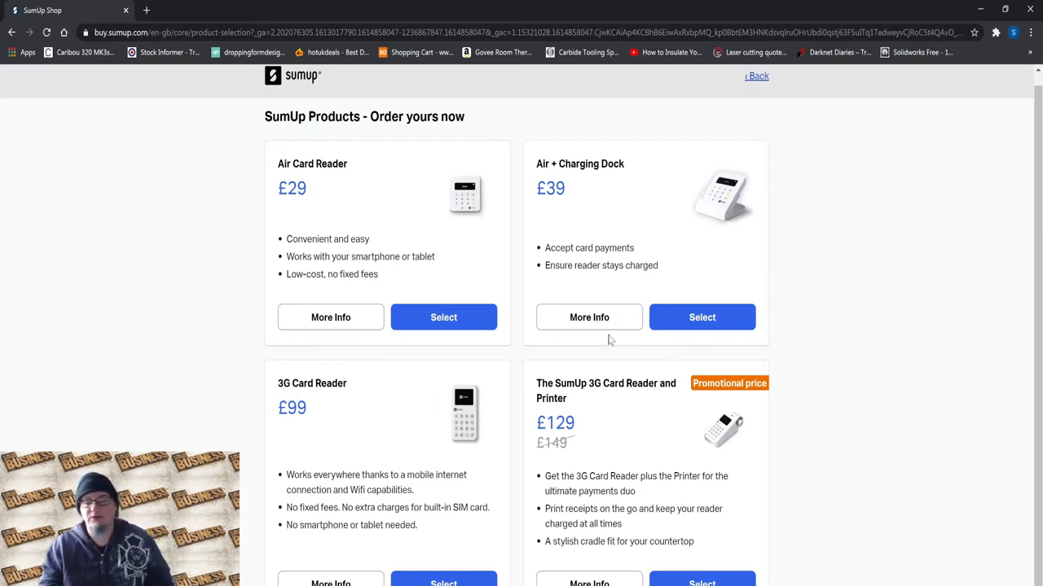
pyautogui.moveTo(498, 368)
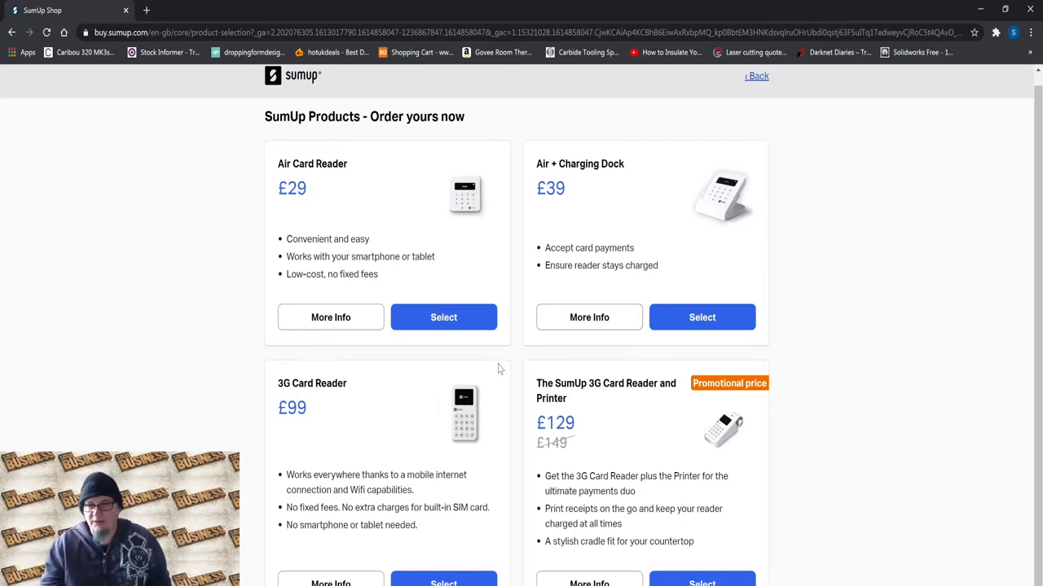
pyautogui.moveTo(407, 421)
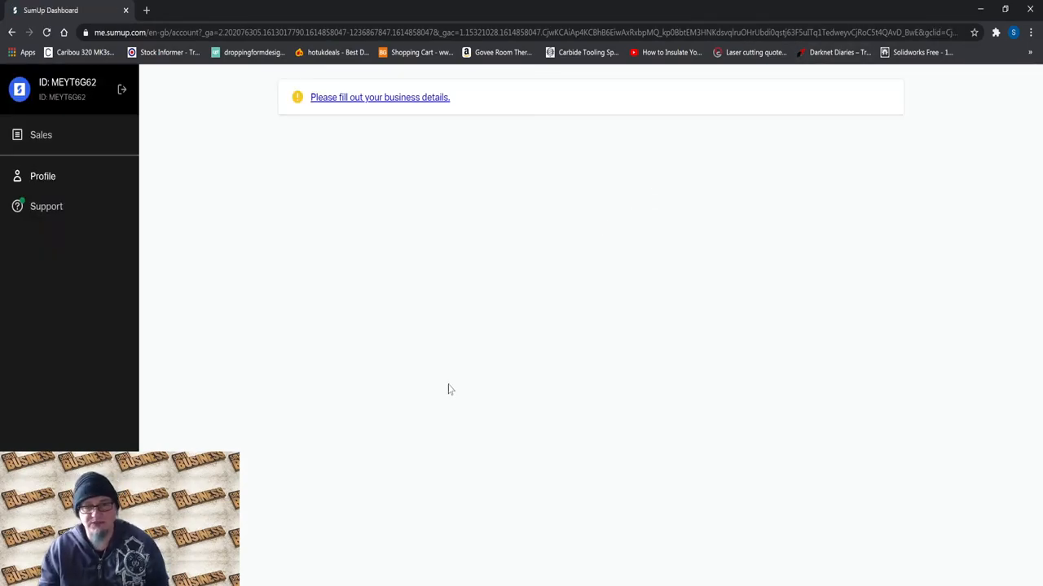
pyautogui.click(379, 97)
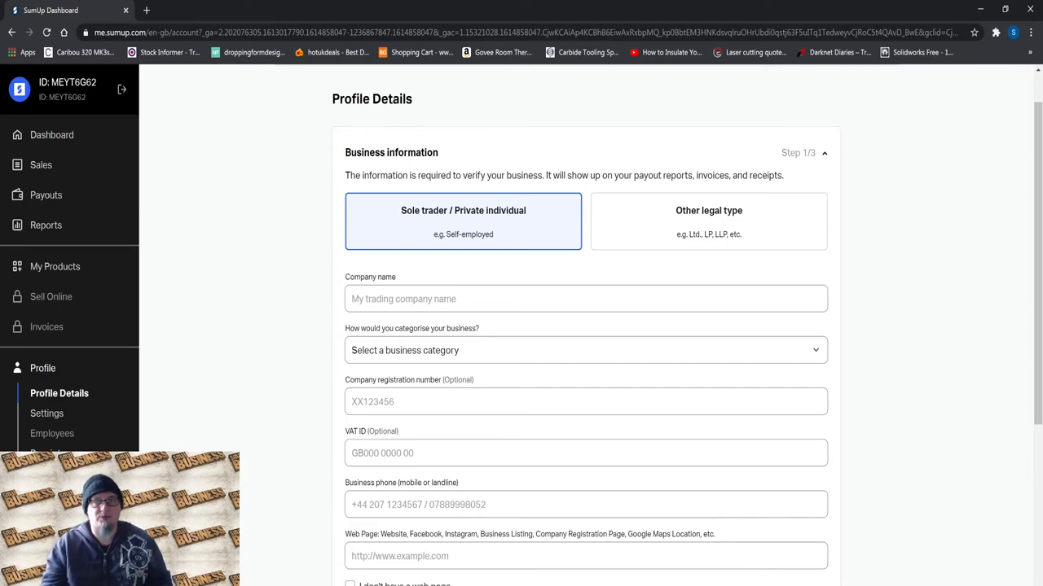
pyautogui.moveTo(271, 342)
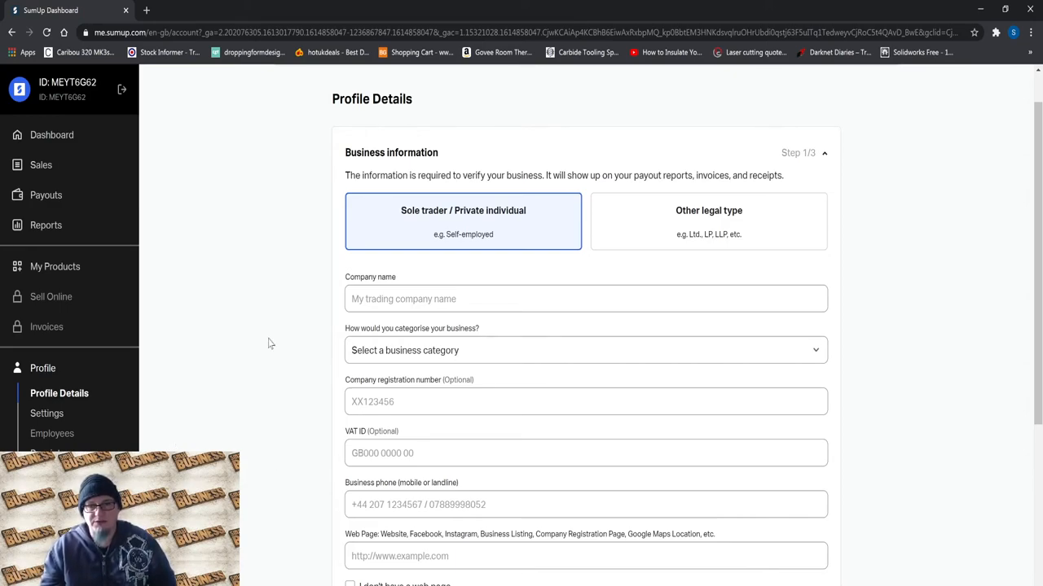
pyautogui.moveTo(270, 156)
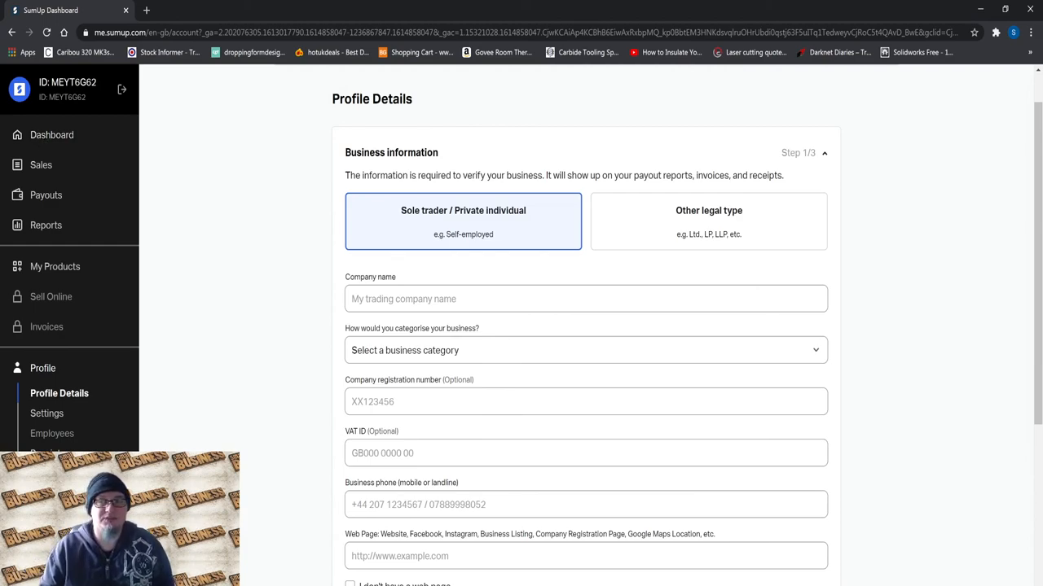
pyautogui.moveTo(219, 106)
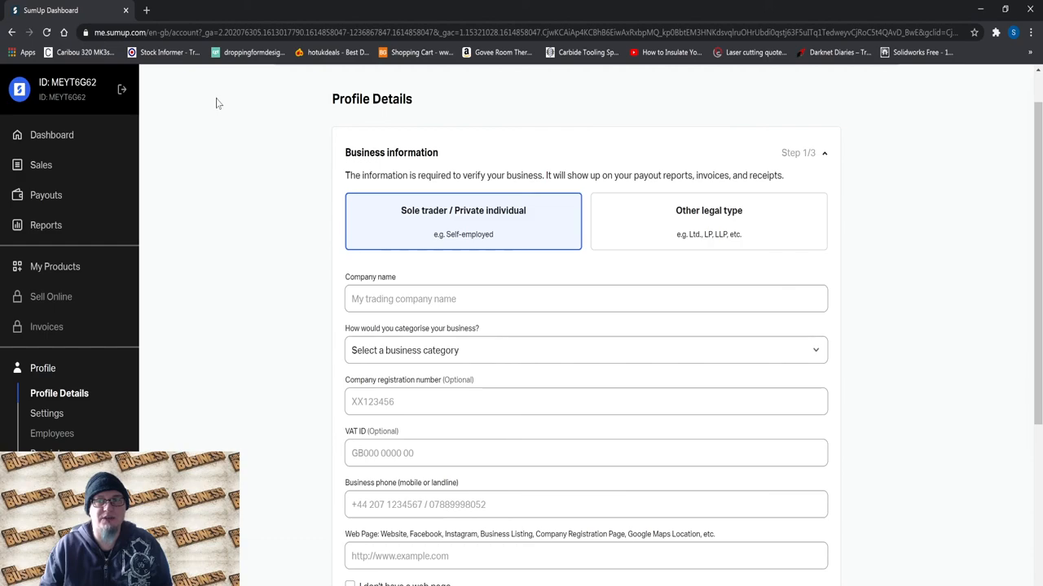
pyautogui.moveTo(241, 177)
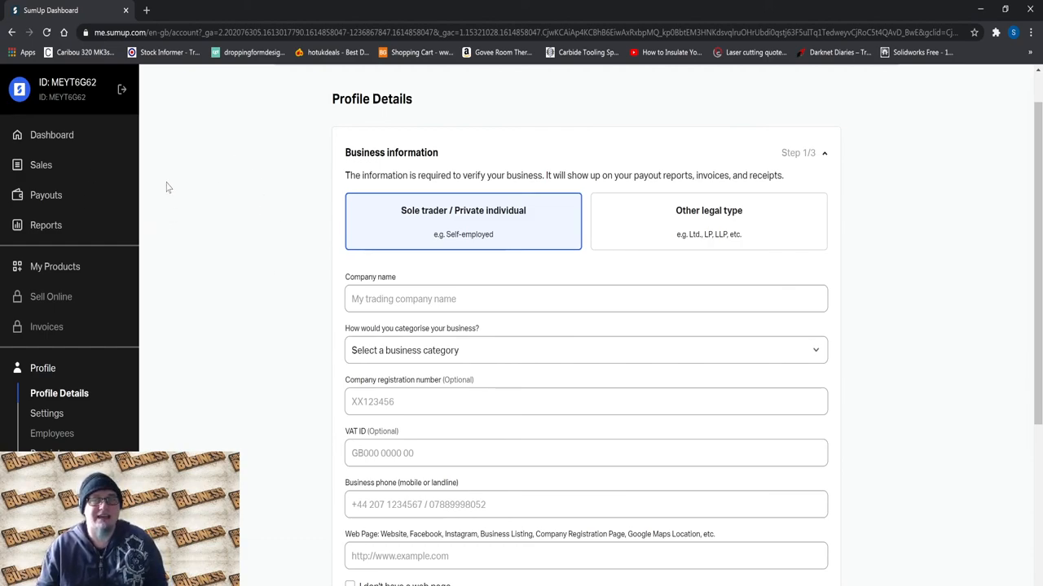
pyautogui.moveTo(186, 176)
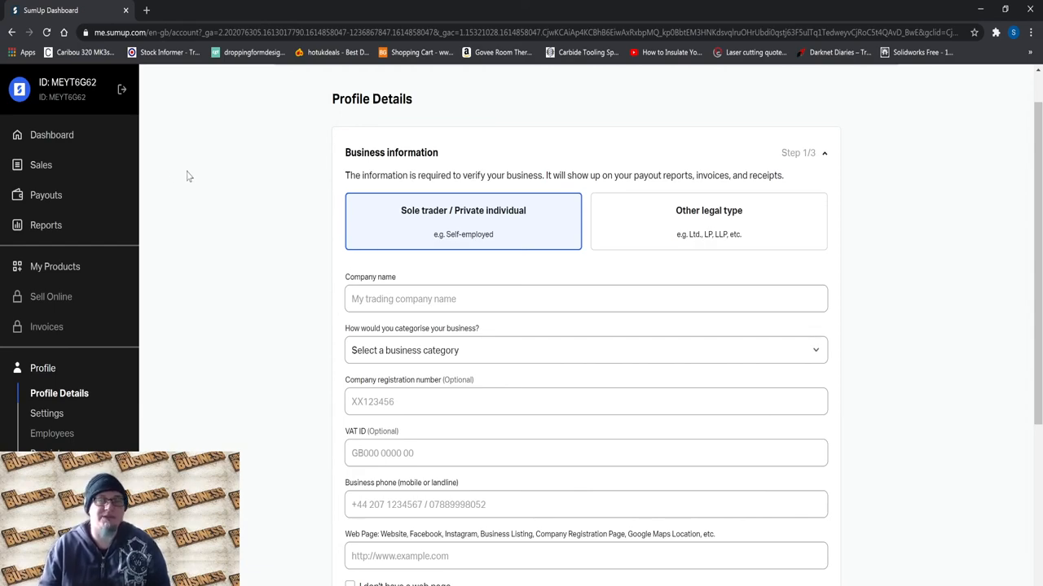